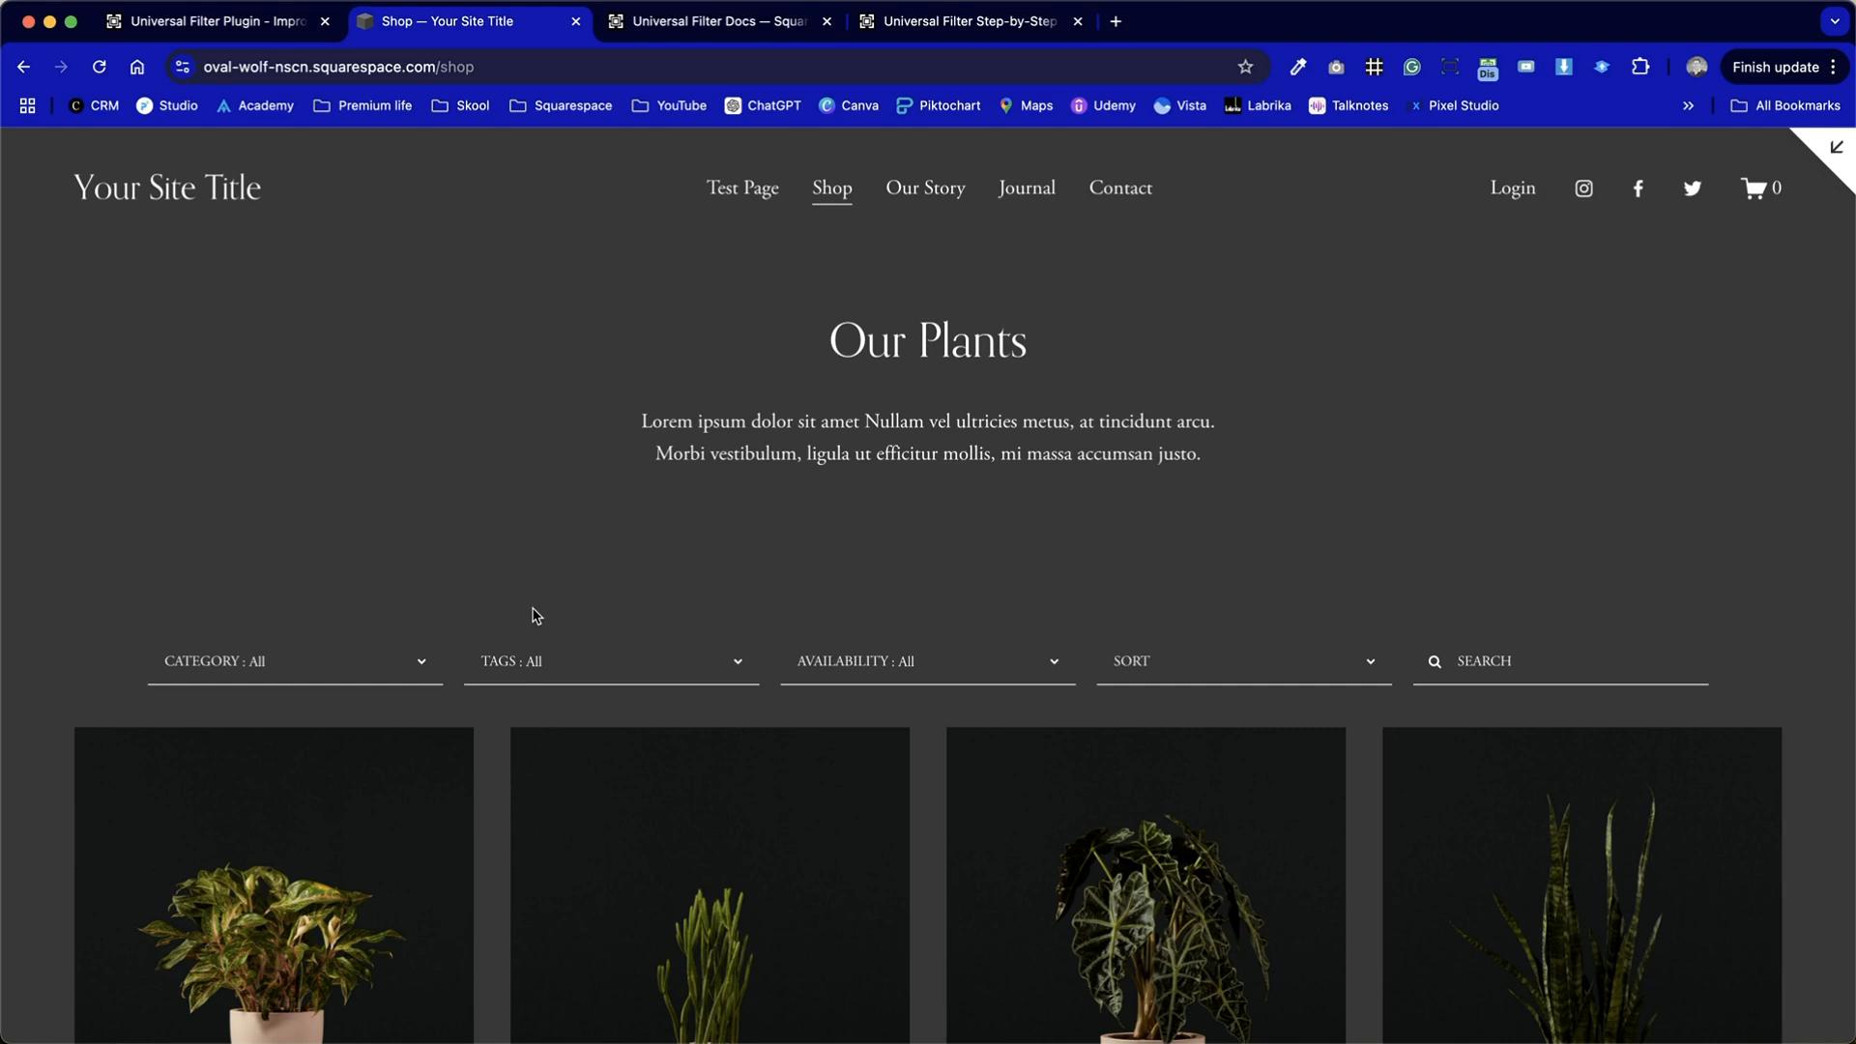
pyautogui.moveTo(1791, 198)
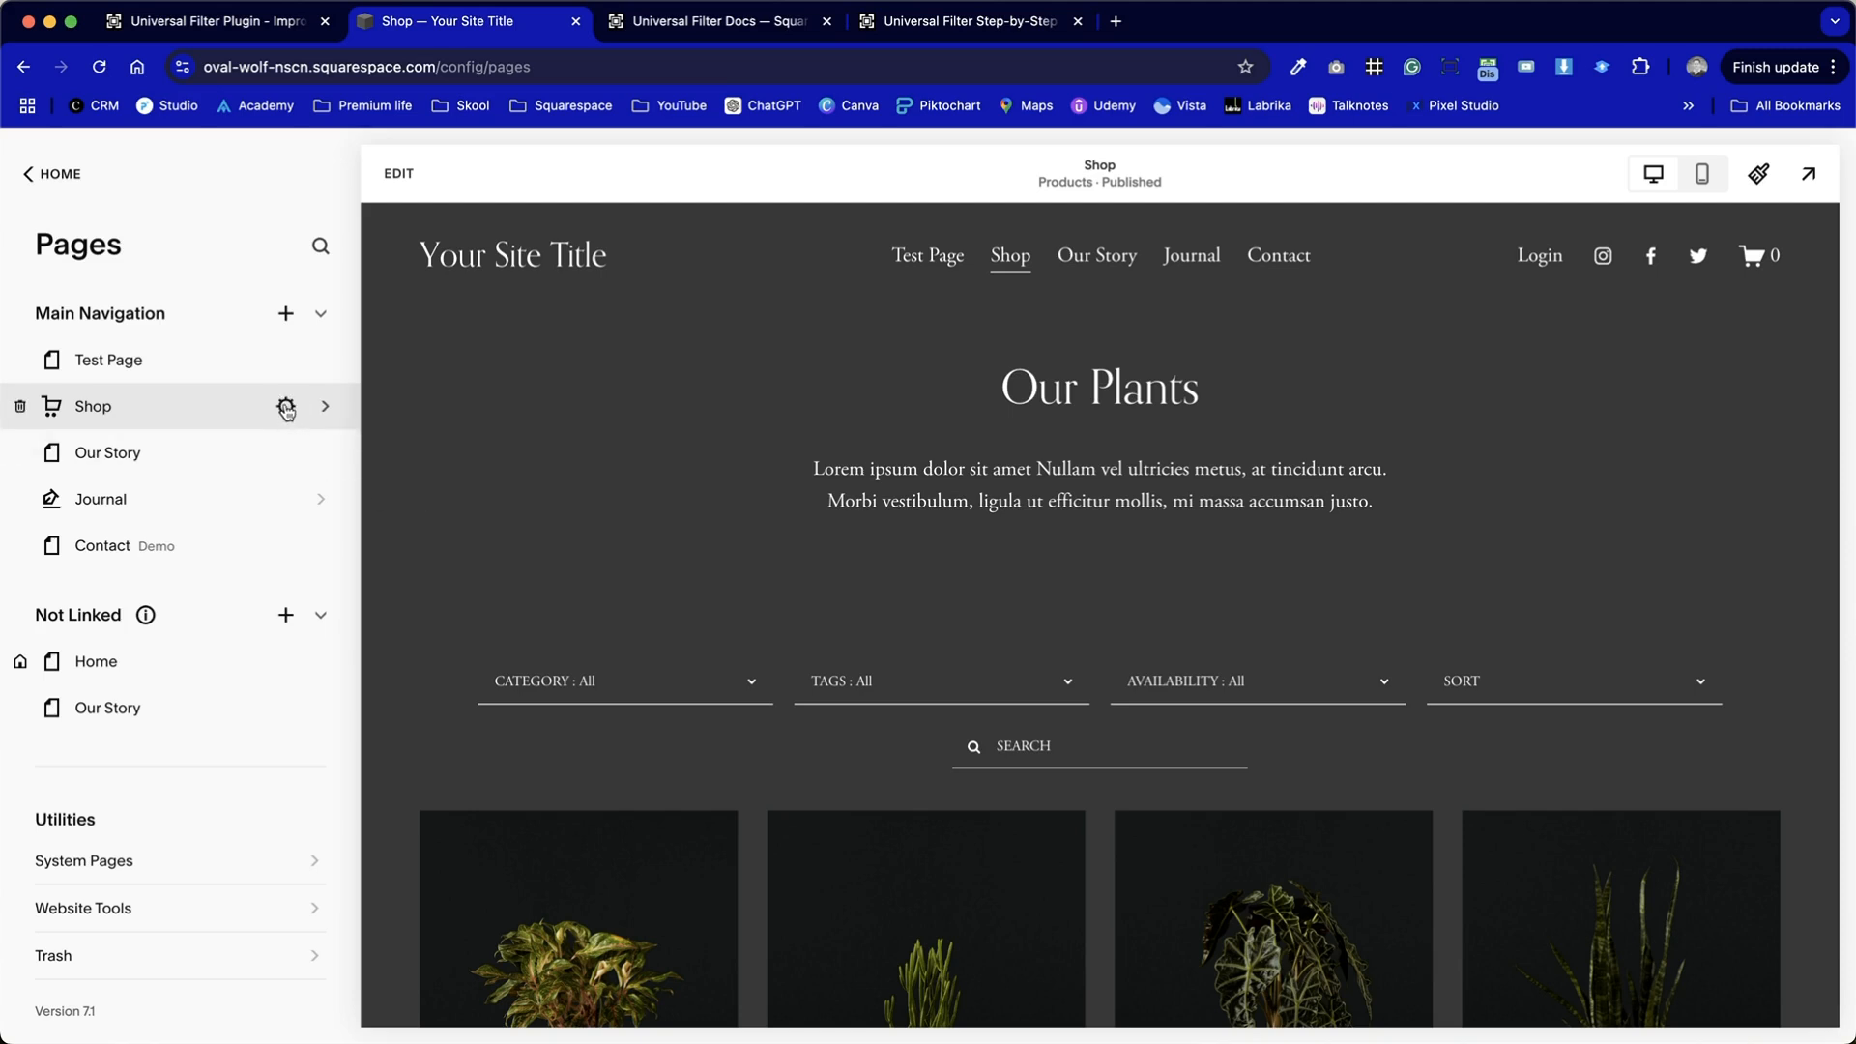
pyautogui.moveTo(843, 750)
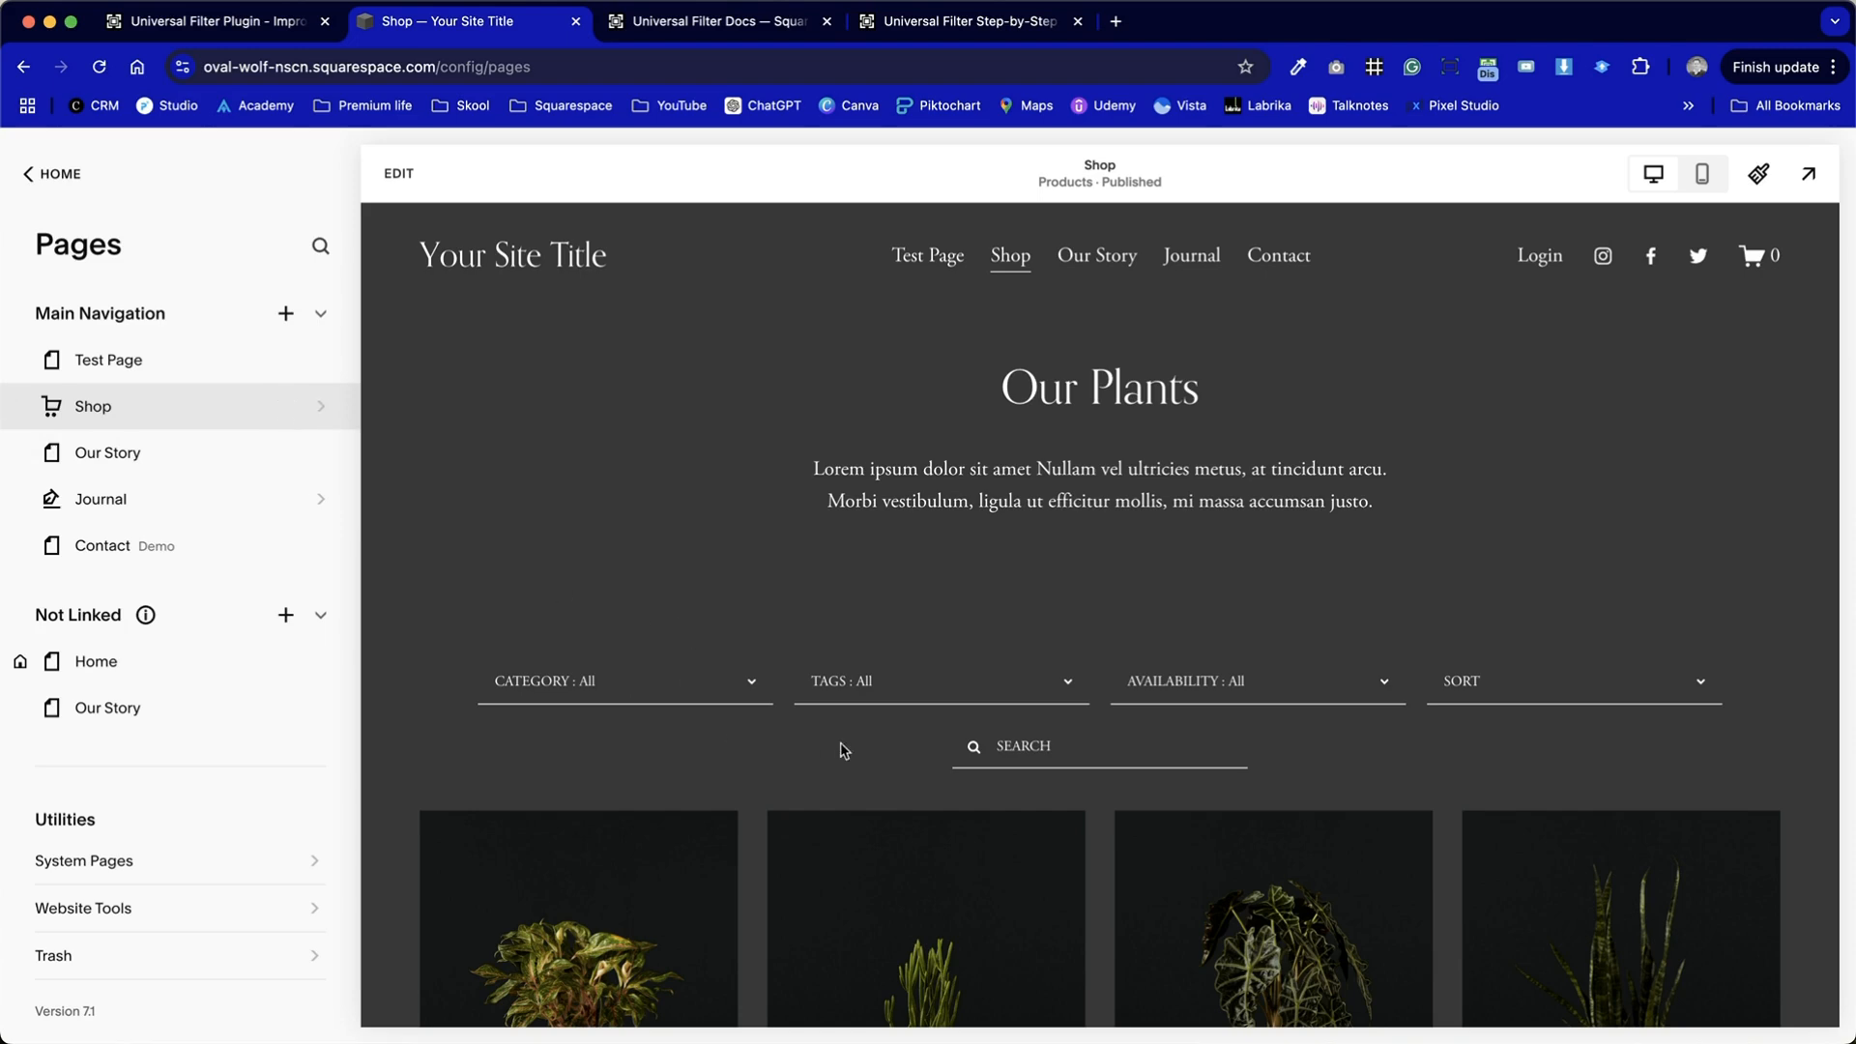
# Preview the Shop page's Tags, Availability and Sort filter dropdown choices.
pyautogui.scroll(-3)
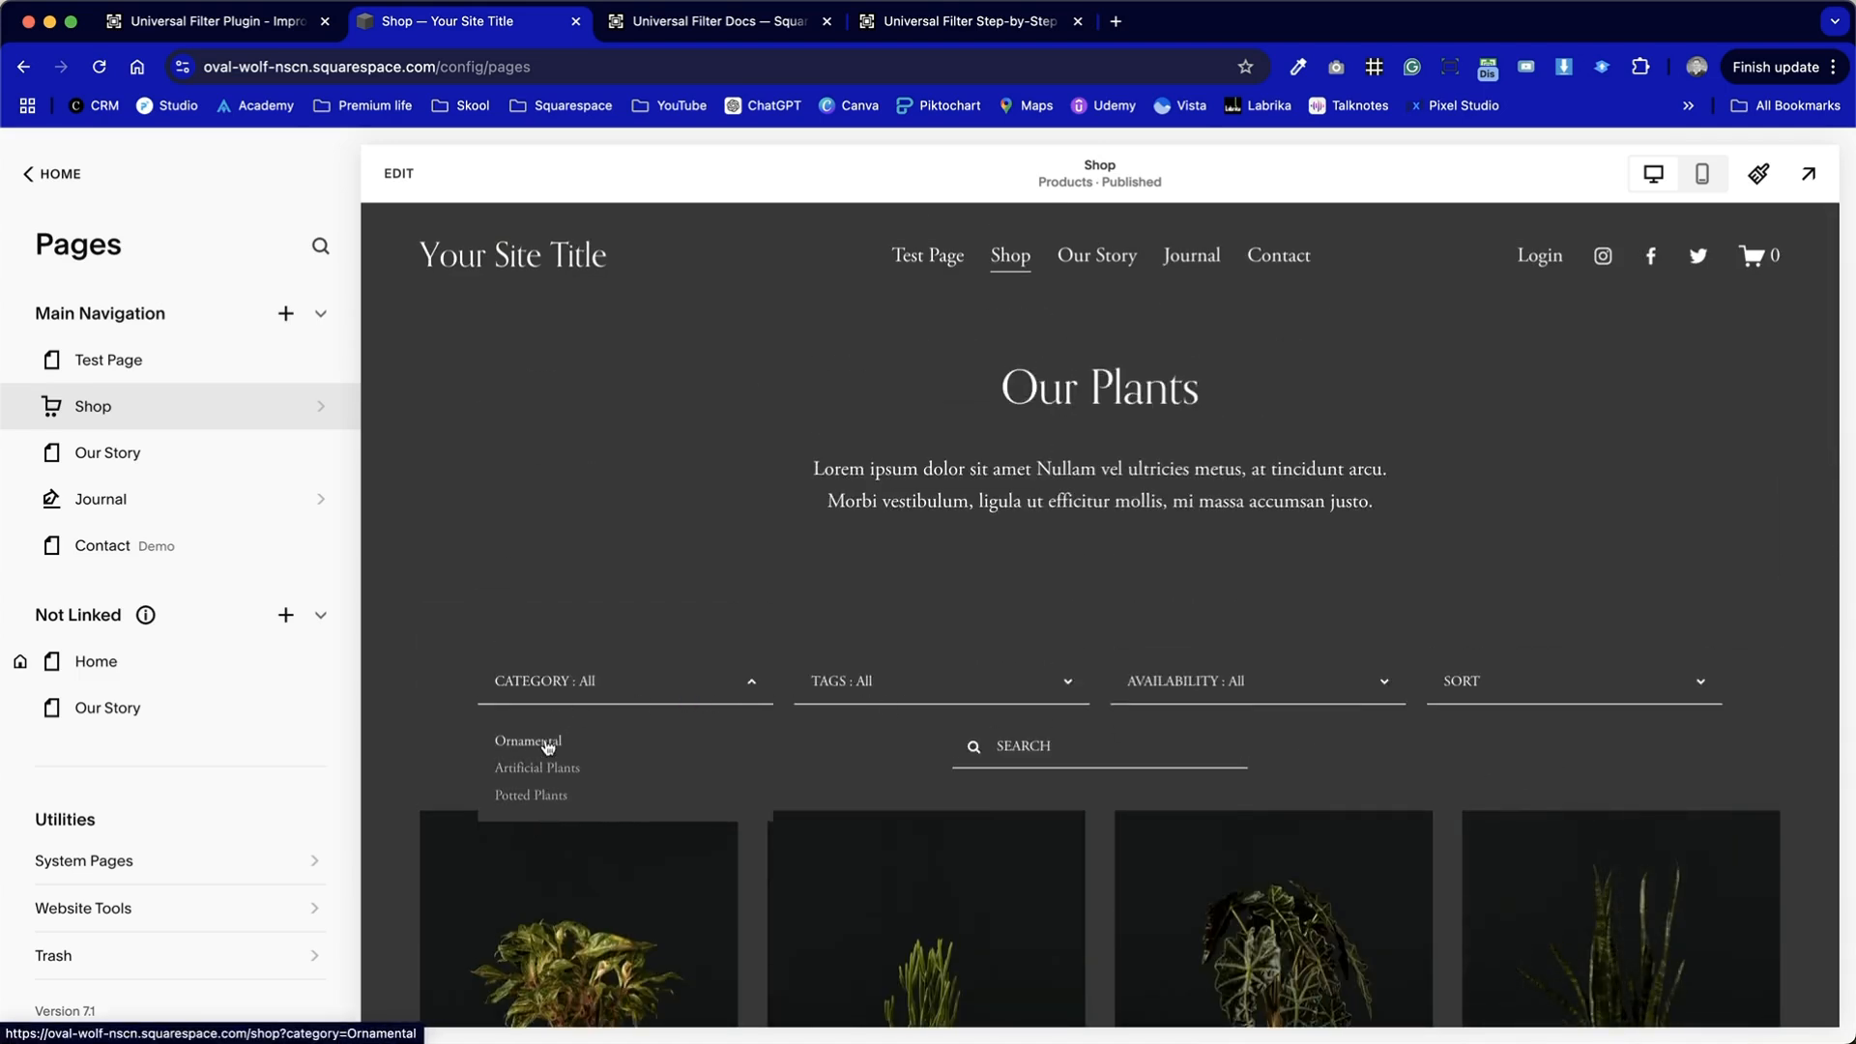
pyautogui.click(939, 681)
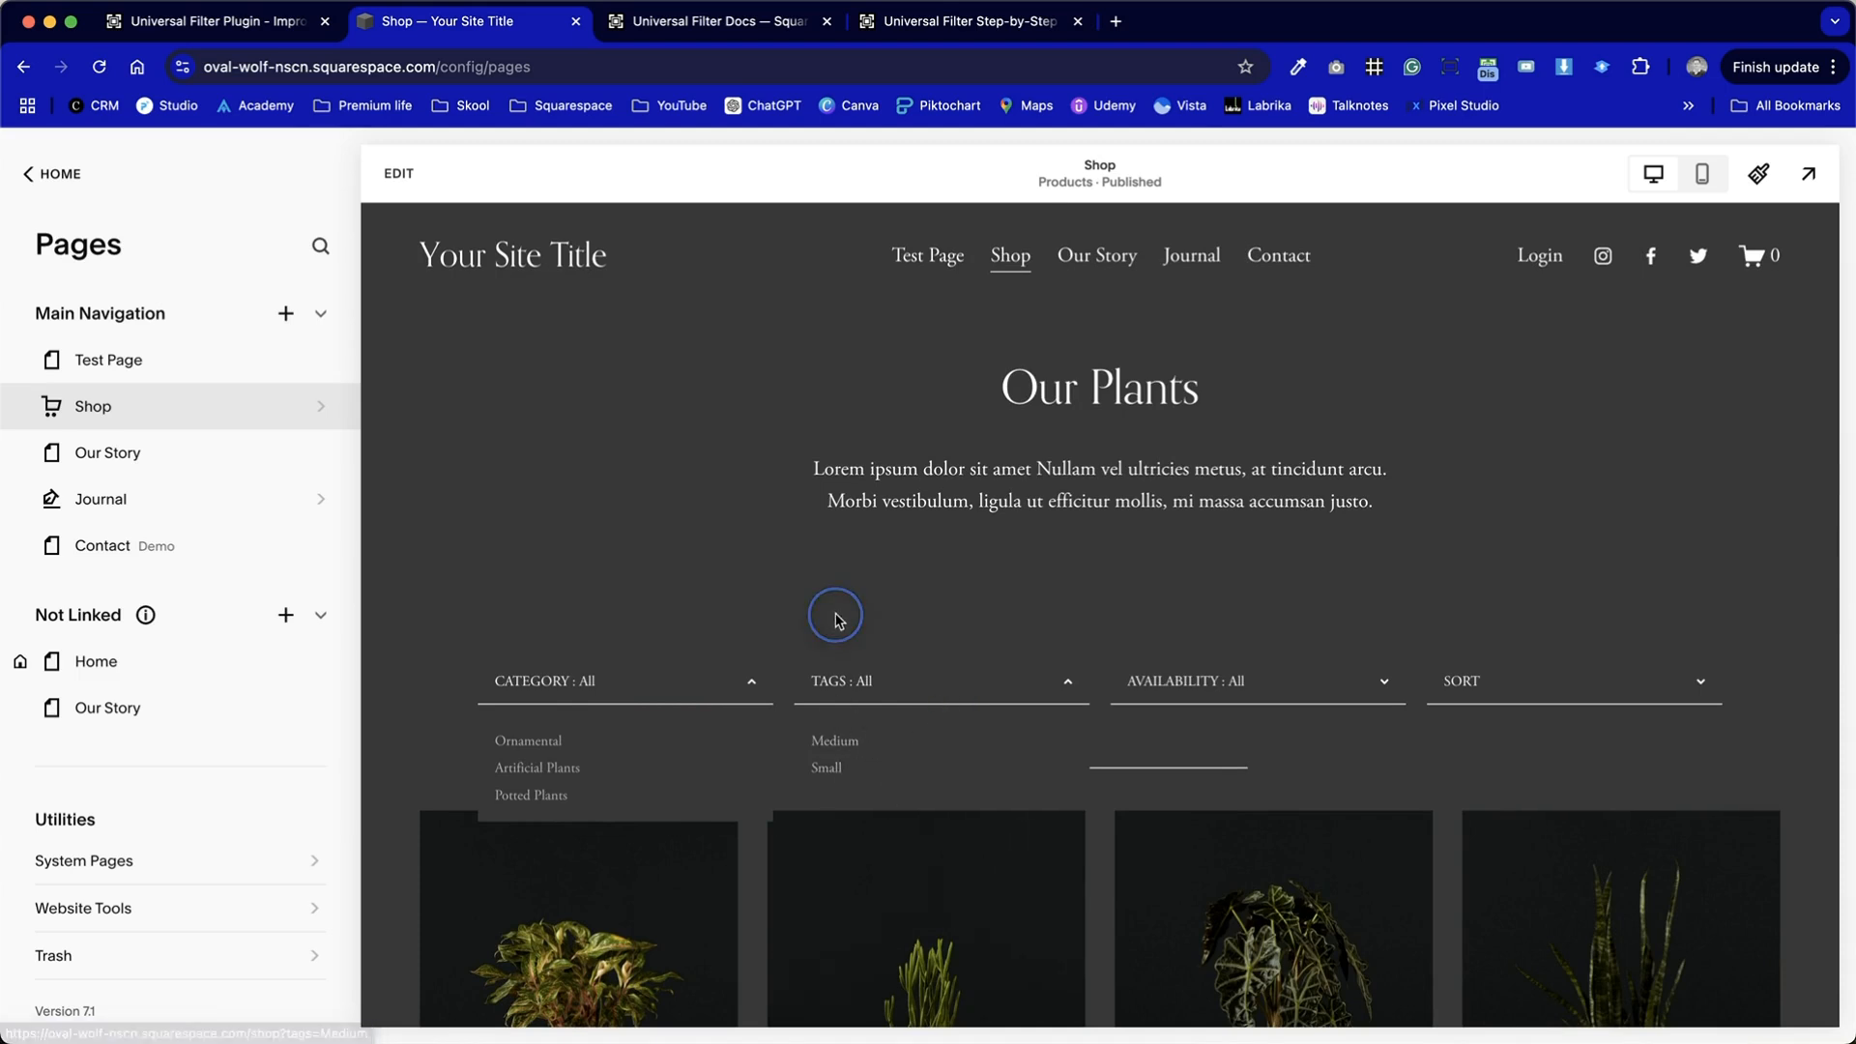
pyautogui.click(1255, 680)
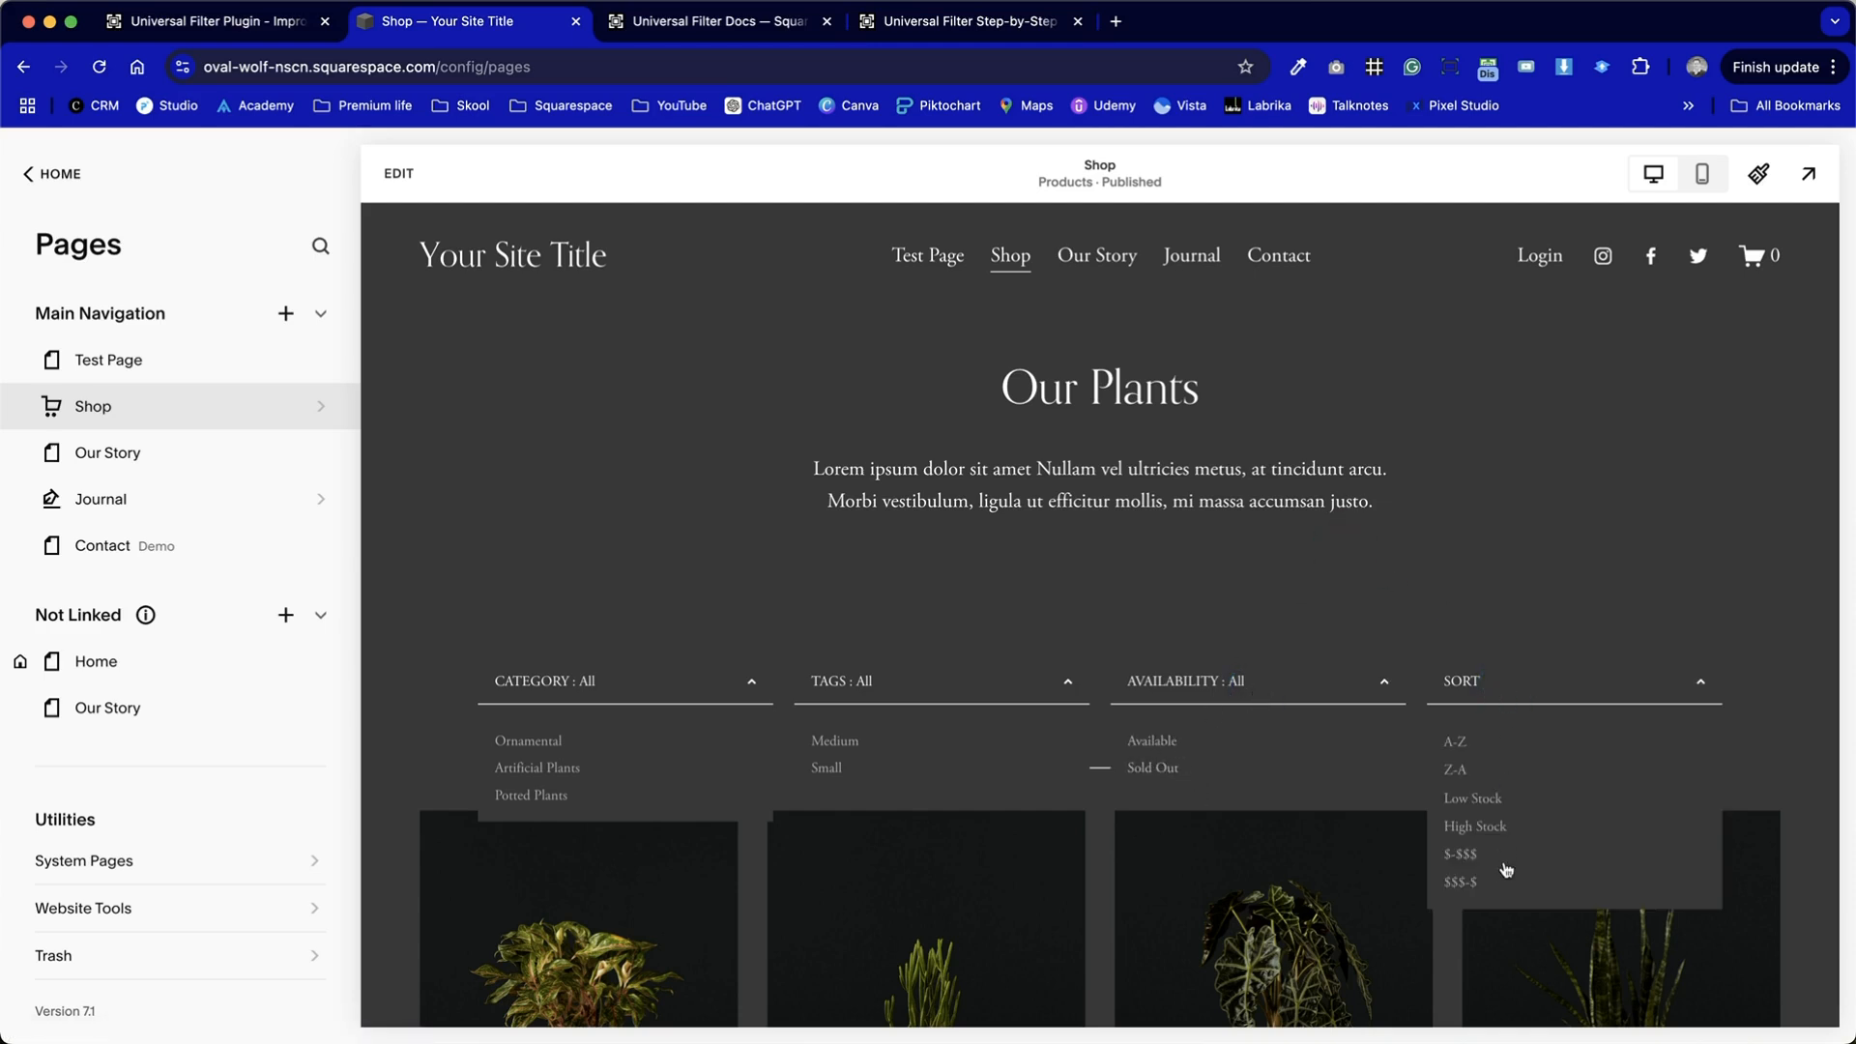
pyautogui.moveTo(1595, 609)
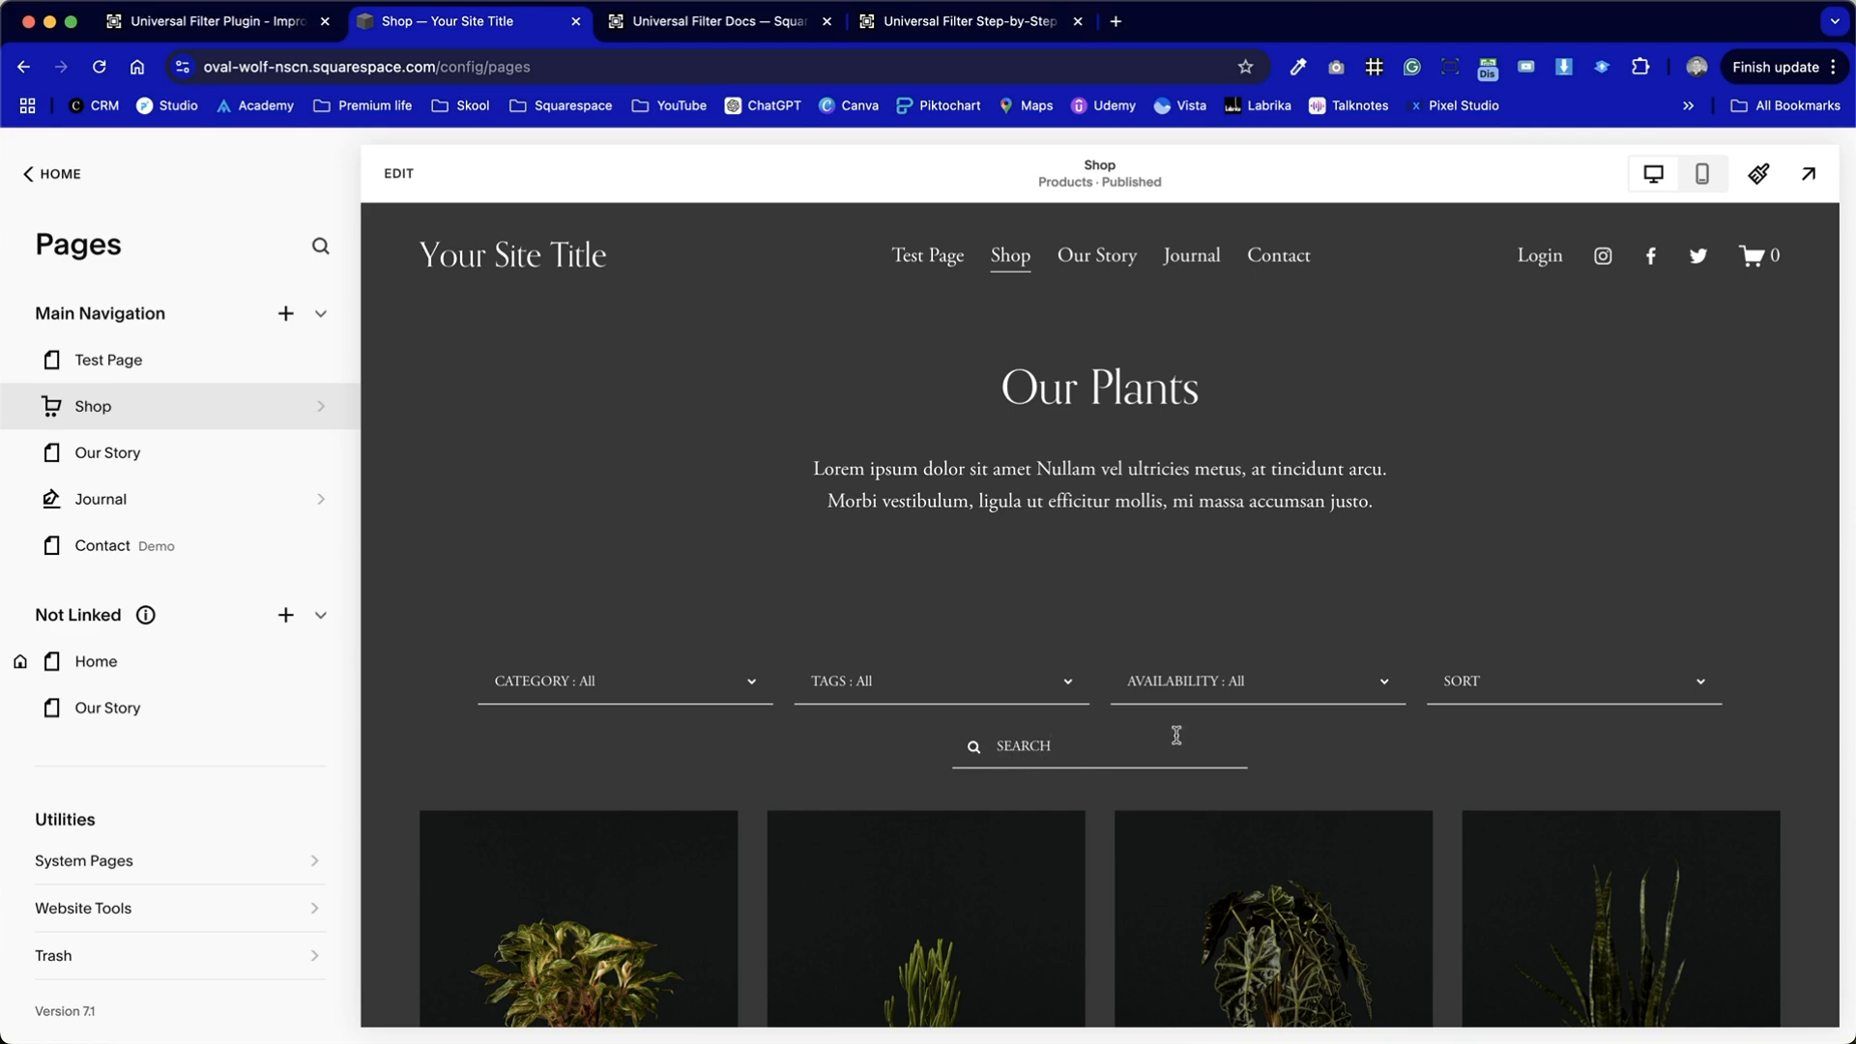
pyautogui.scroll(-3)
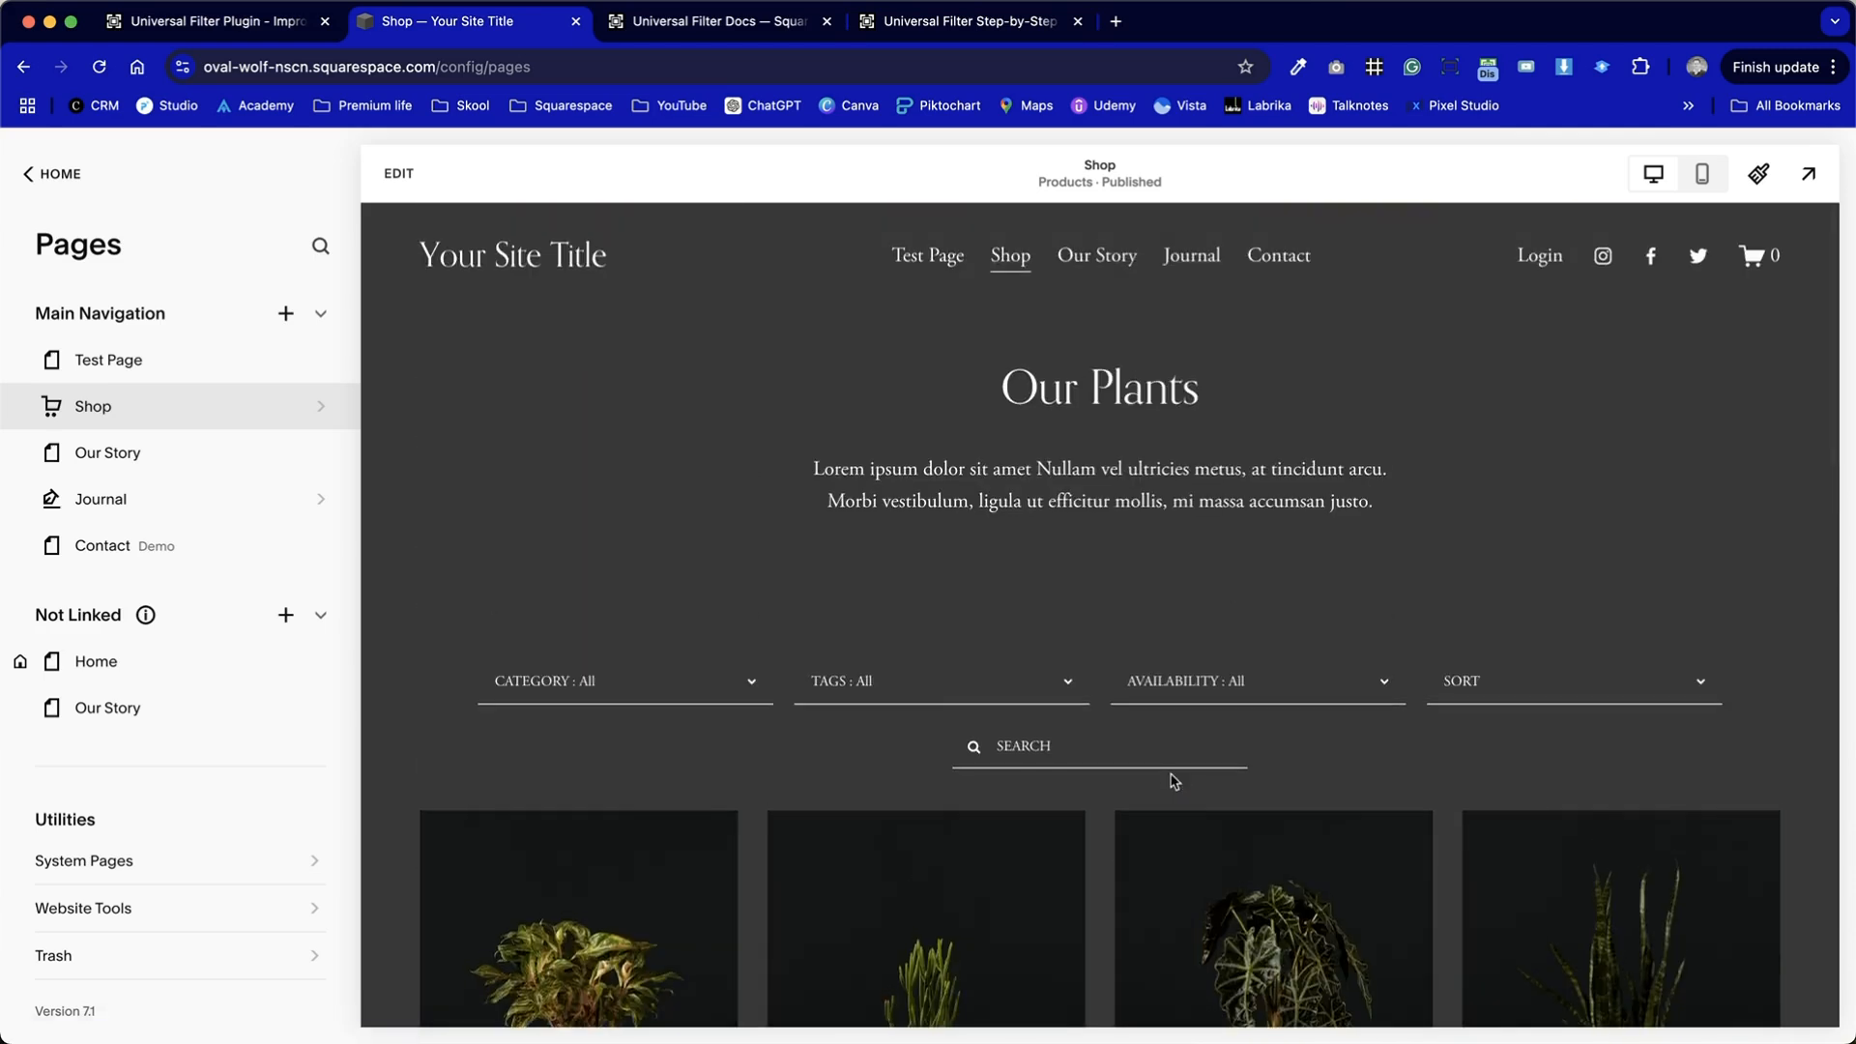
pyautogui.moveTo(909, 563)
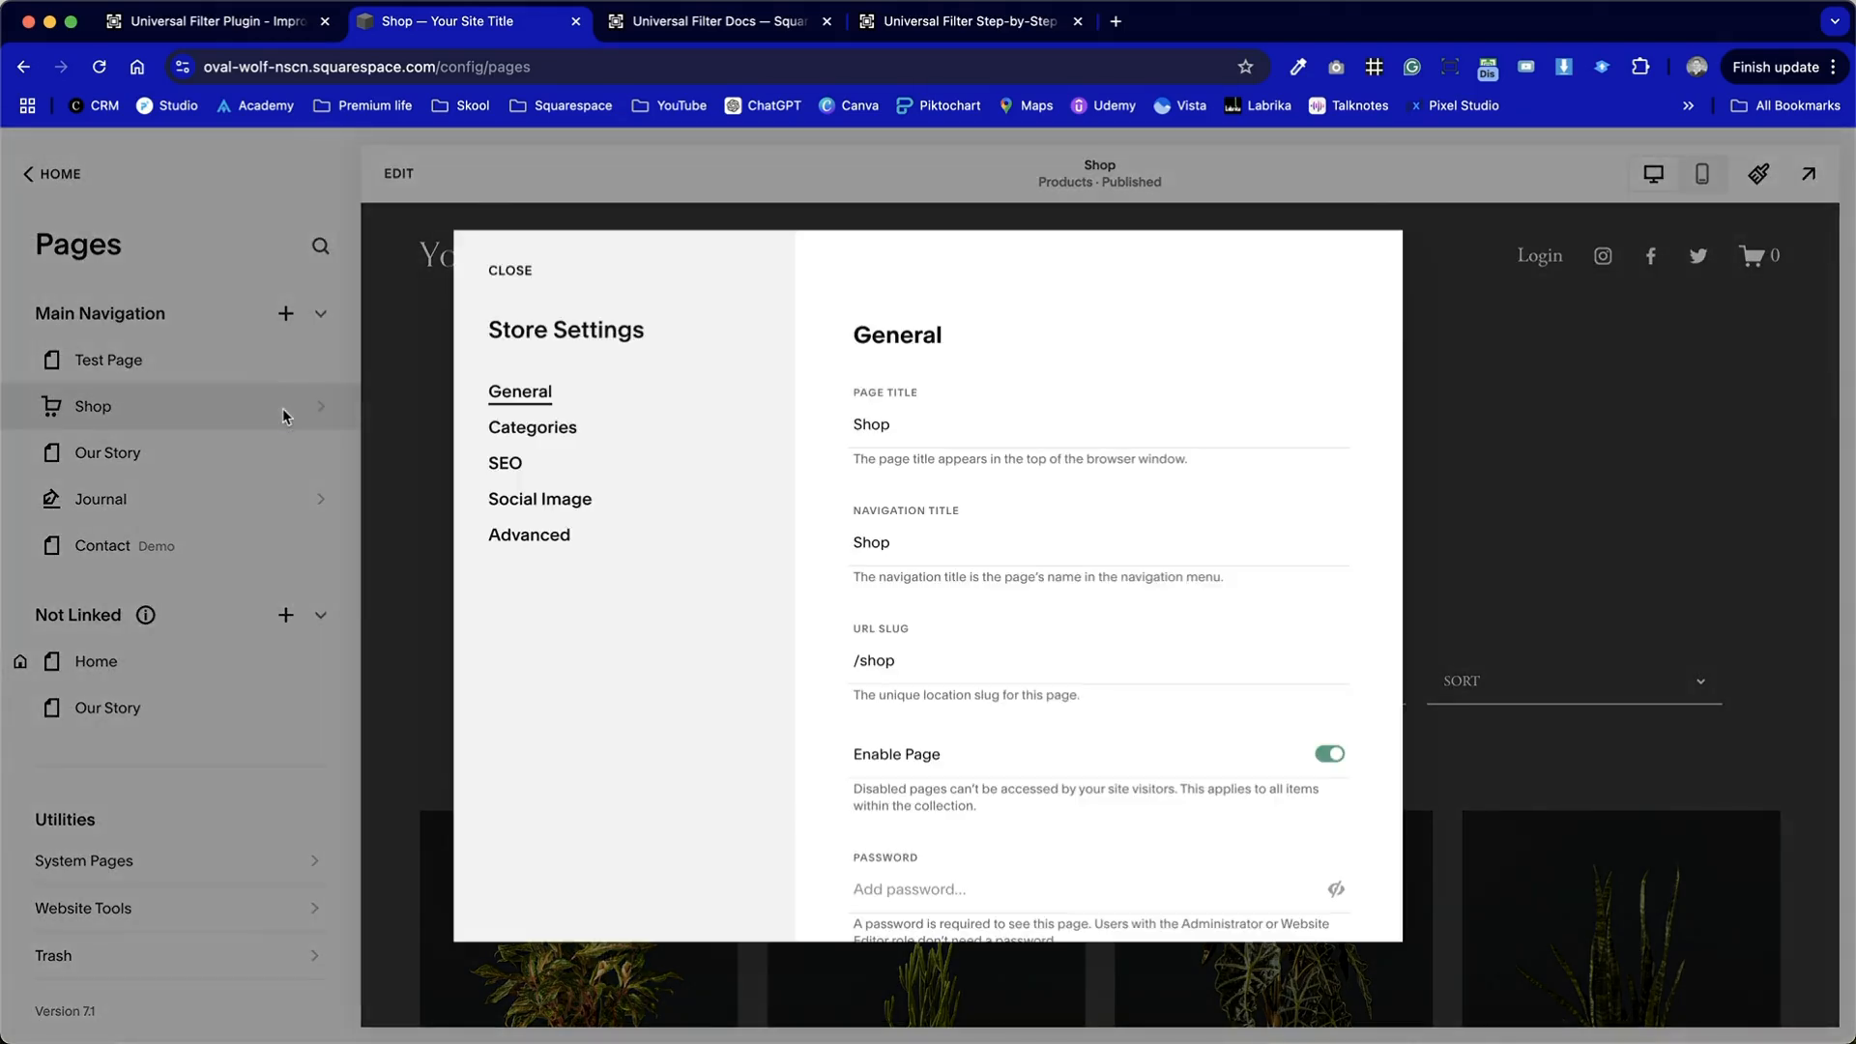
# Show Advanced store settings and review the Page Header Code Injection's Universal Filter script.
pyautogui.click(530, 533)
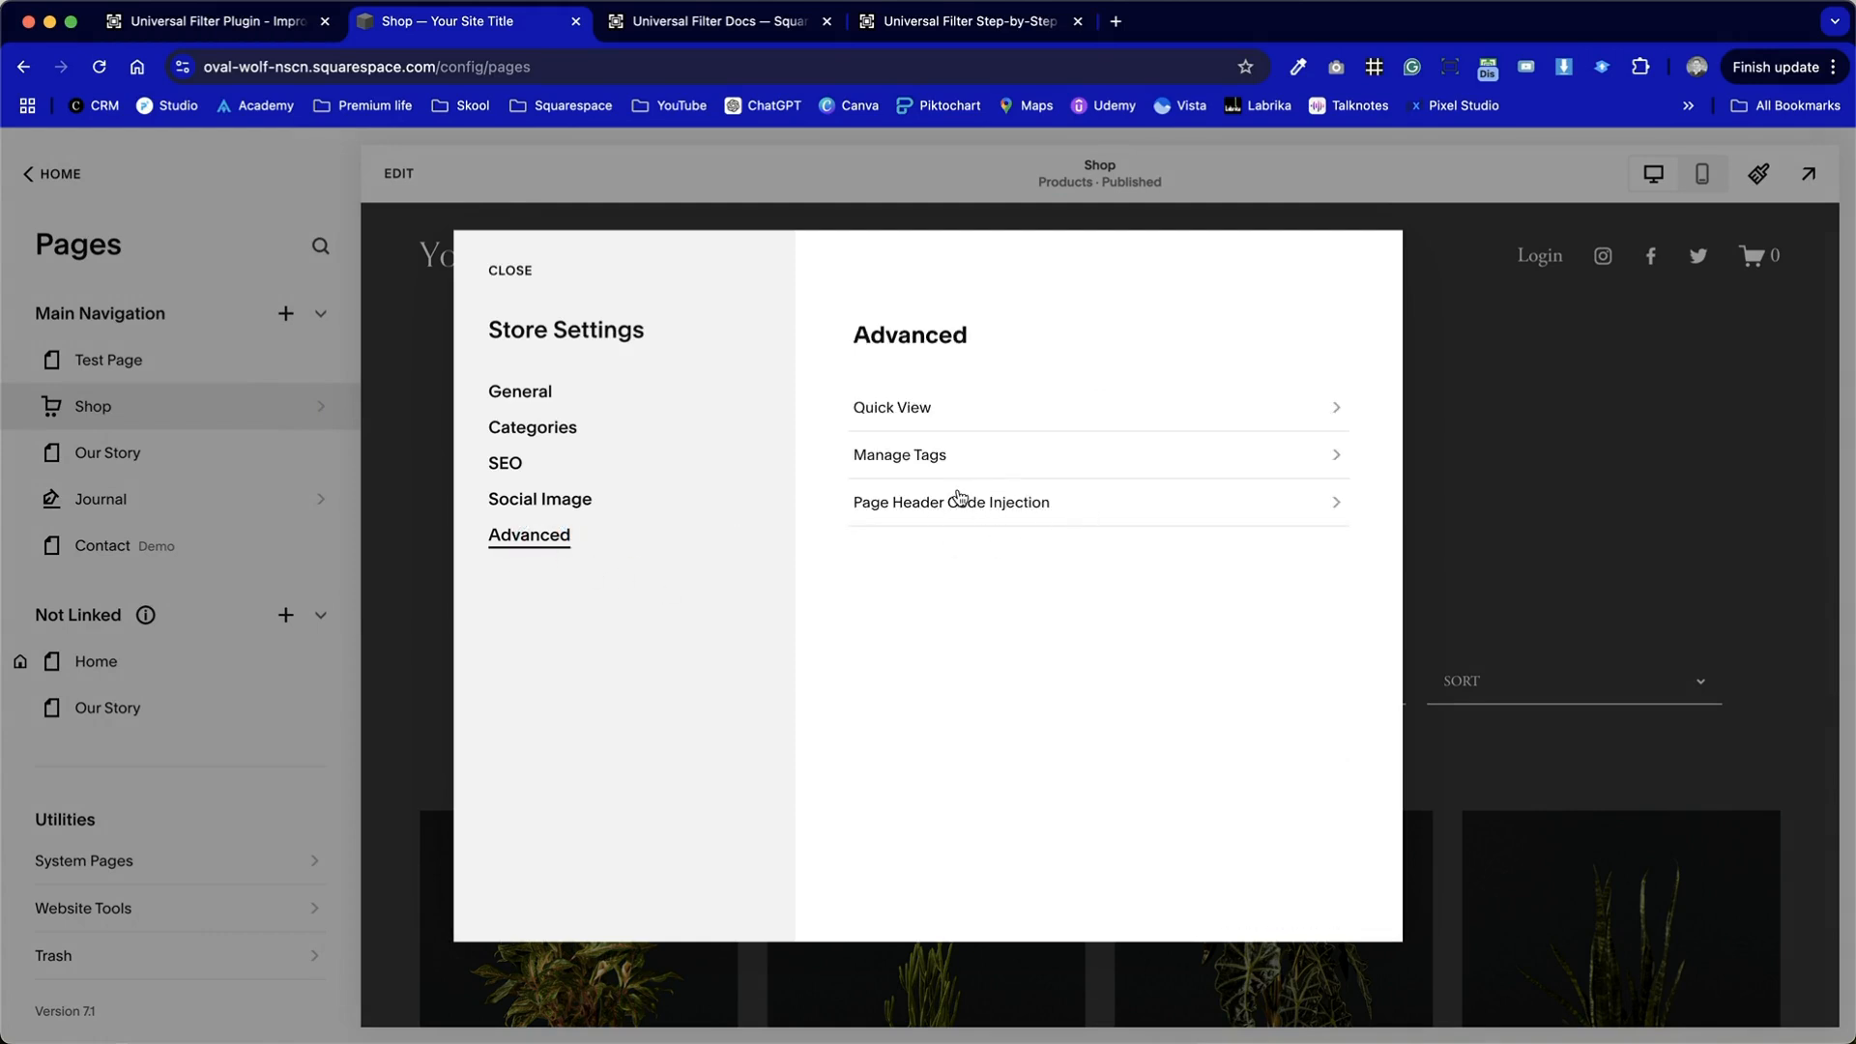
pyautogui.click(951, 503)
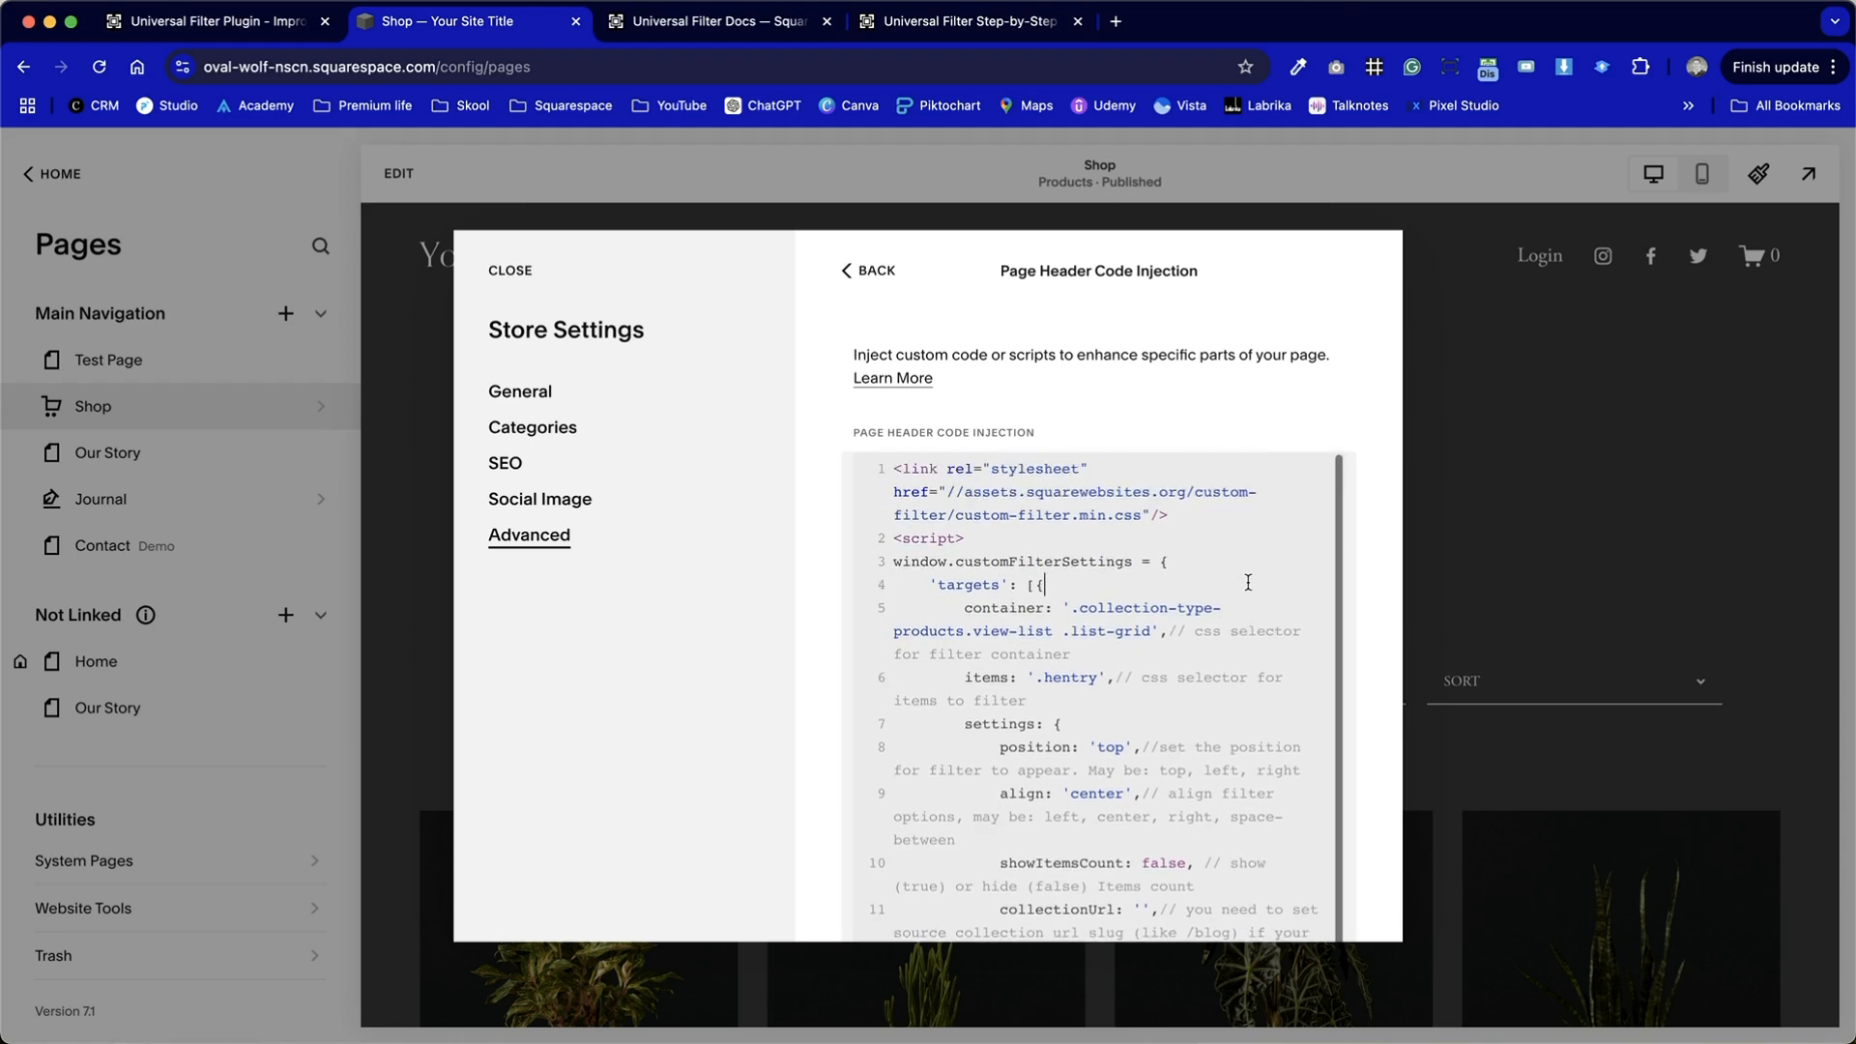
pyautogui.moveTo(1301, 640)
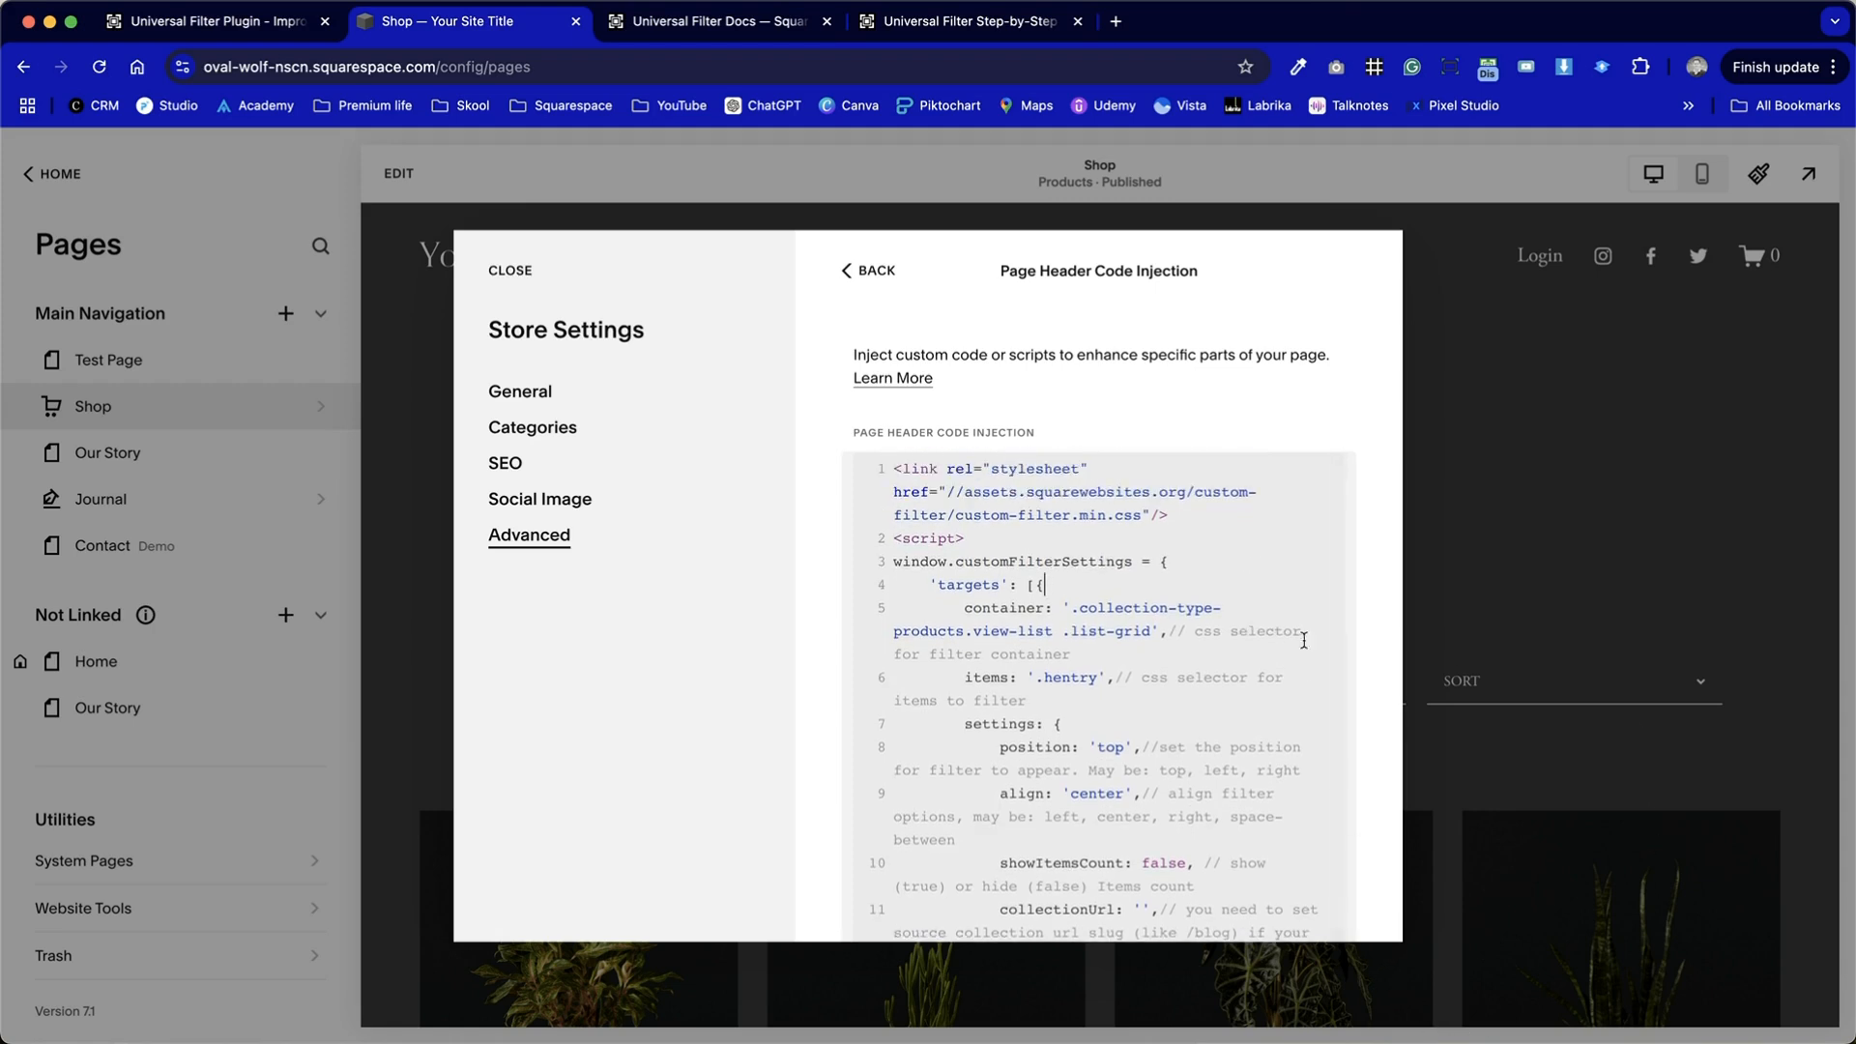
pyautogui.scroll(-3)
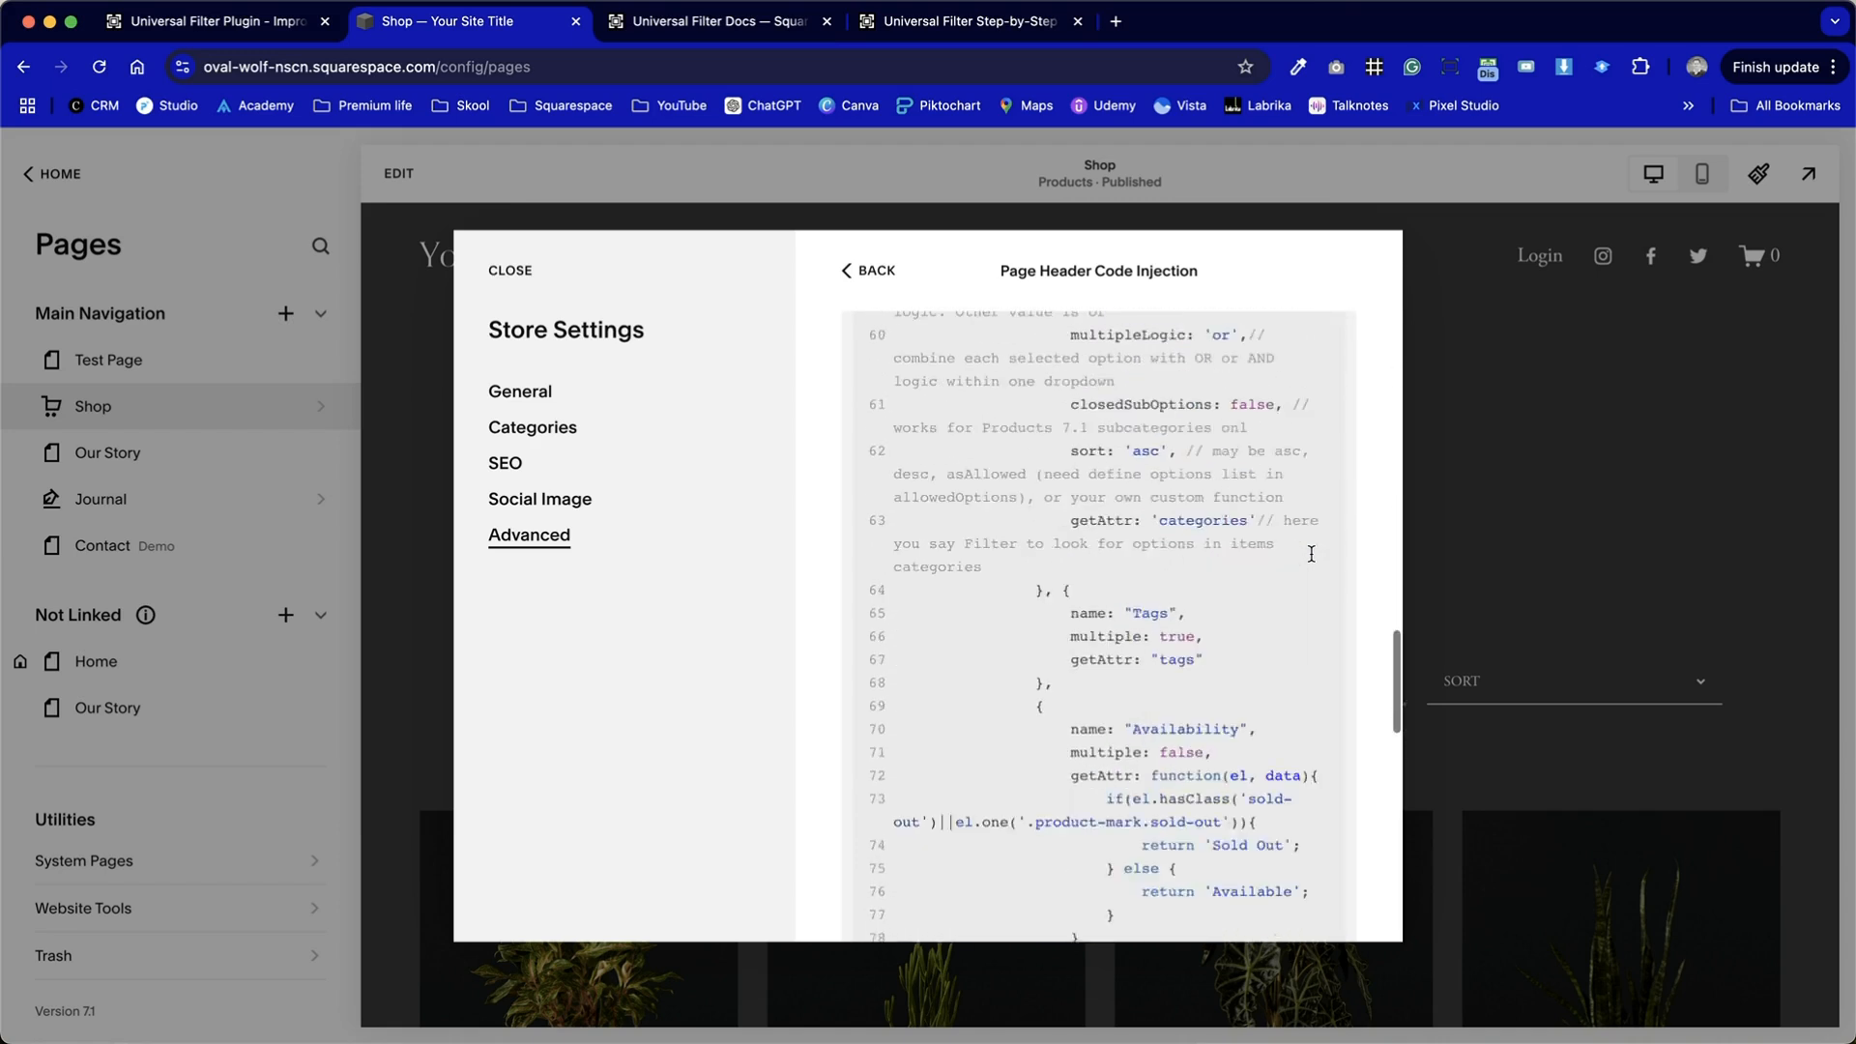
pyautogui.scroll(-3)
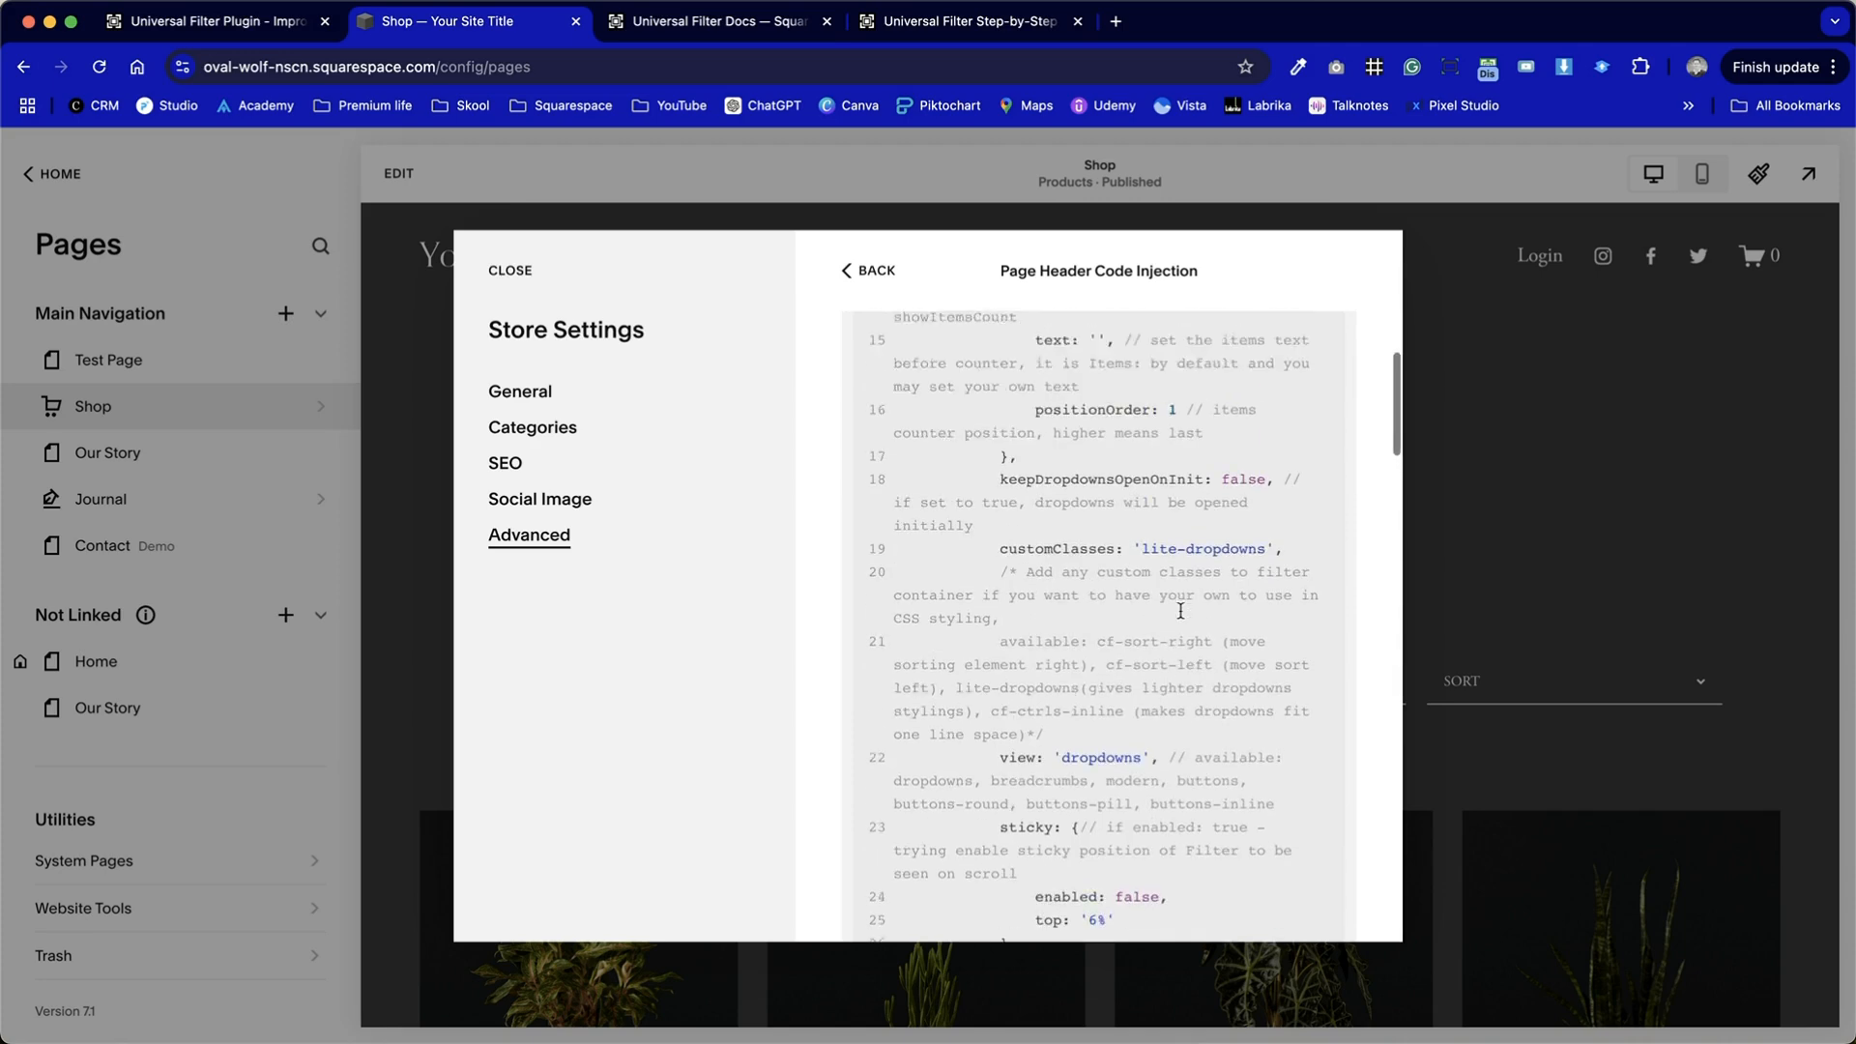
pyautogui.scroll(-3)
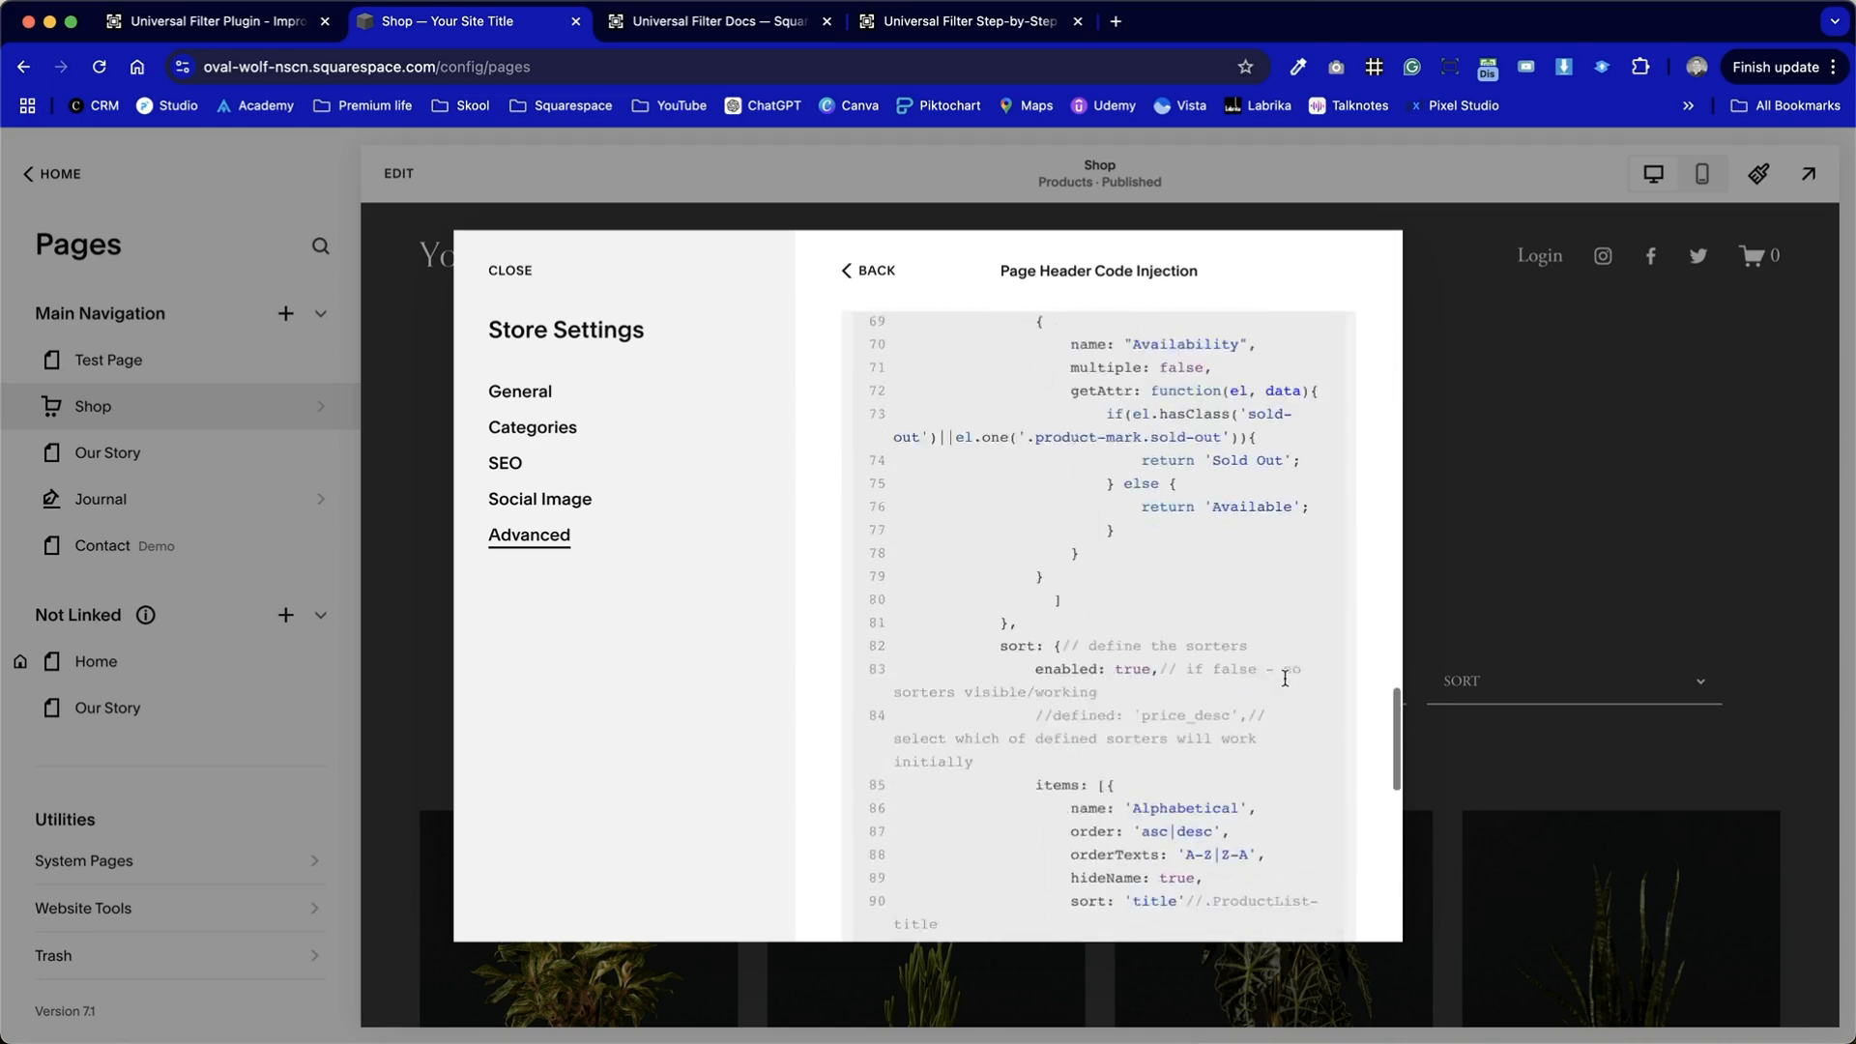
pyautogui.scroll(-3)
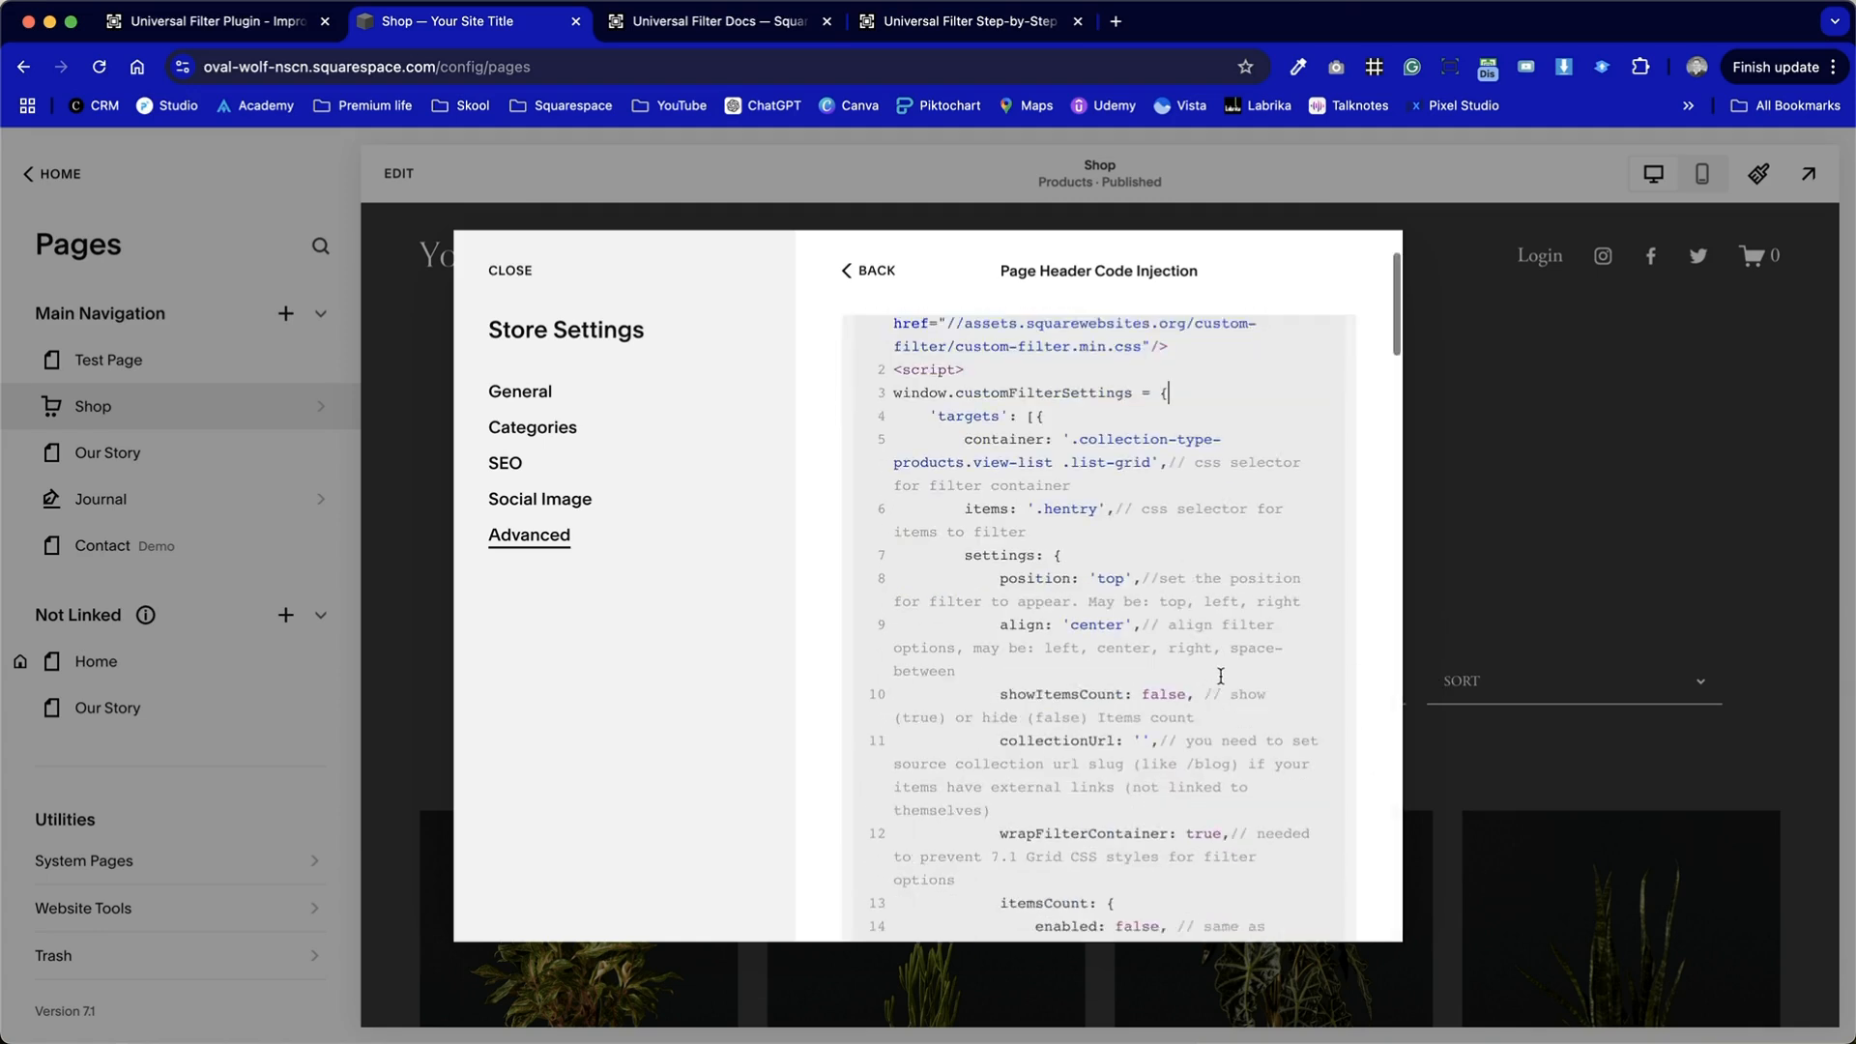
pyautogui.scroll(3)
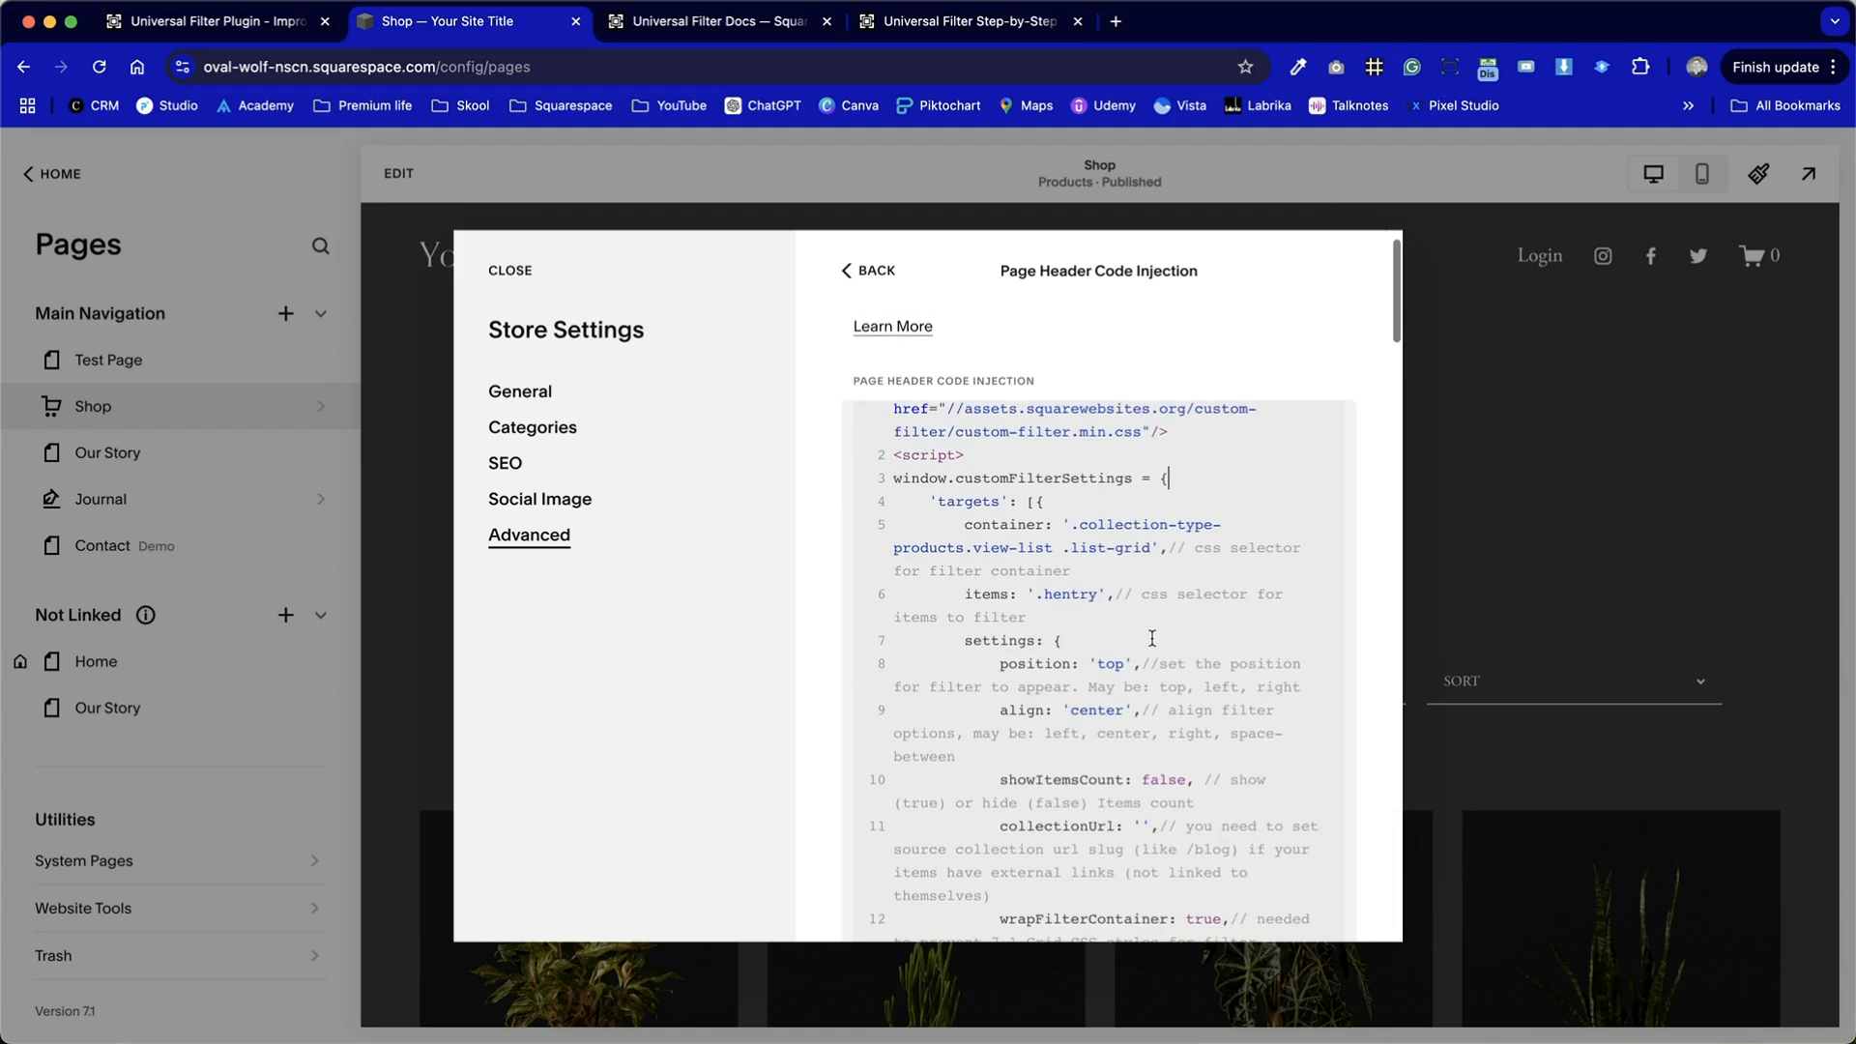
pyautogui.scroll(-3)
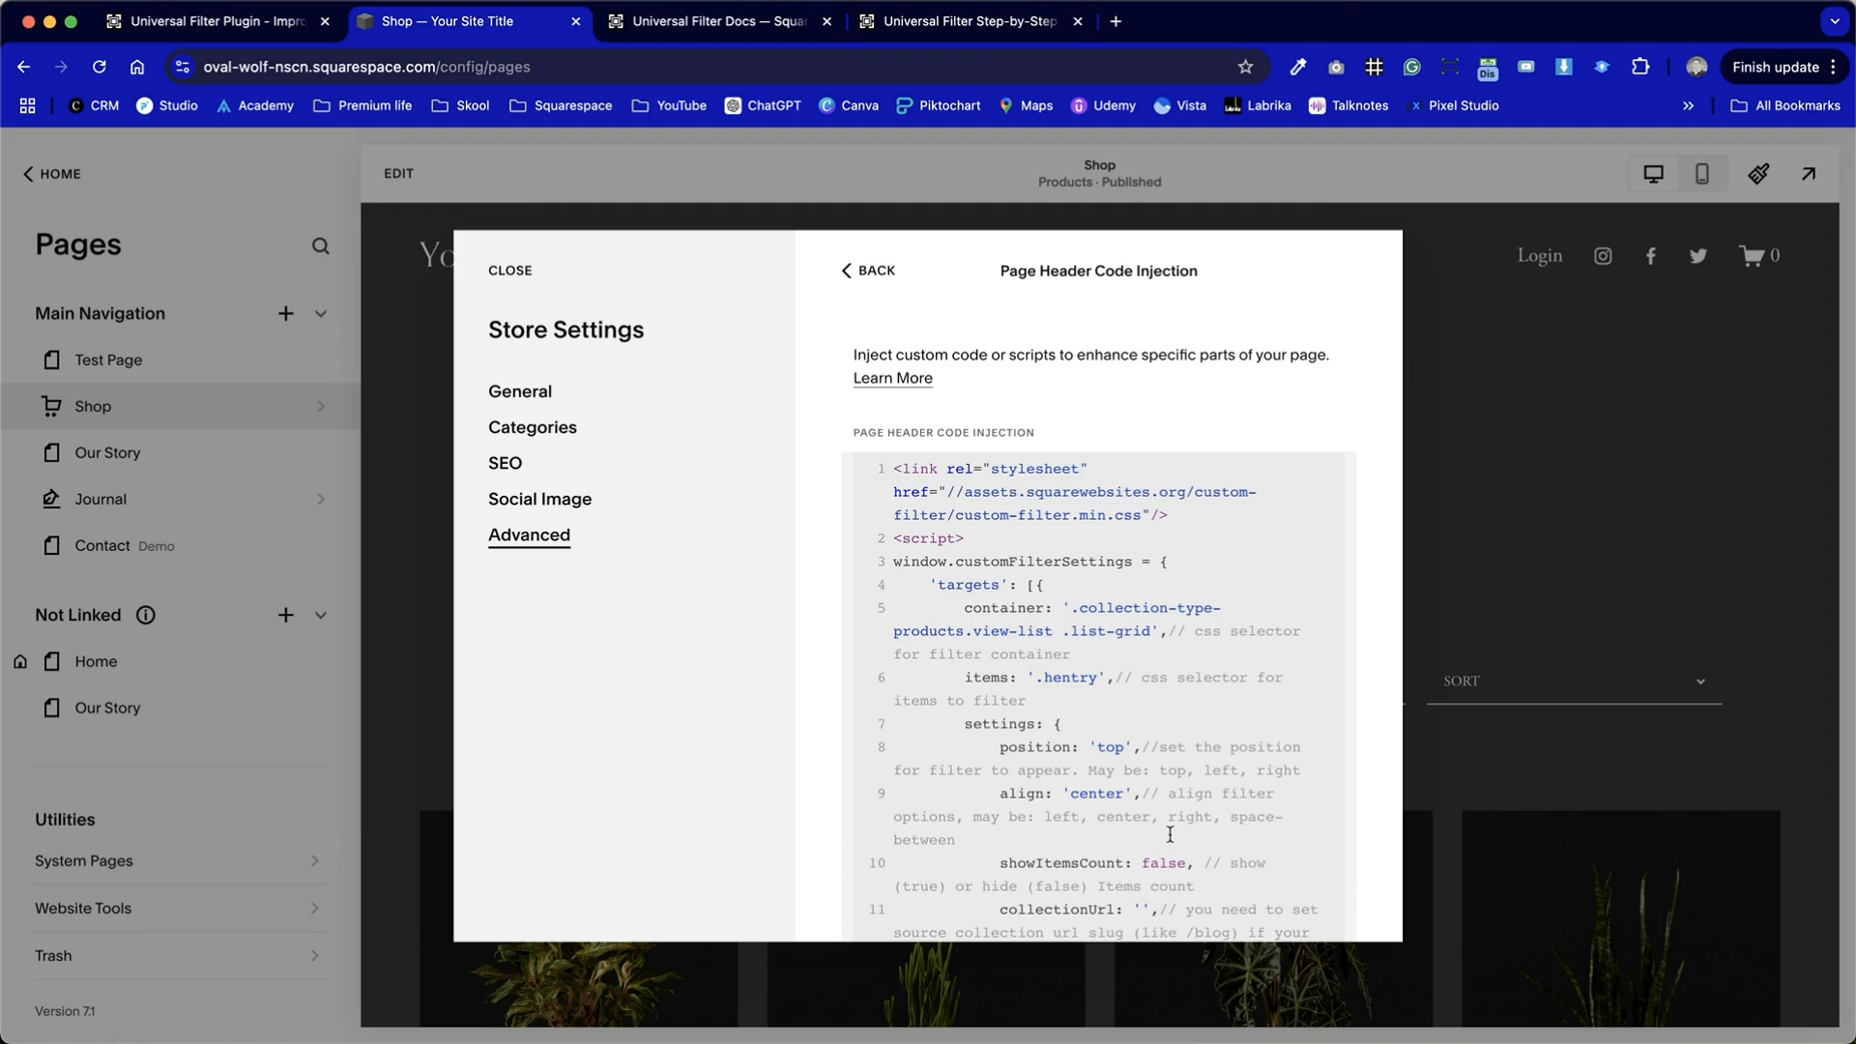
pyautogui.scroll(-3)
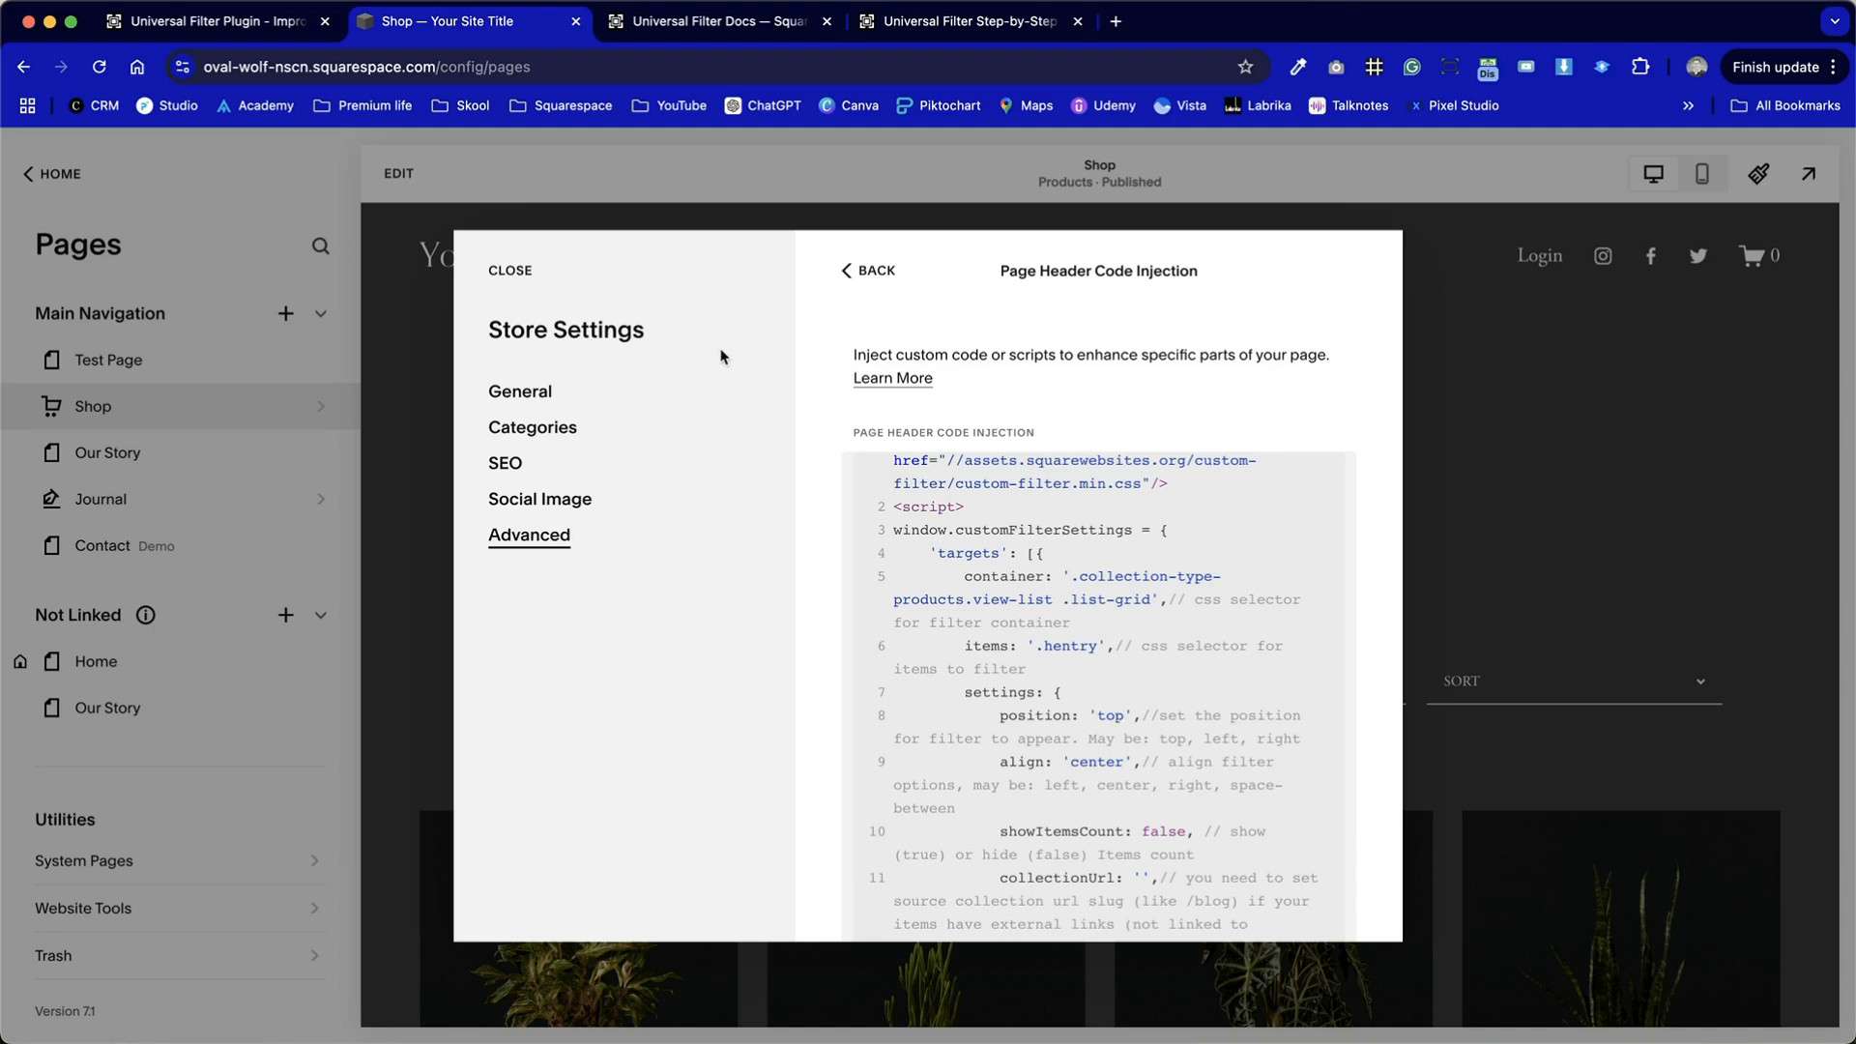
# Close Store Settings and look over the Shop preview's filter bar above the products.
pyautogui.click(508, 271)
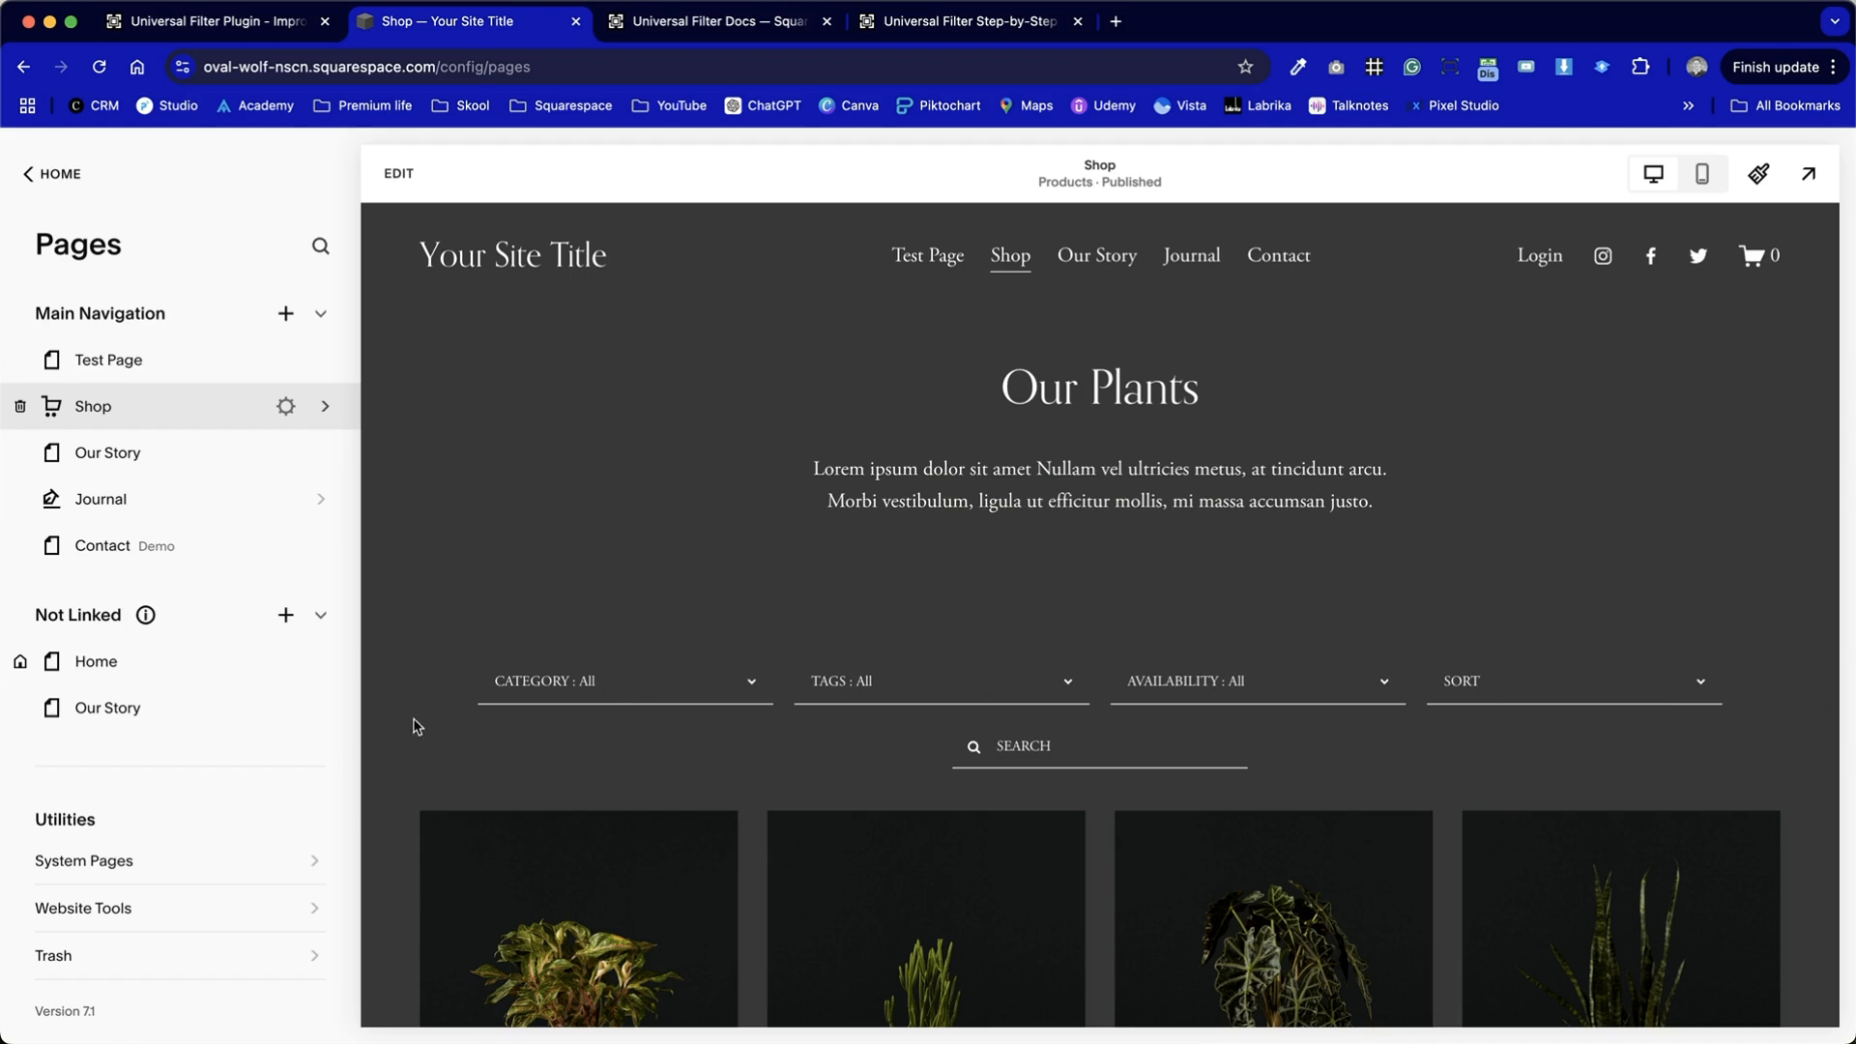
pyautogui.moveTo(1642, 734)
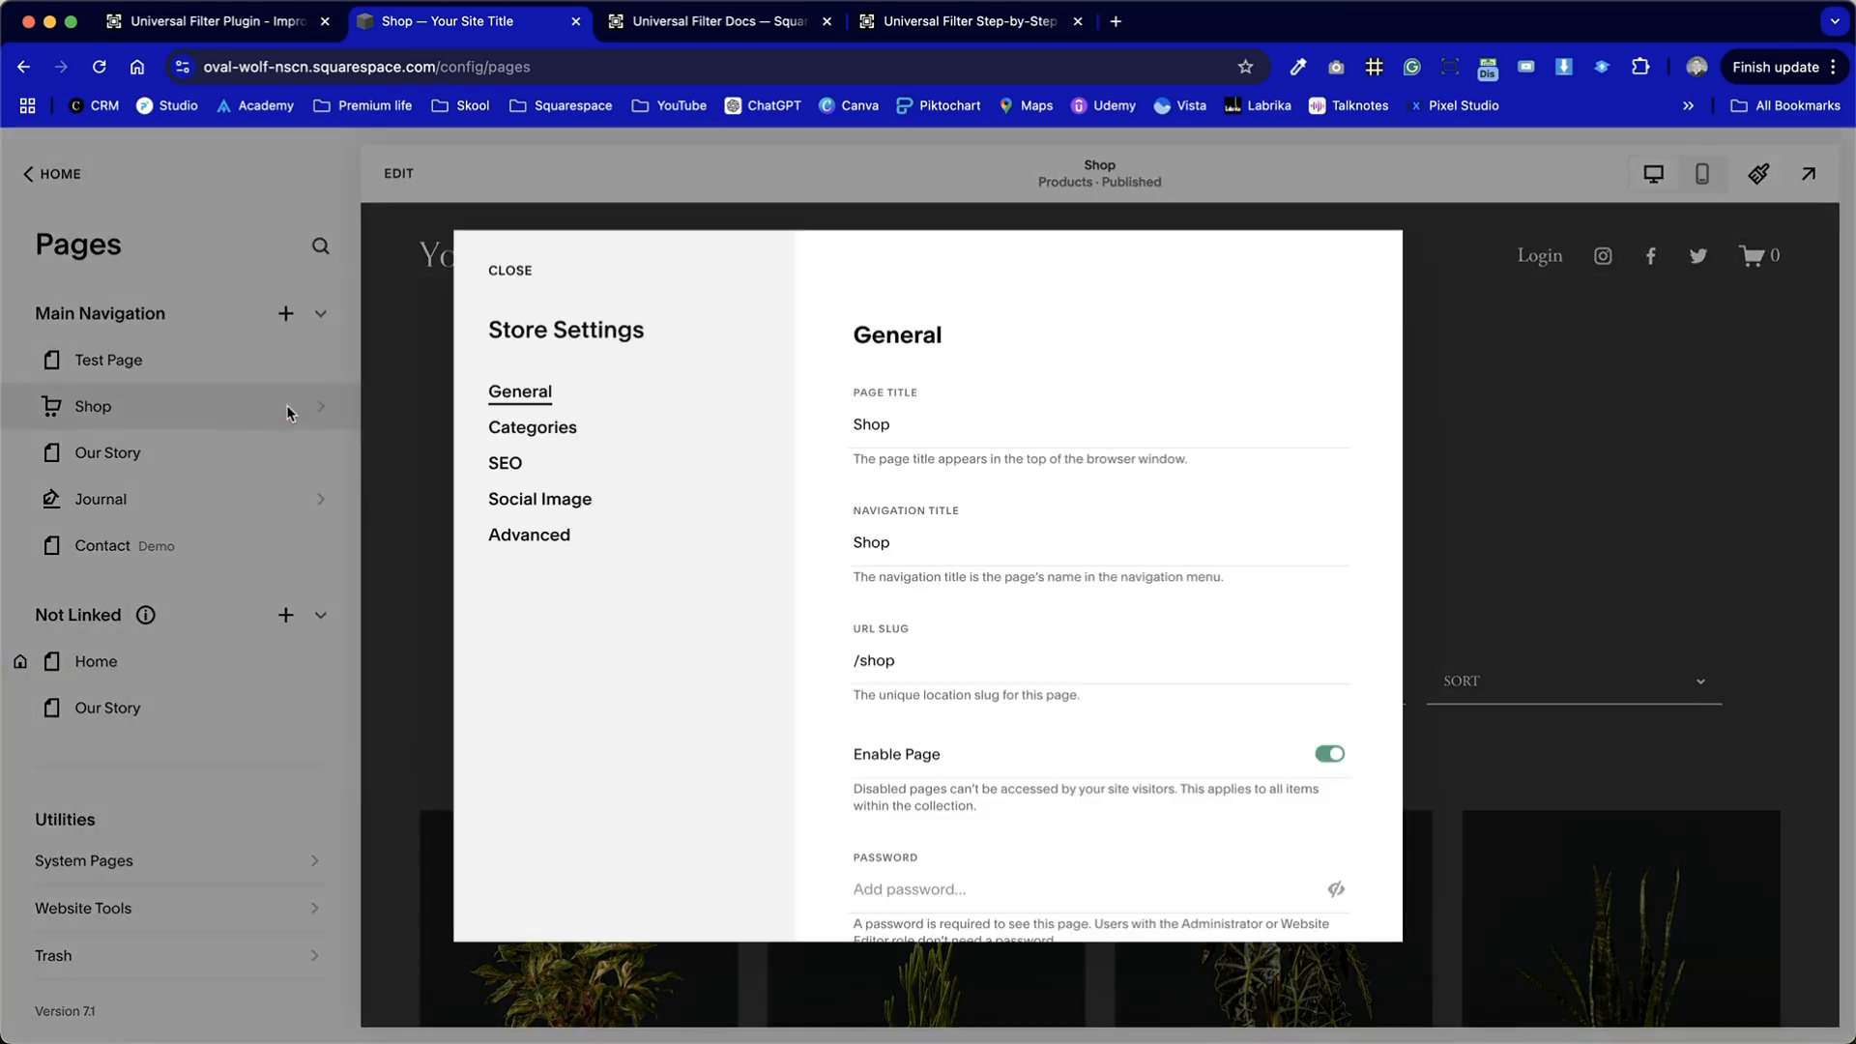
pyautogui.click(509, 271)
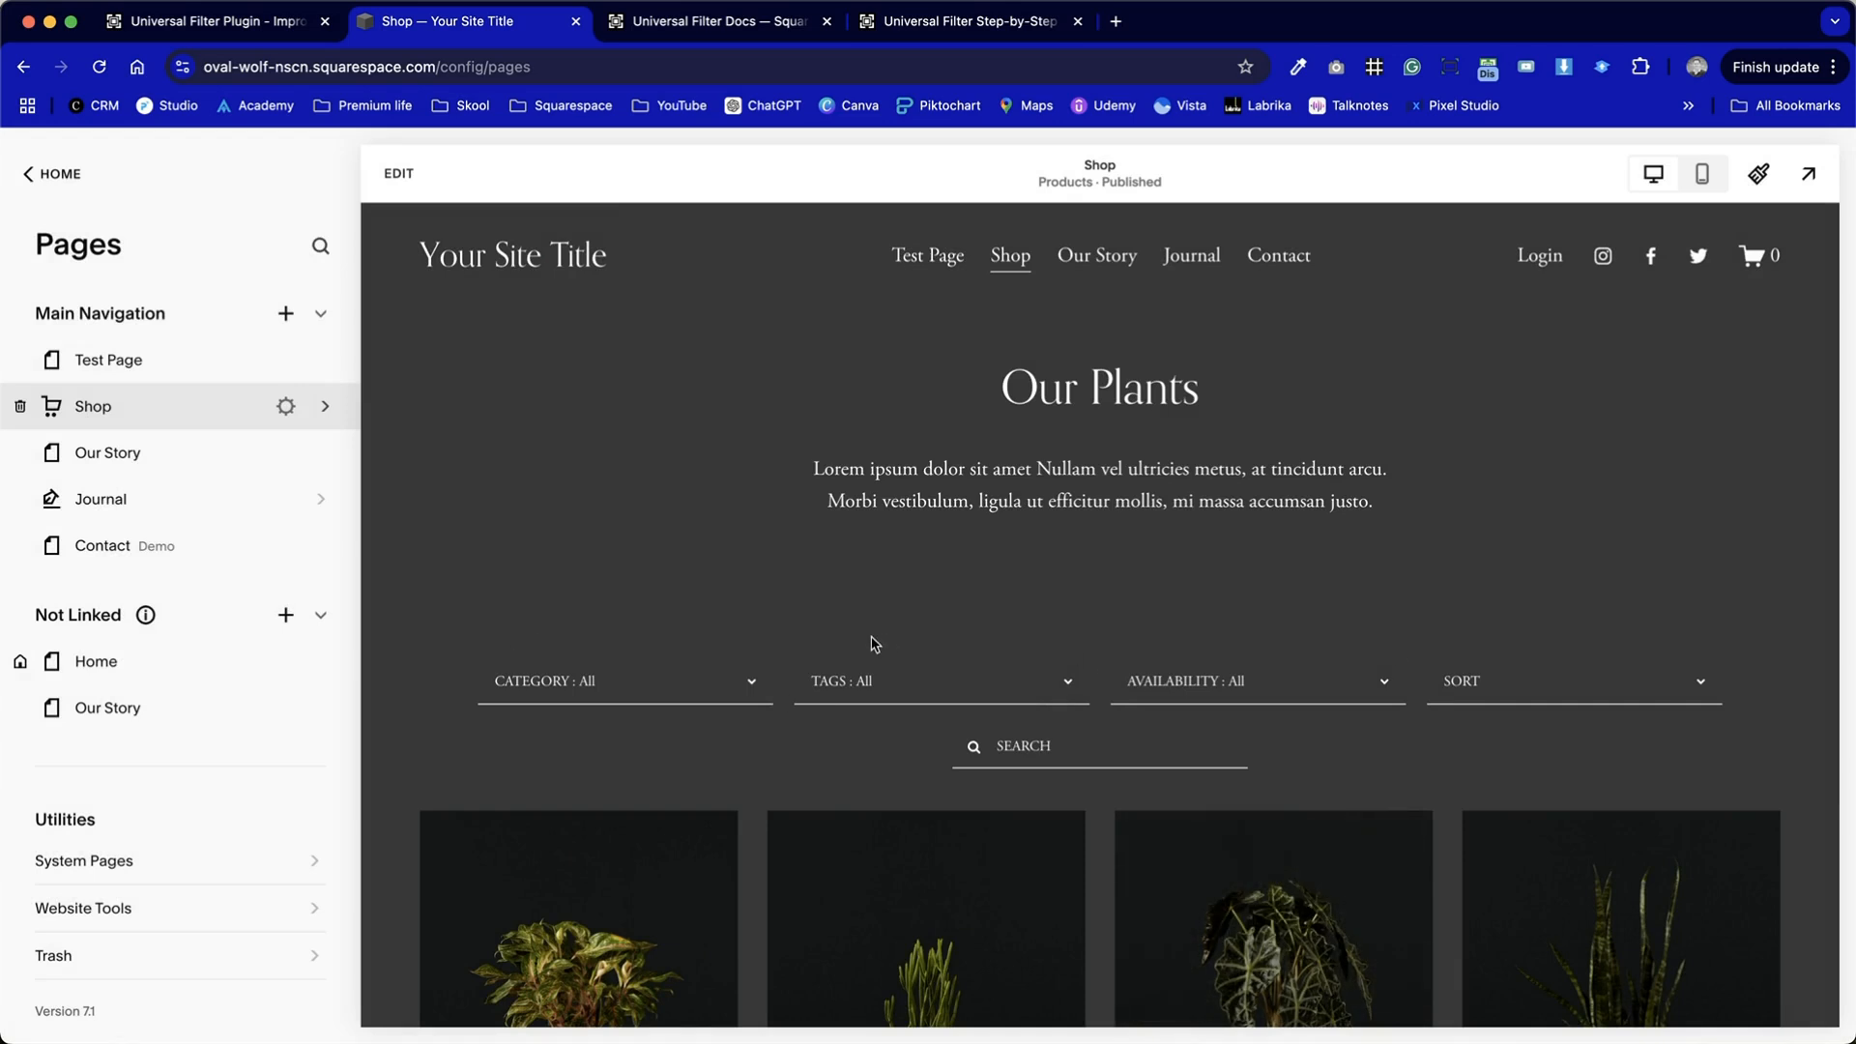
pyautogui.scroll(-3)
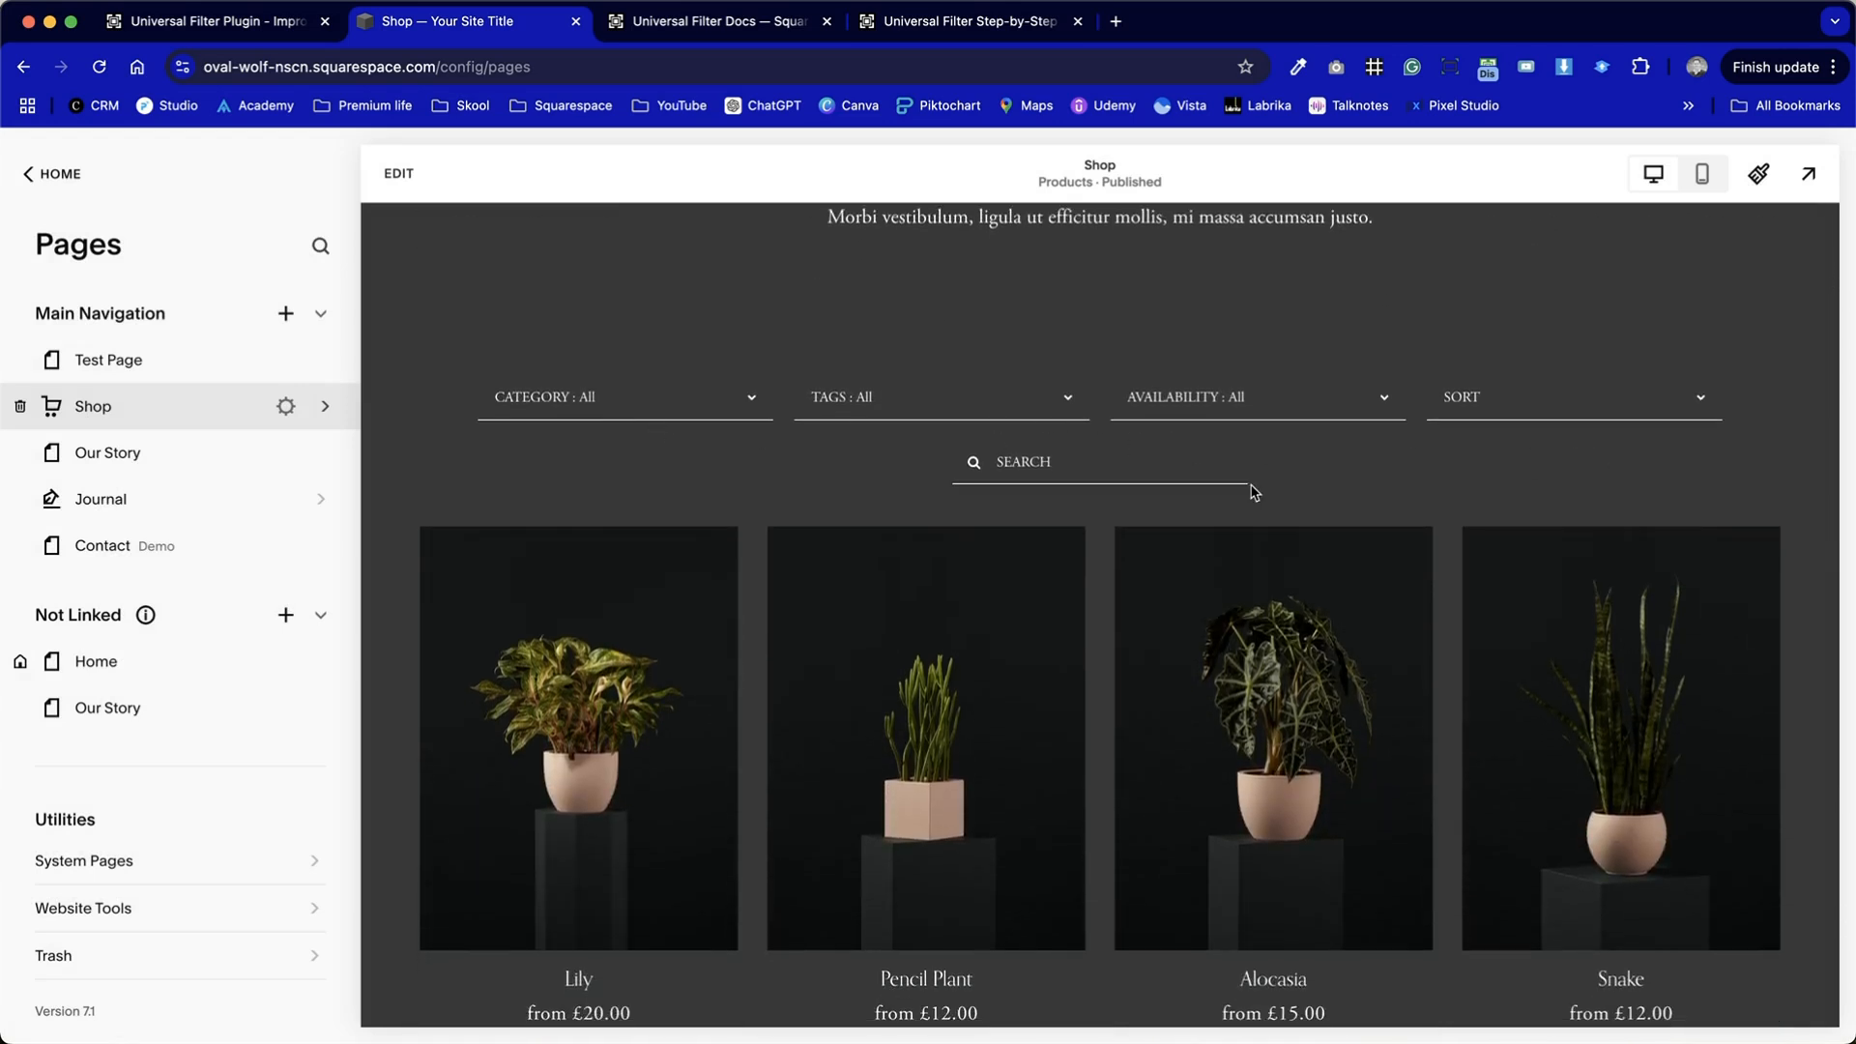
pyautogui.scroll(-3)
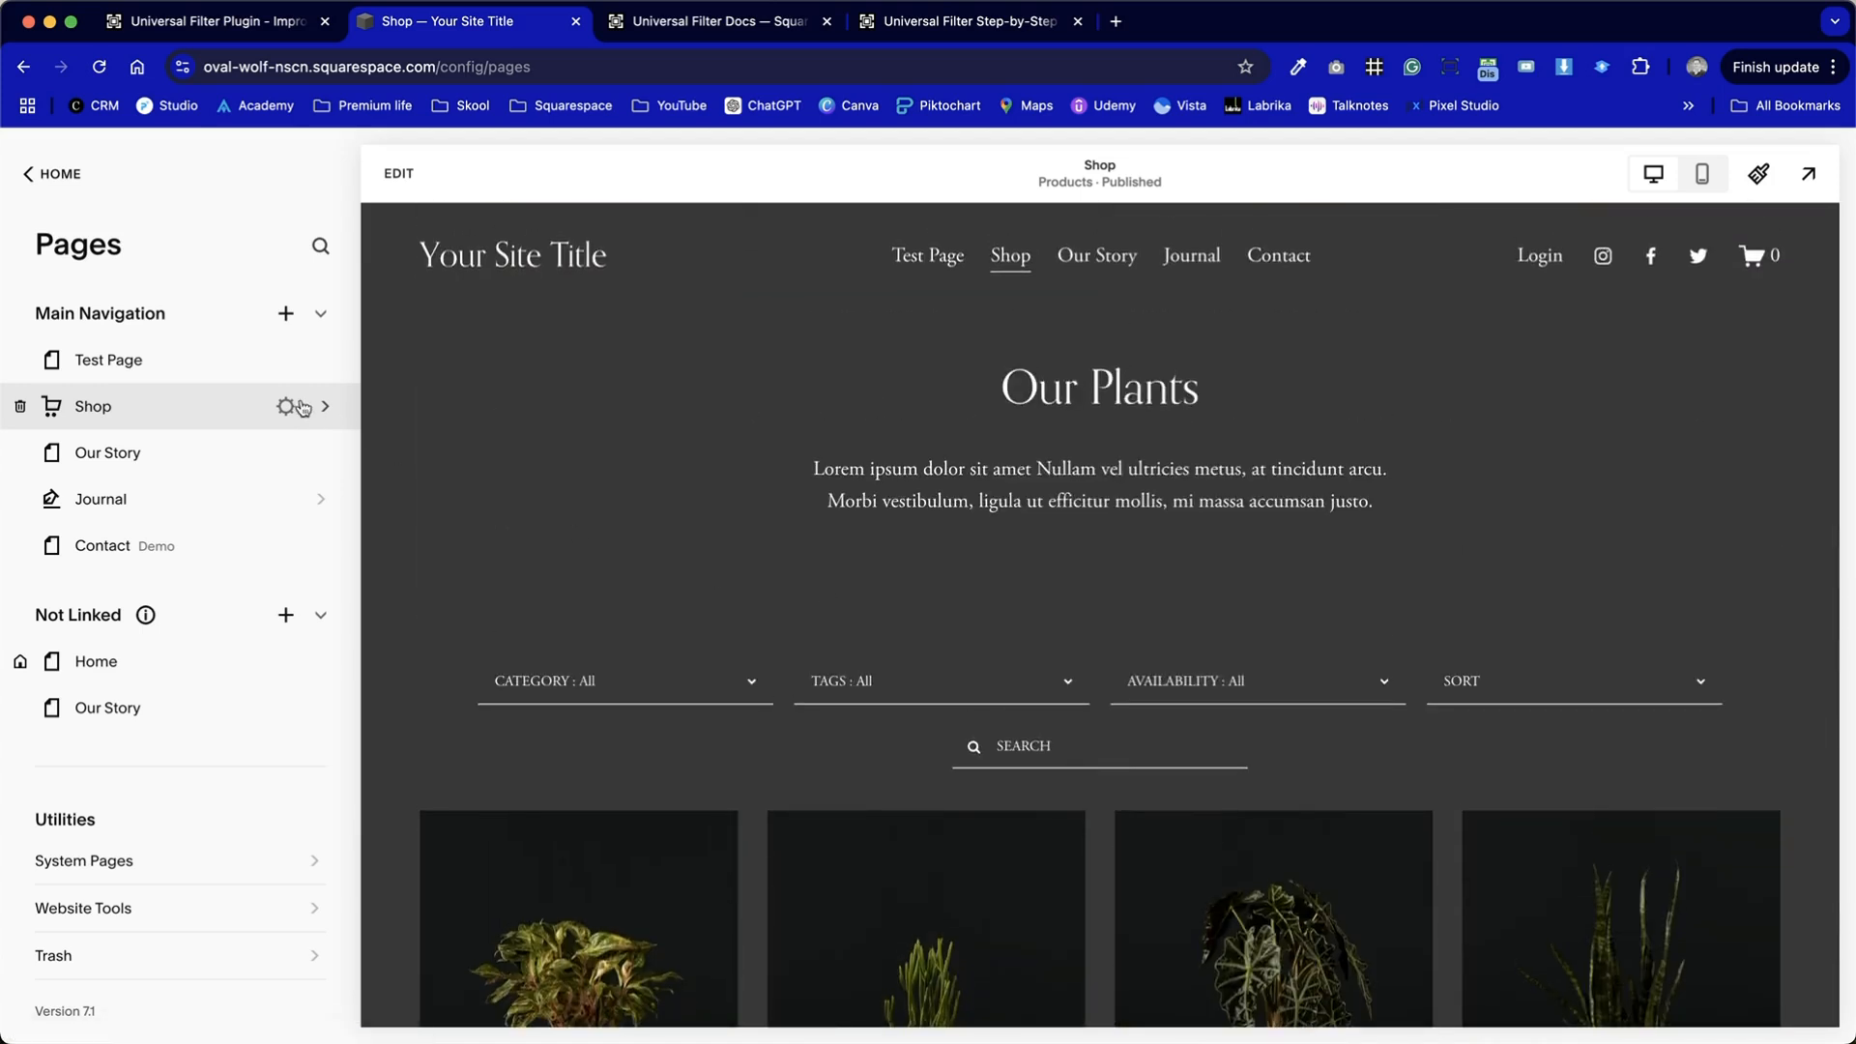
# Reopen the Shop page's Advanced Page Header Code Injection and locate the filter script.
pyautogui.click(288, 407)
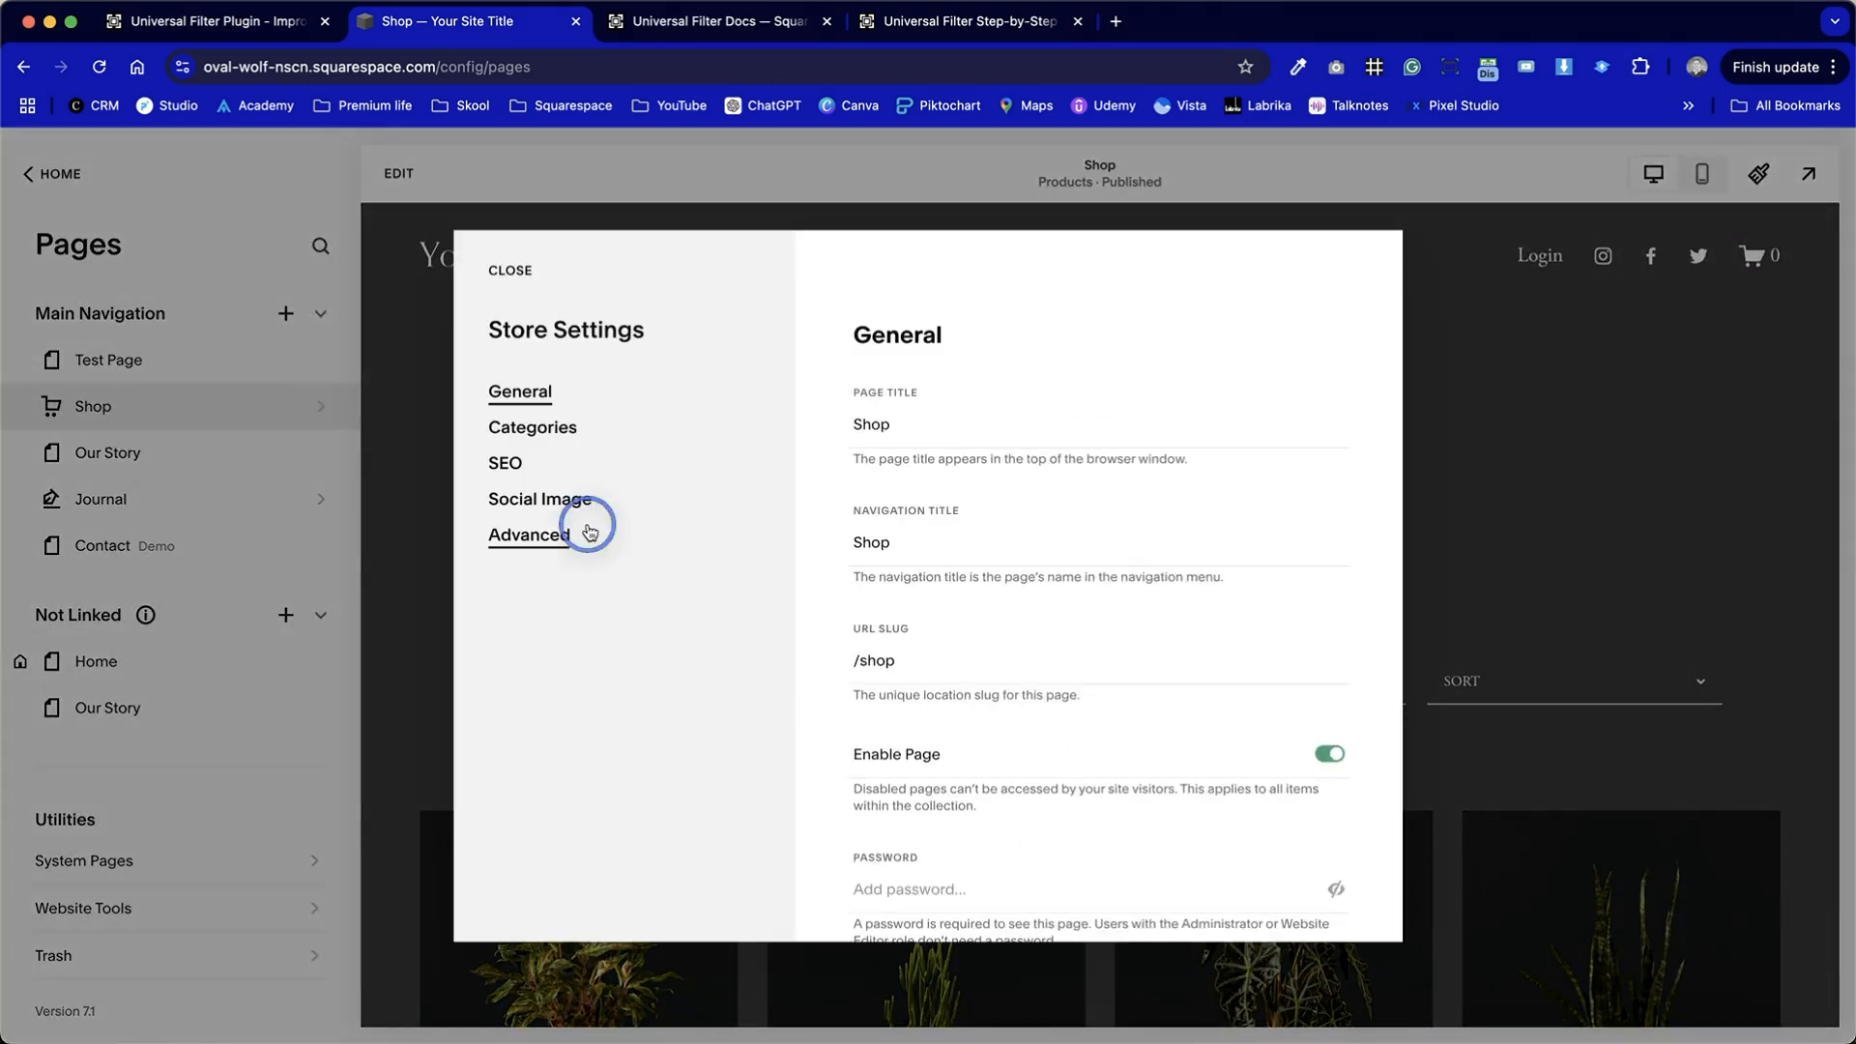
pyautogui.click(529, 533)
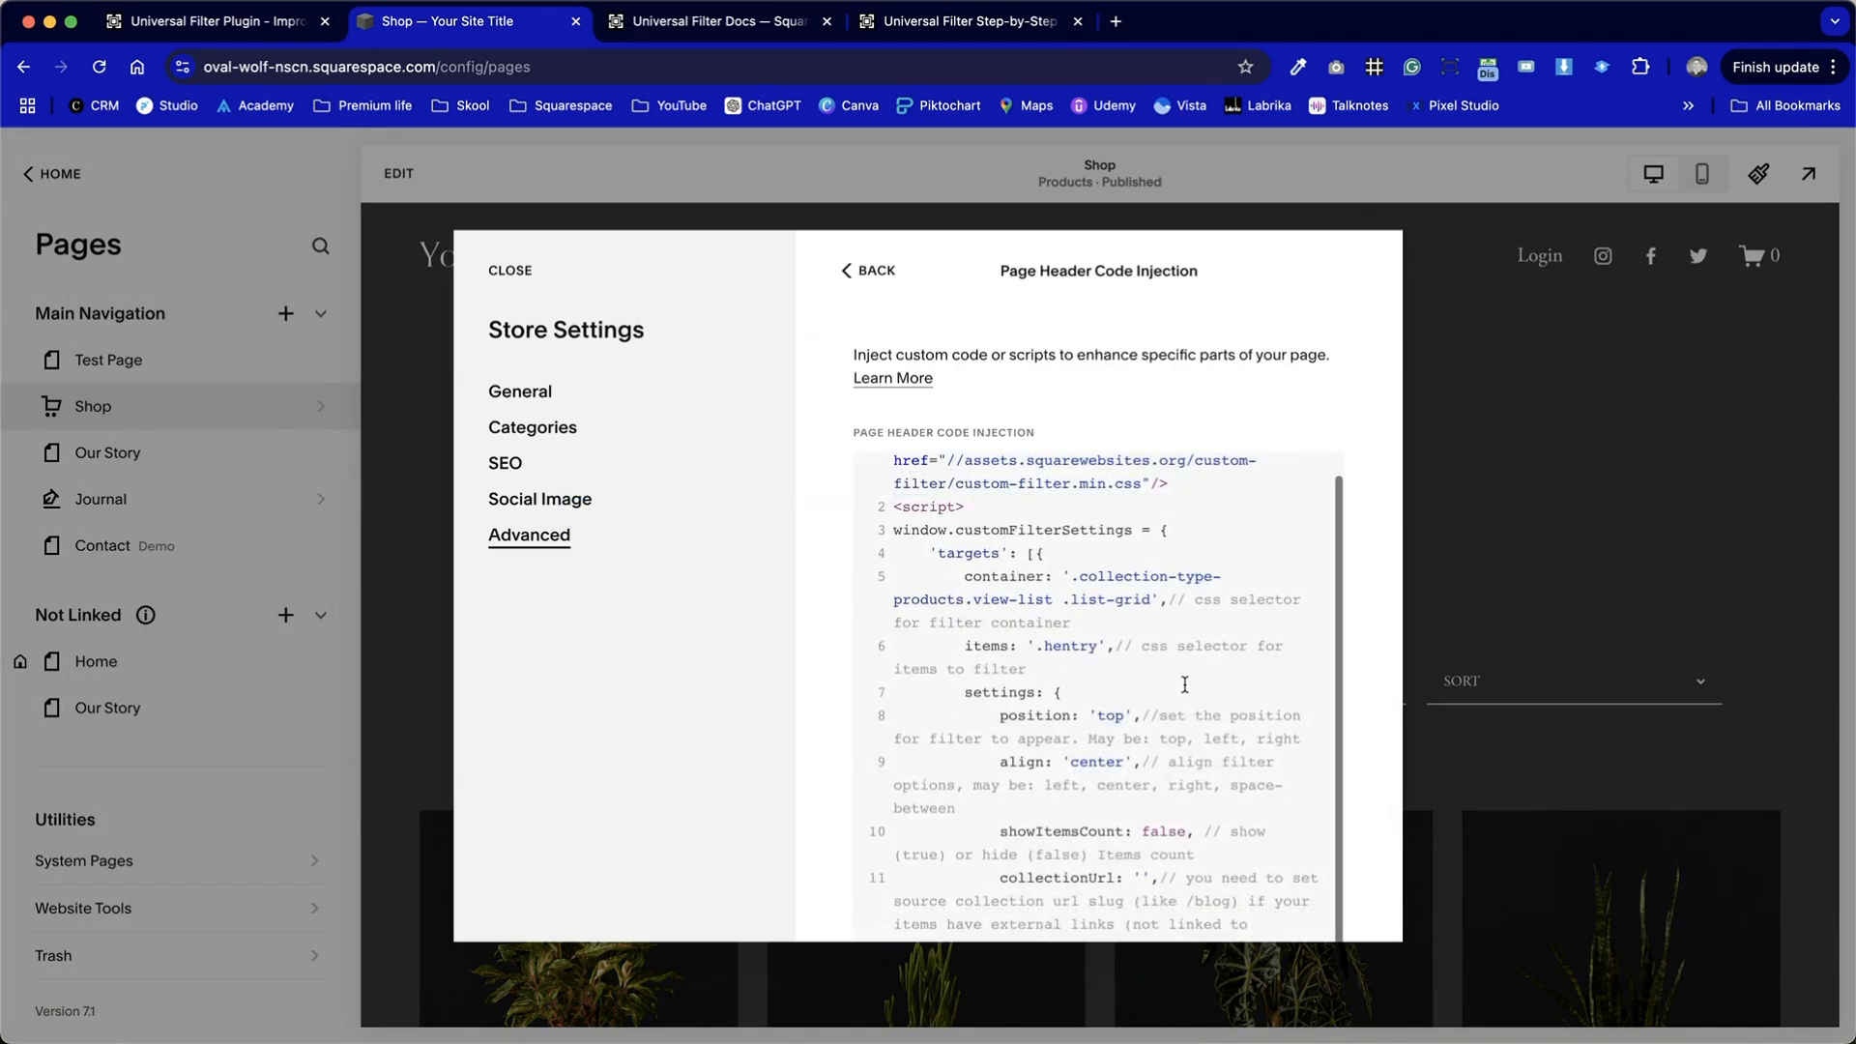
pyautogui.scroll(-3)
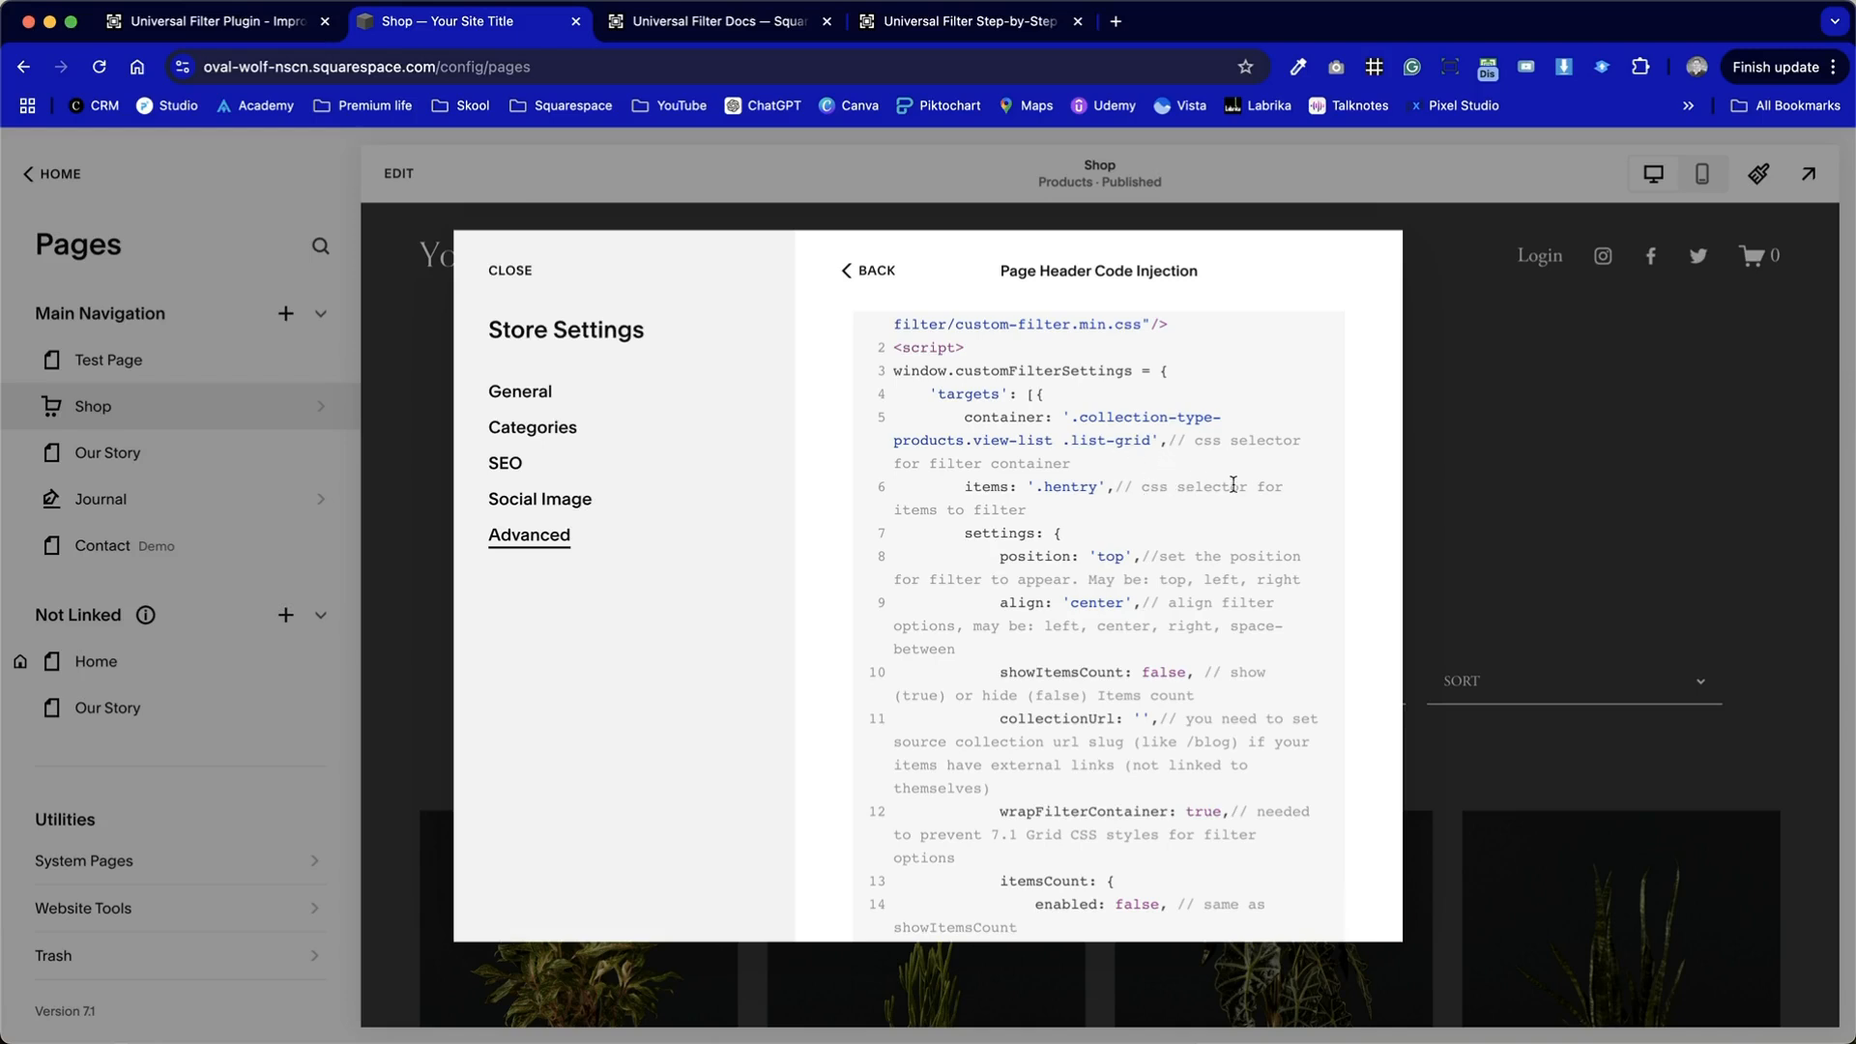
pyautogui.moveTo(1193, 560)
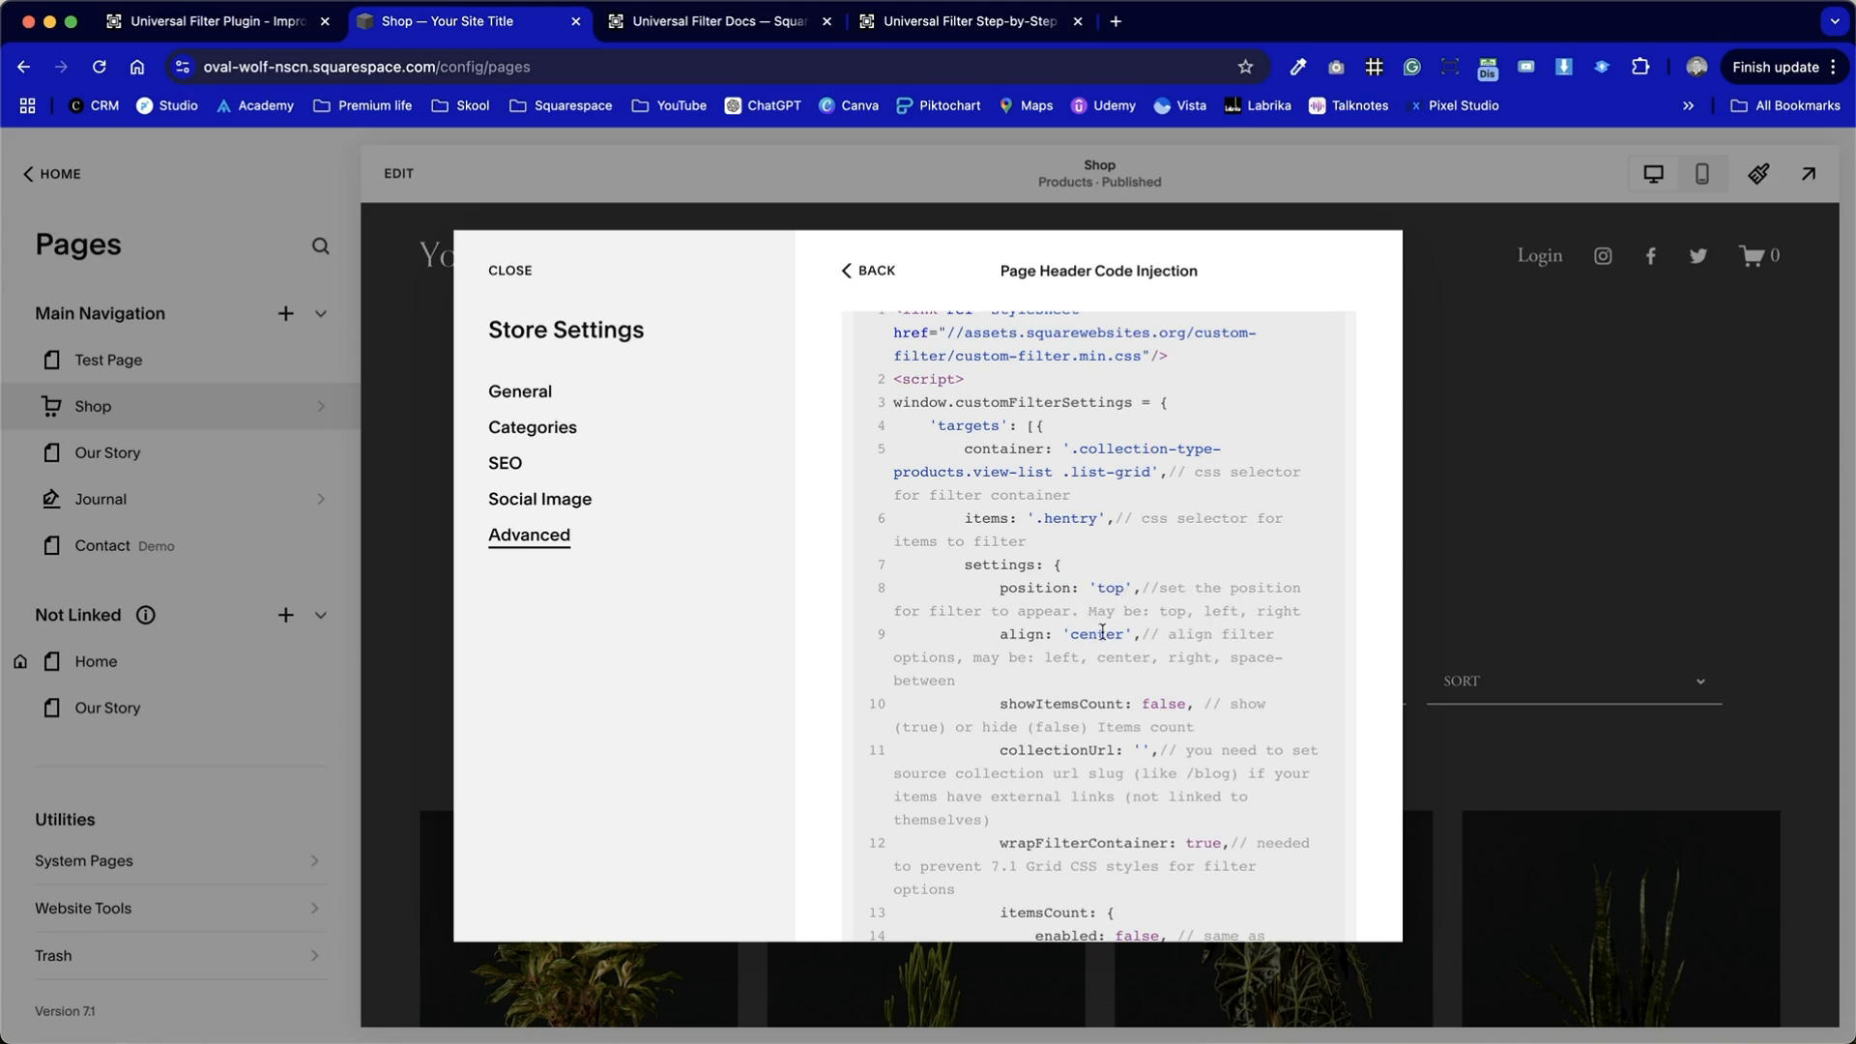
# Align the filter options left and set showItemsCount to false.
pyautogui.write('lef')
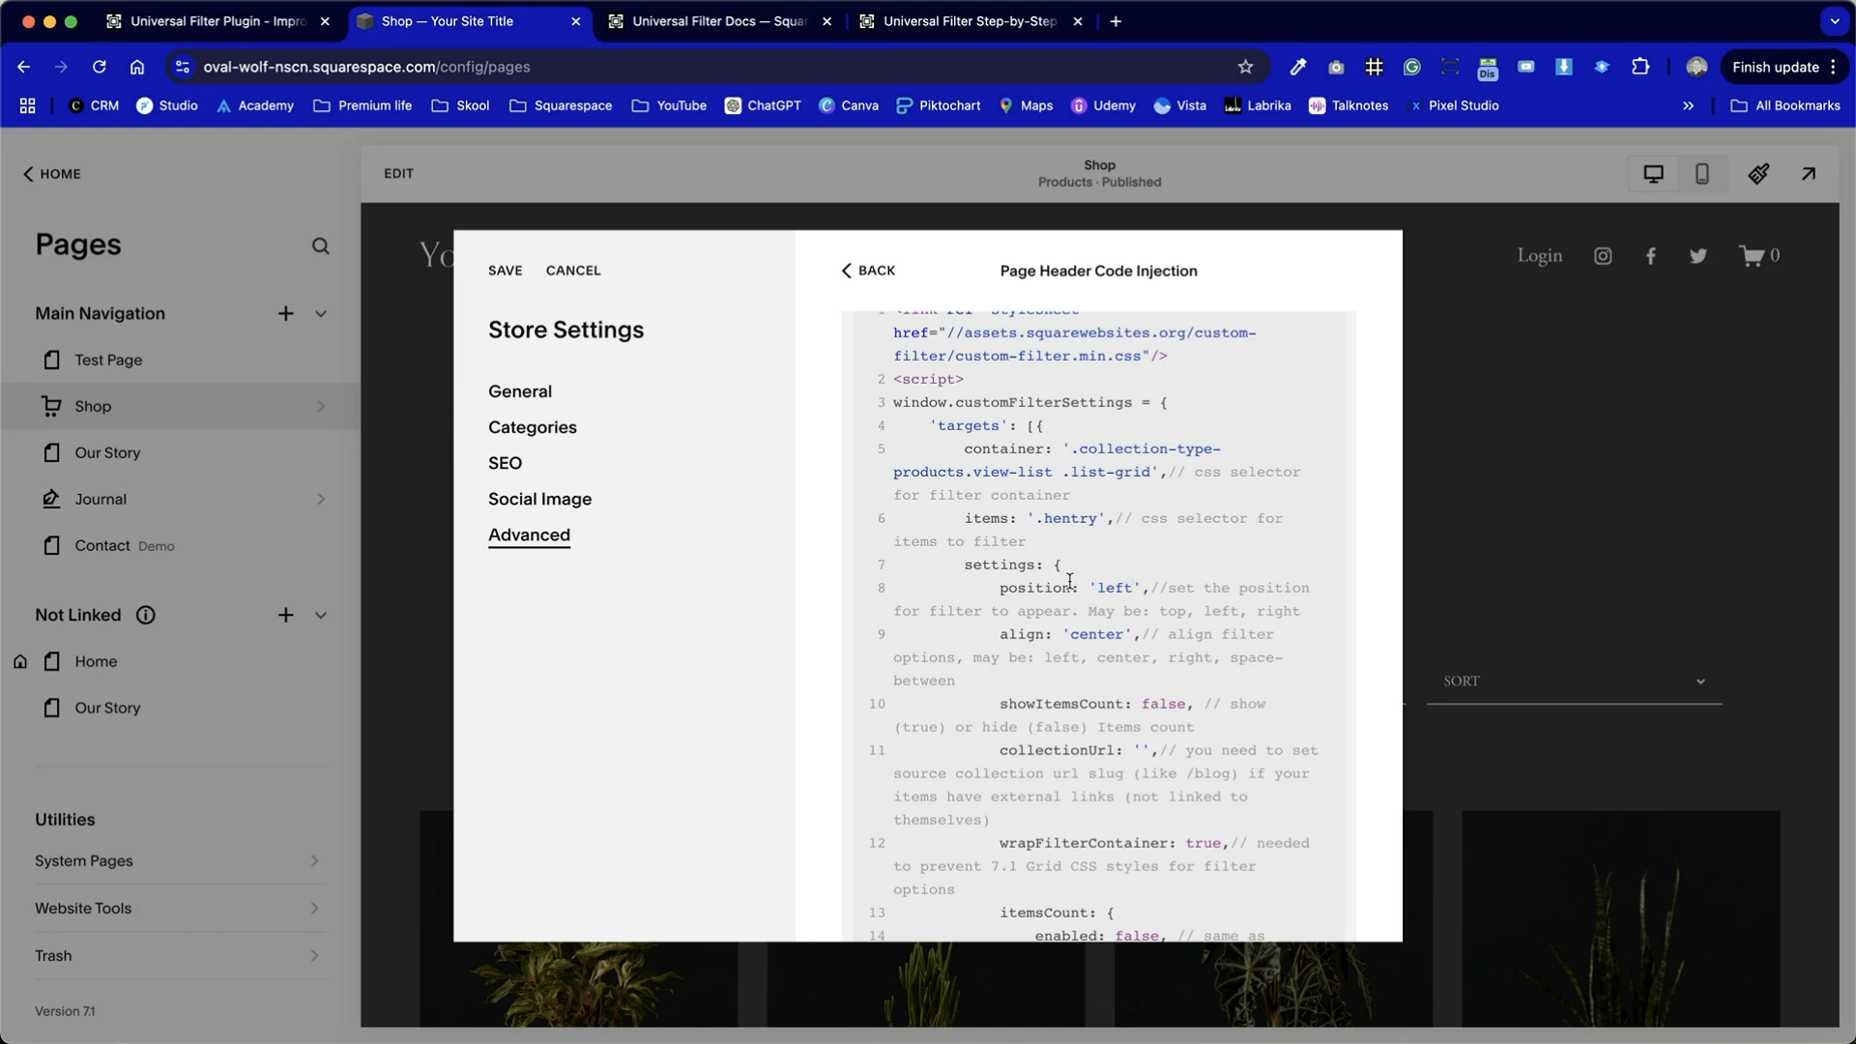
pyautogui.moveTo(1166, 589)
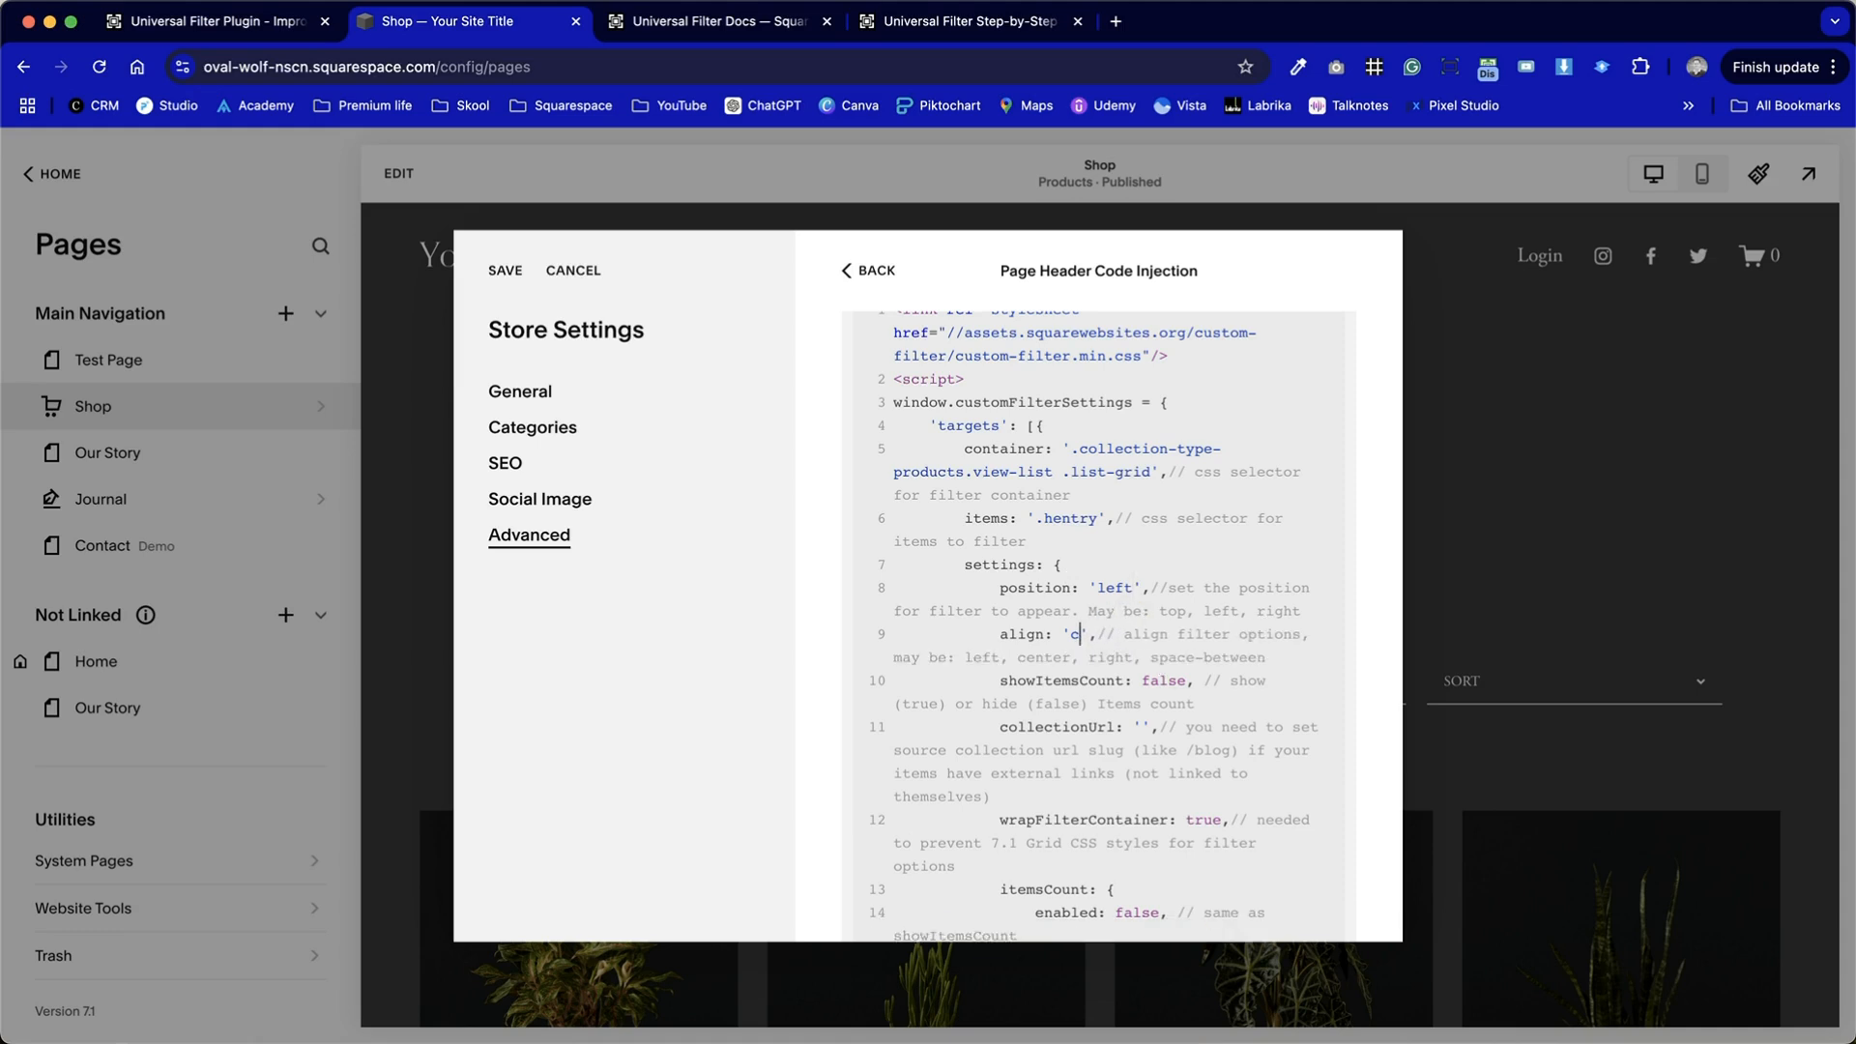
pyautogui.write('left')
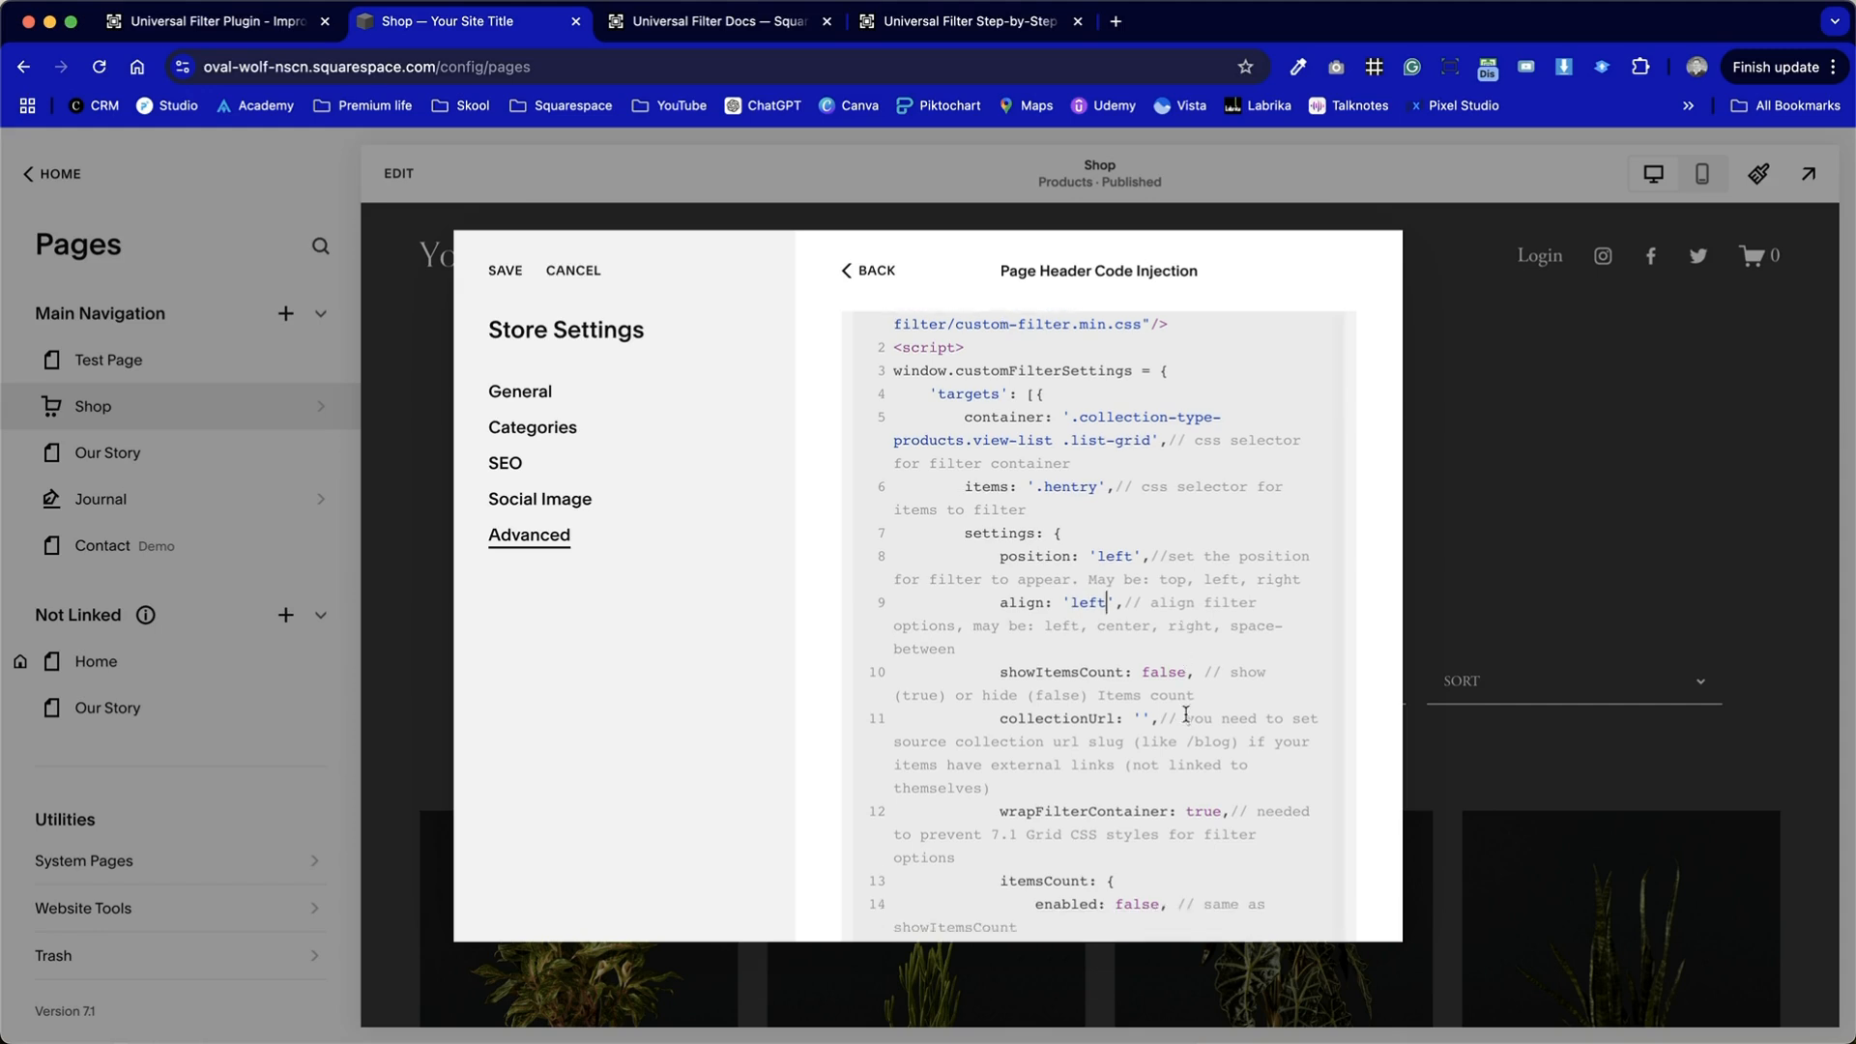
pyautogui.moveTo(1189, 675)
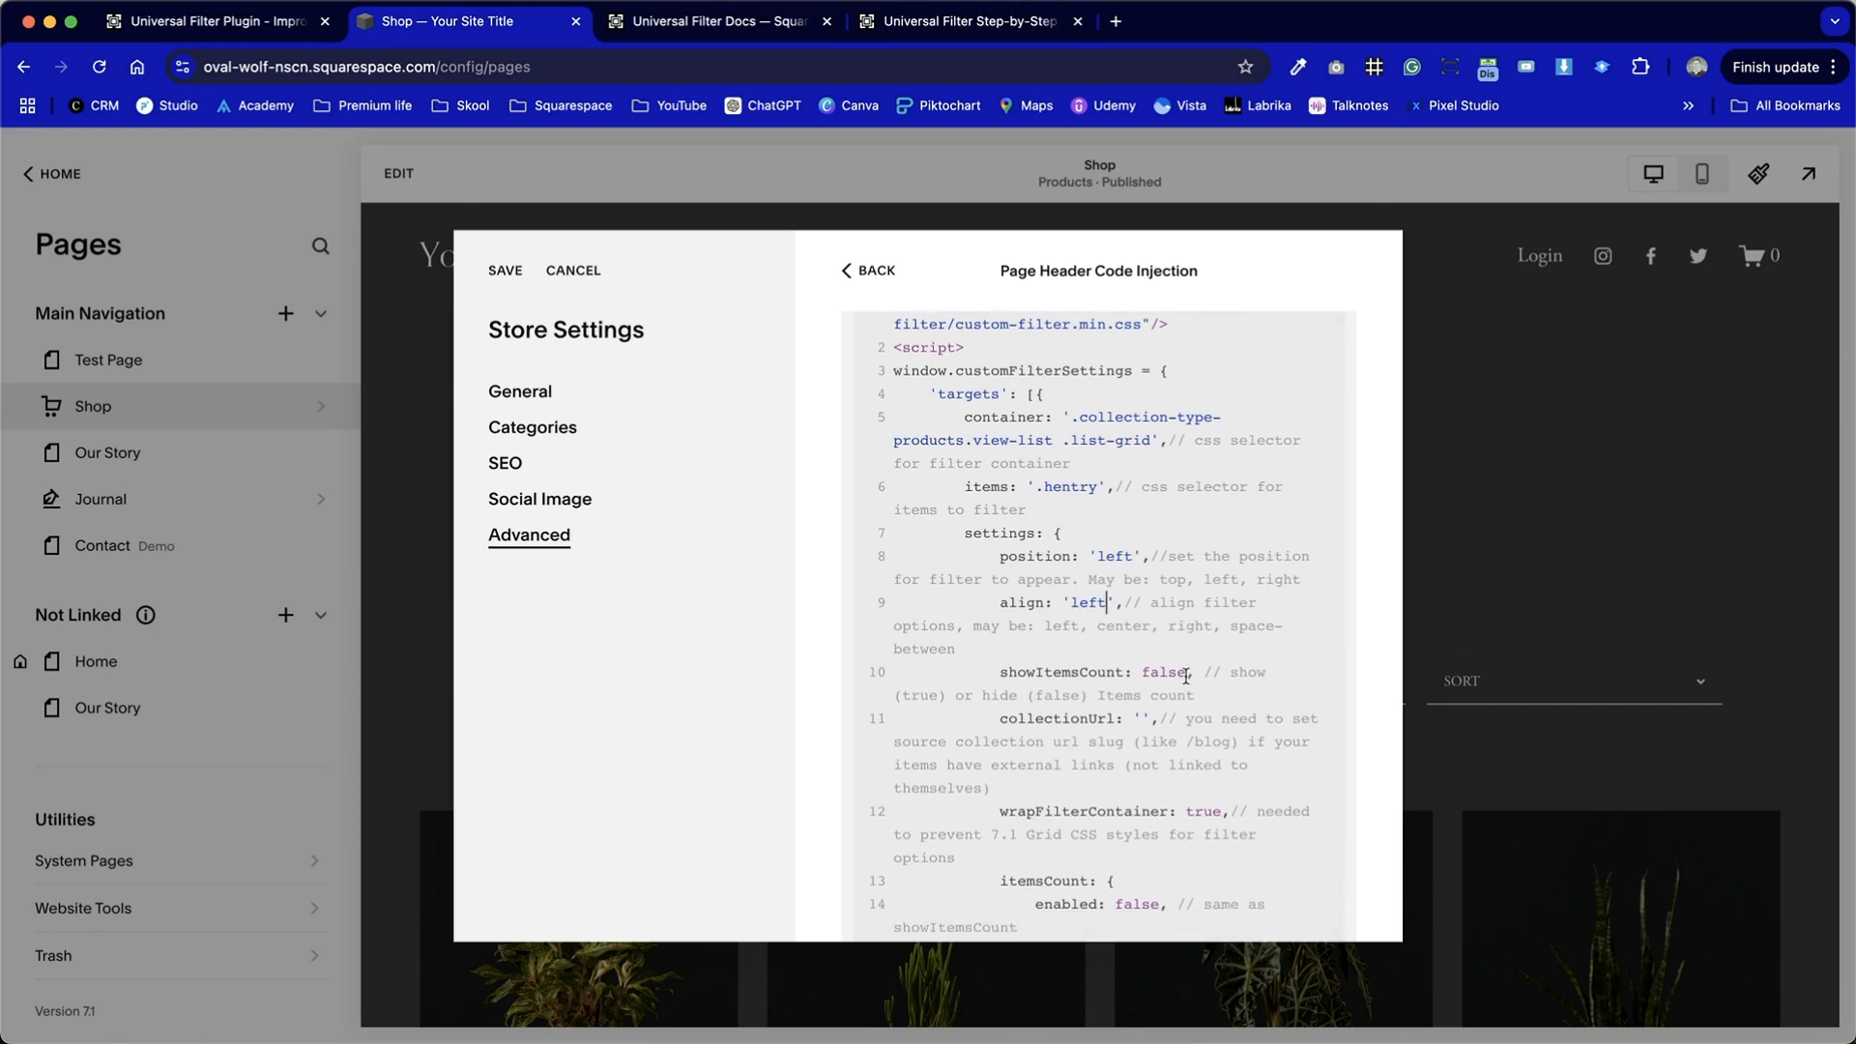
pyautogui.doubleClick(1162, 672)
pyautogui.write('t')
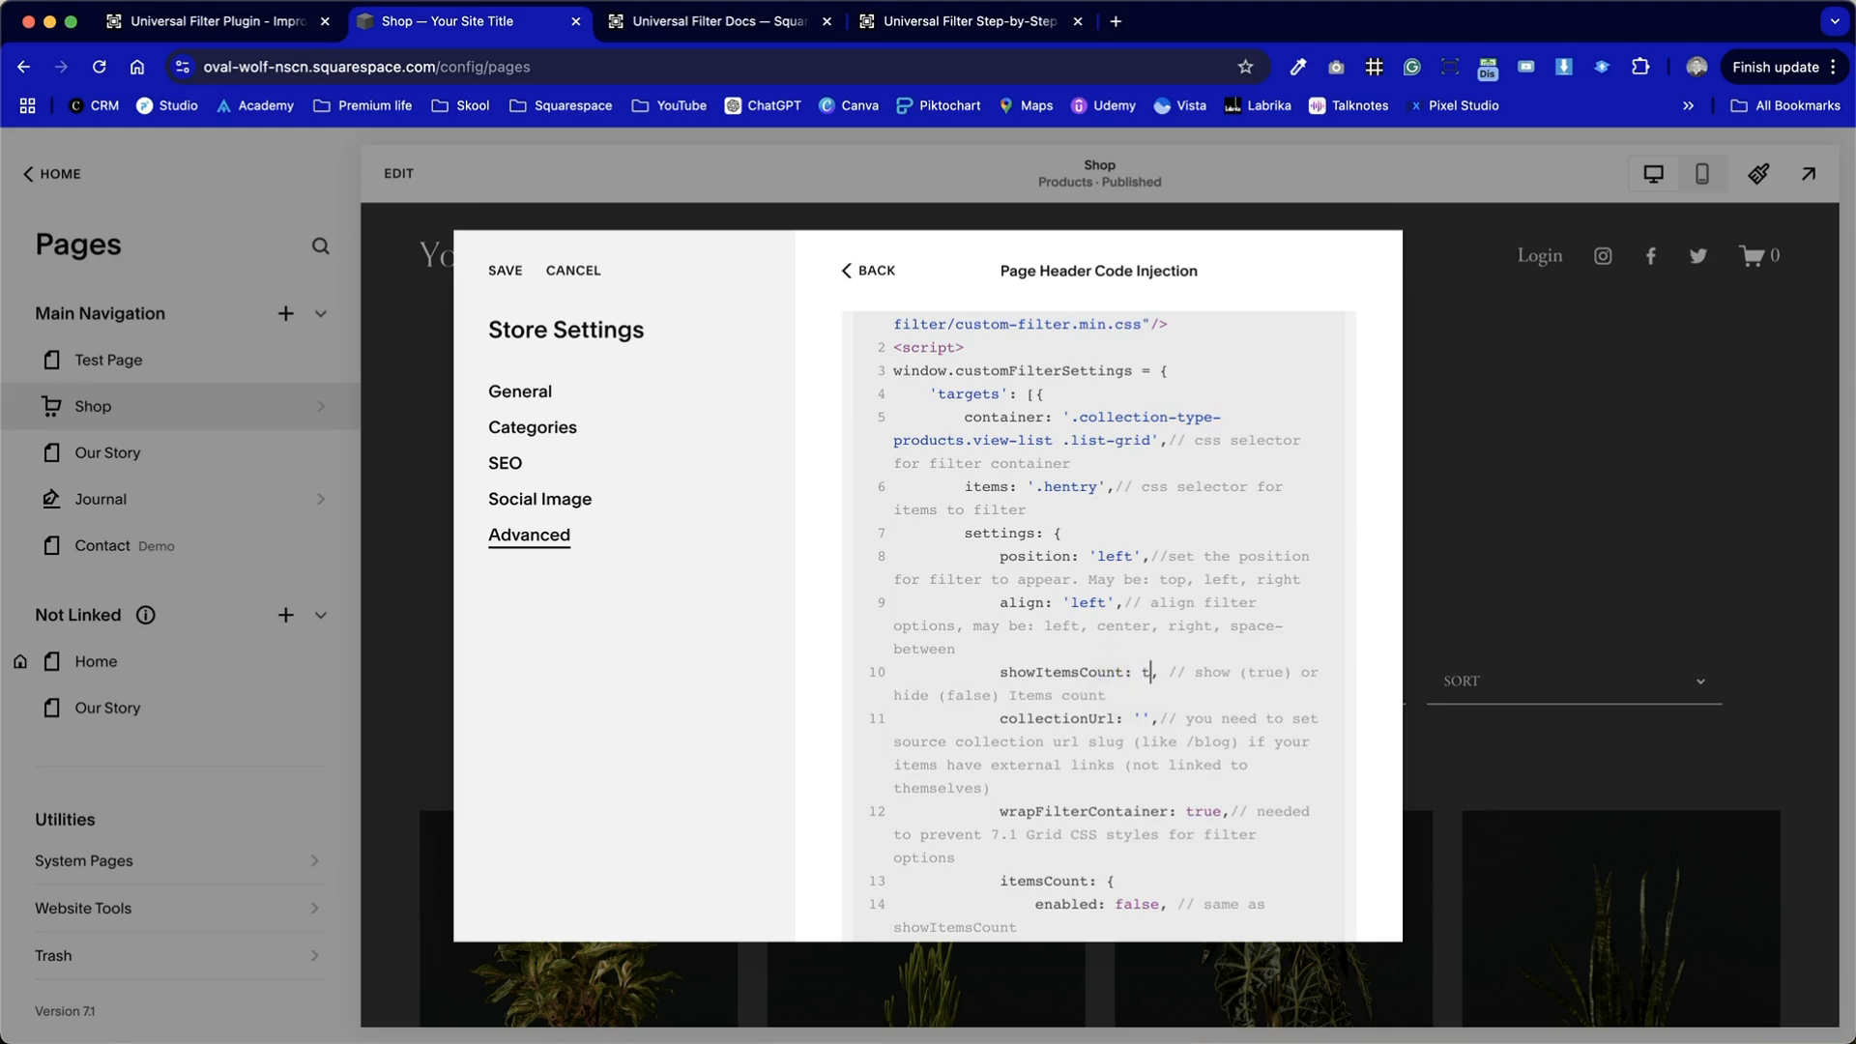
pyautogui.write('rue')
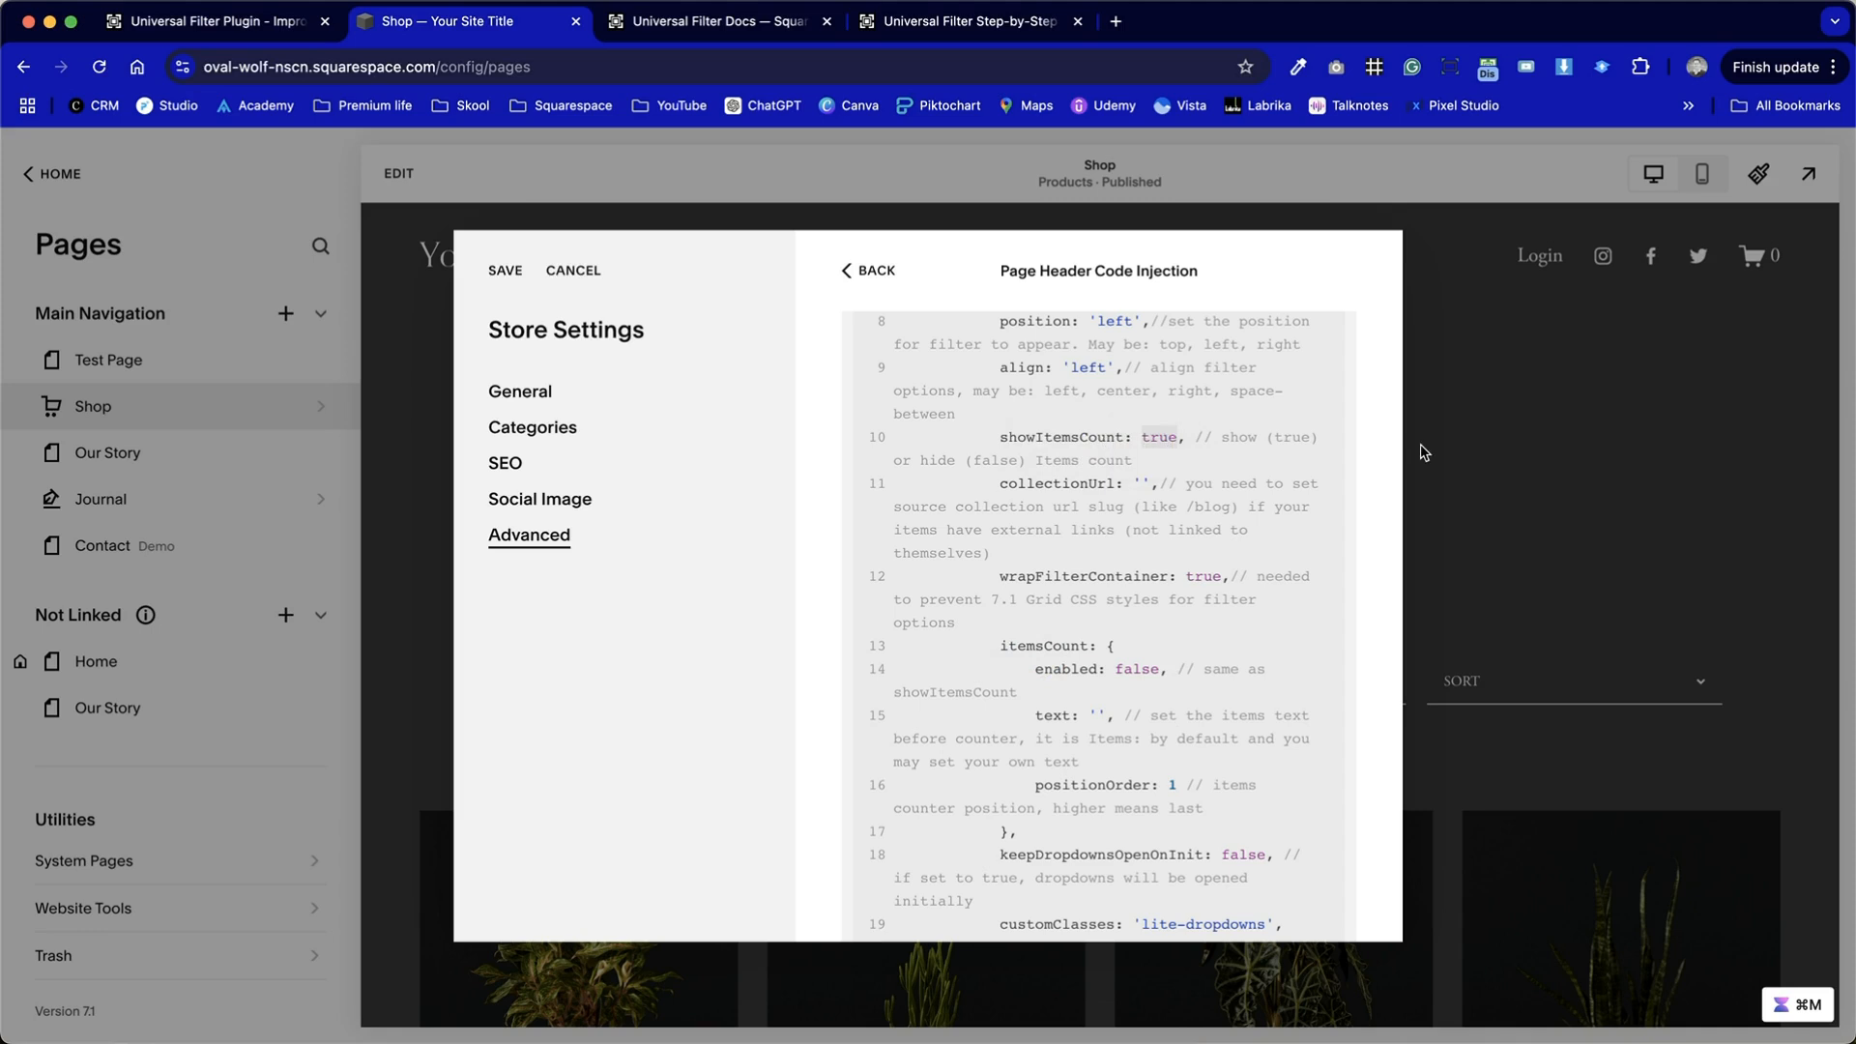
pyautogui.write('false')
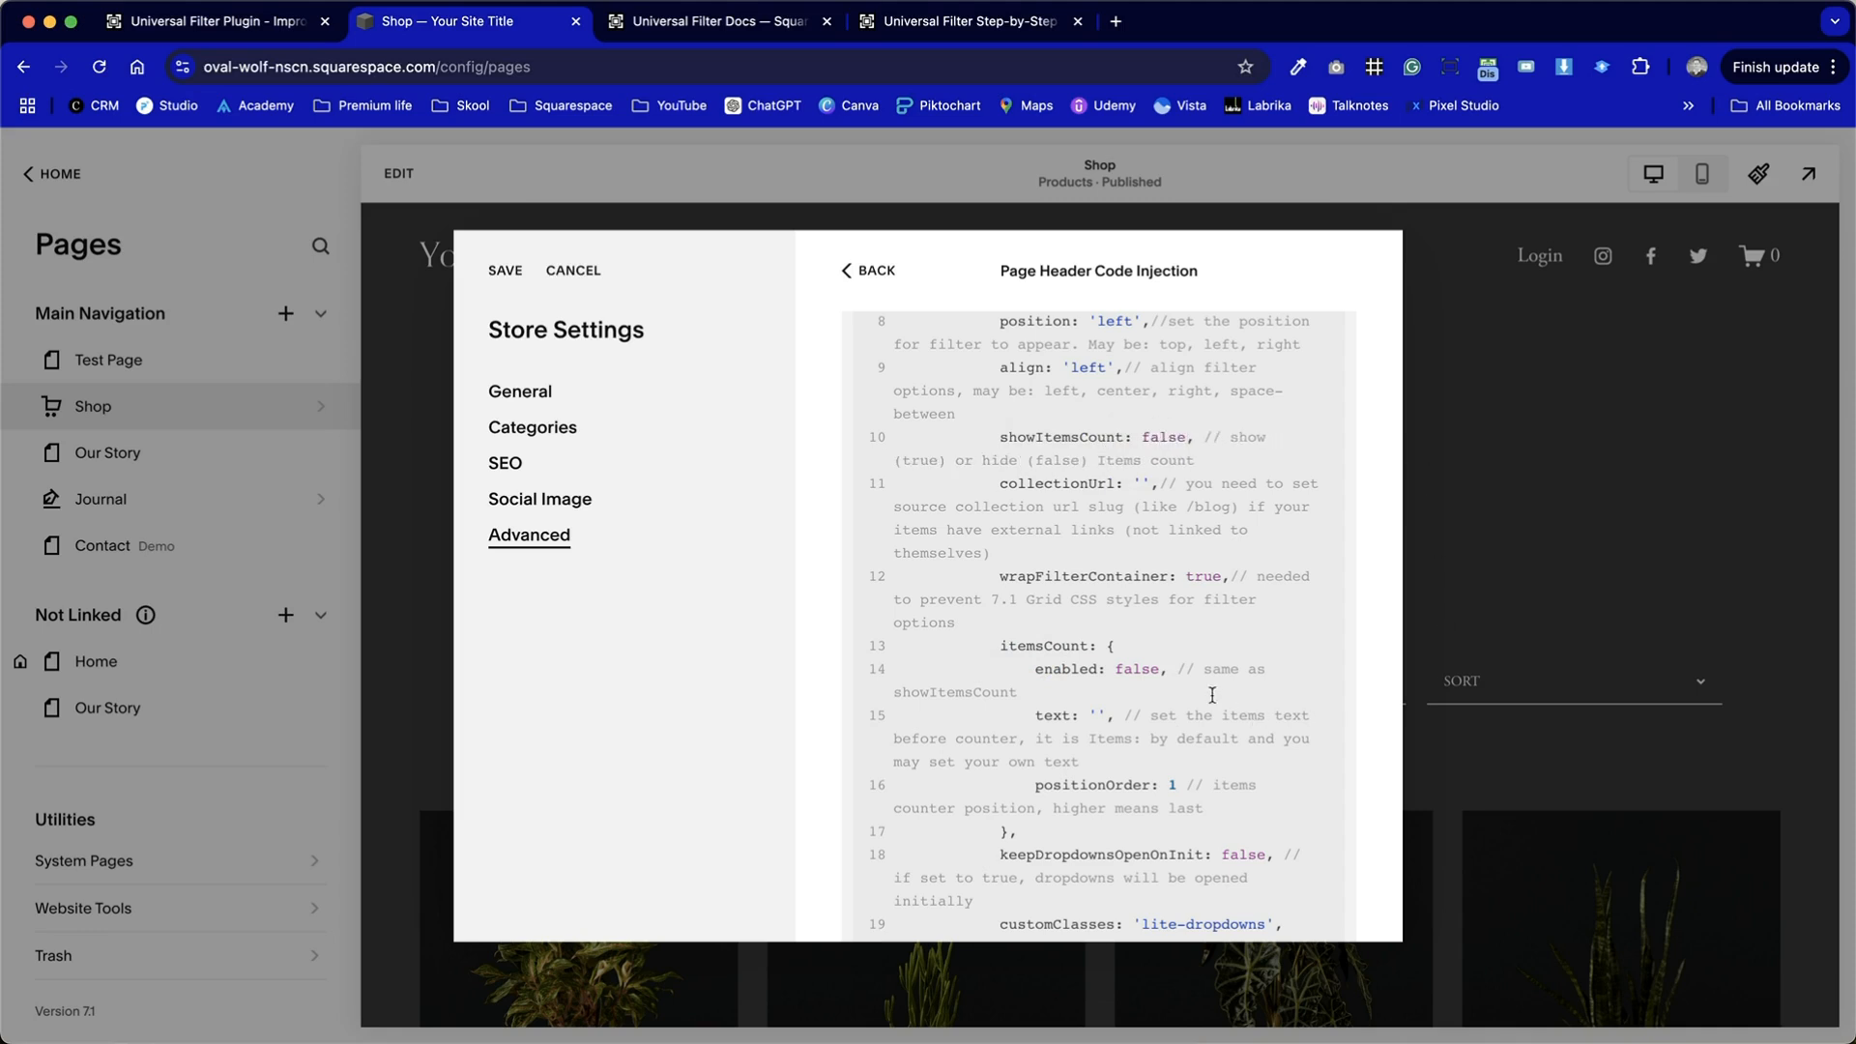
# Enable itemsCount and set its text to 'Filtered Products'.
pyautogui.doubleClick(1135, 669)
pyautogui.write('Selected')
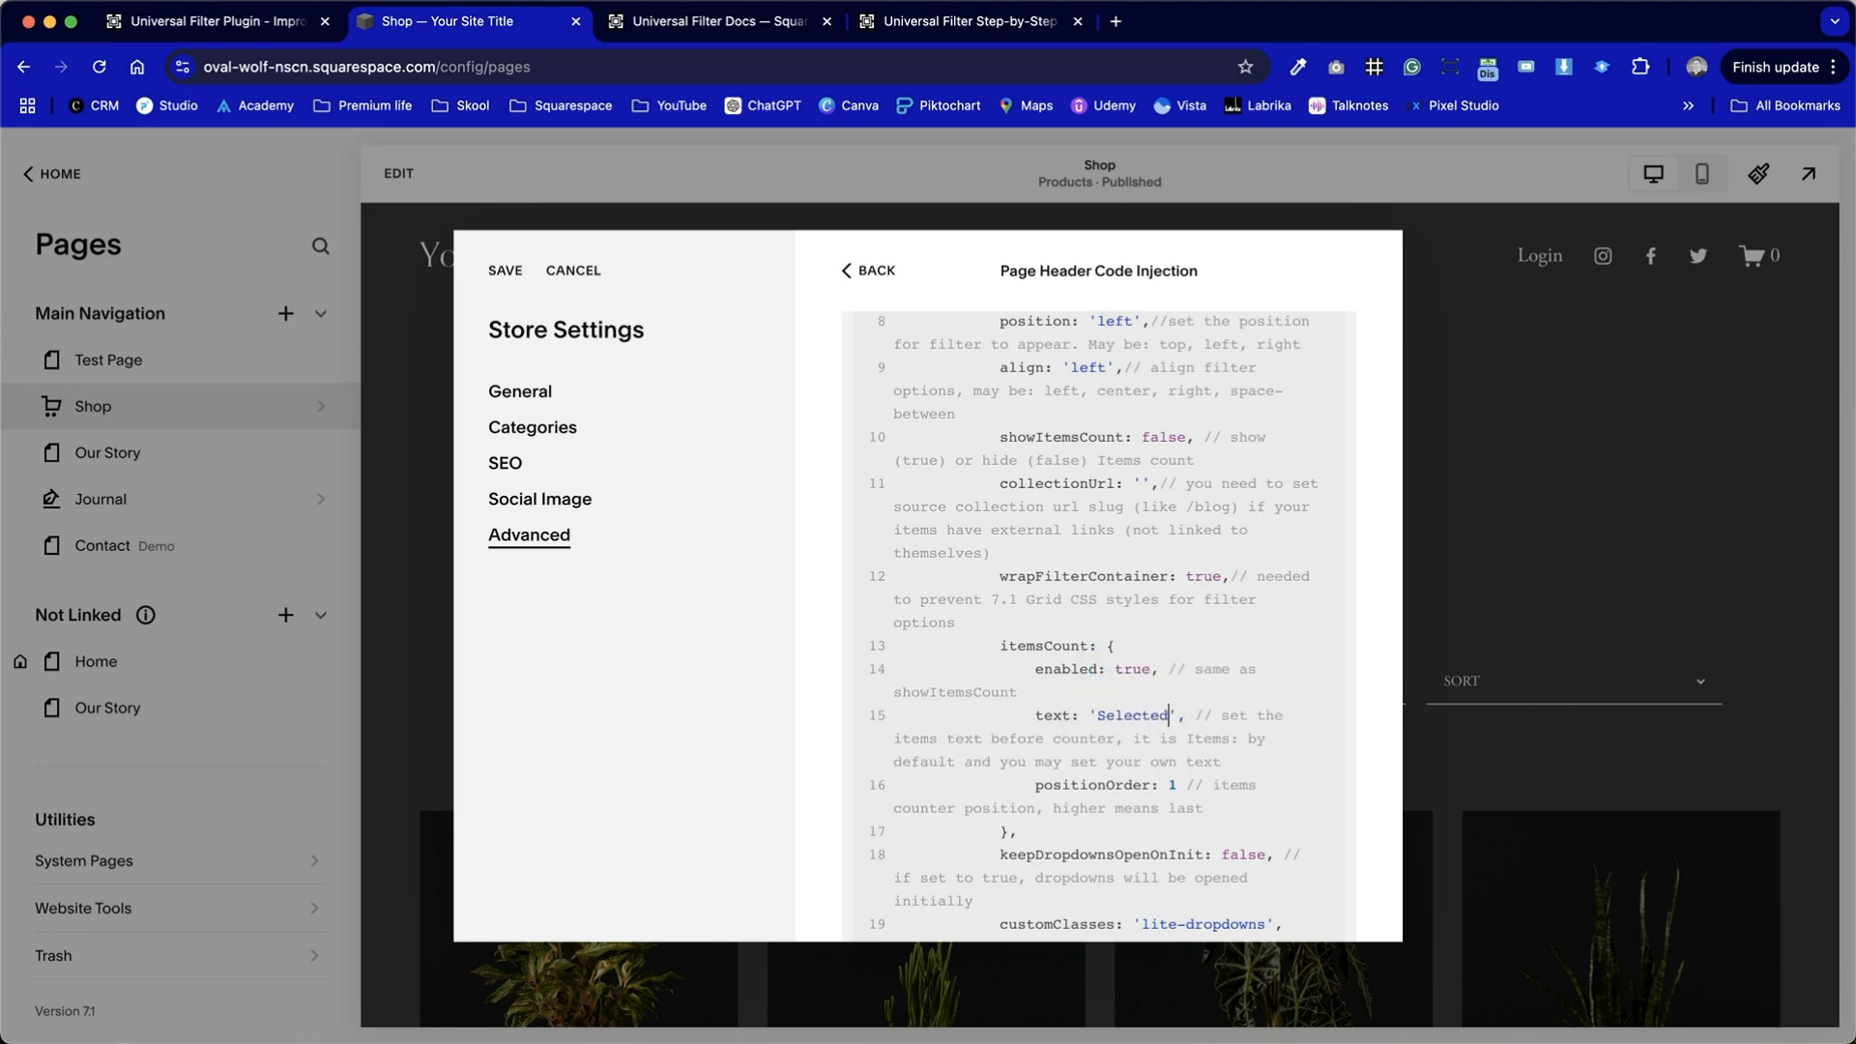
pyautogui.write('Filtered Products')
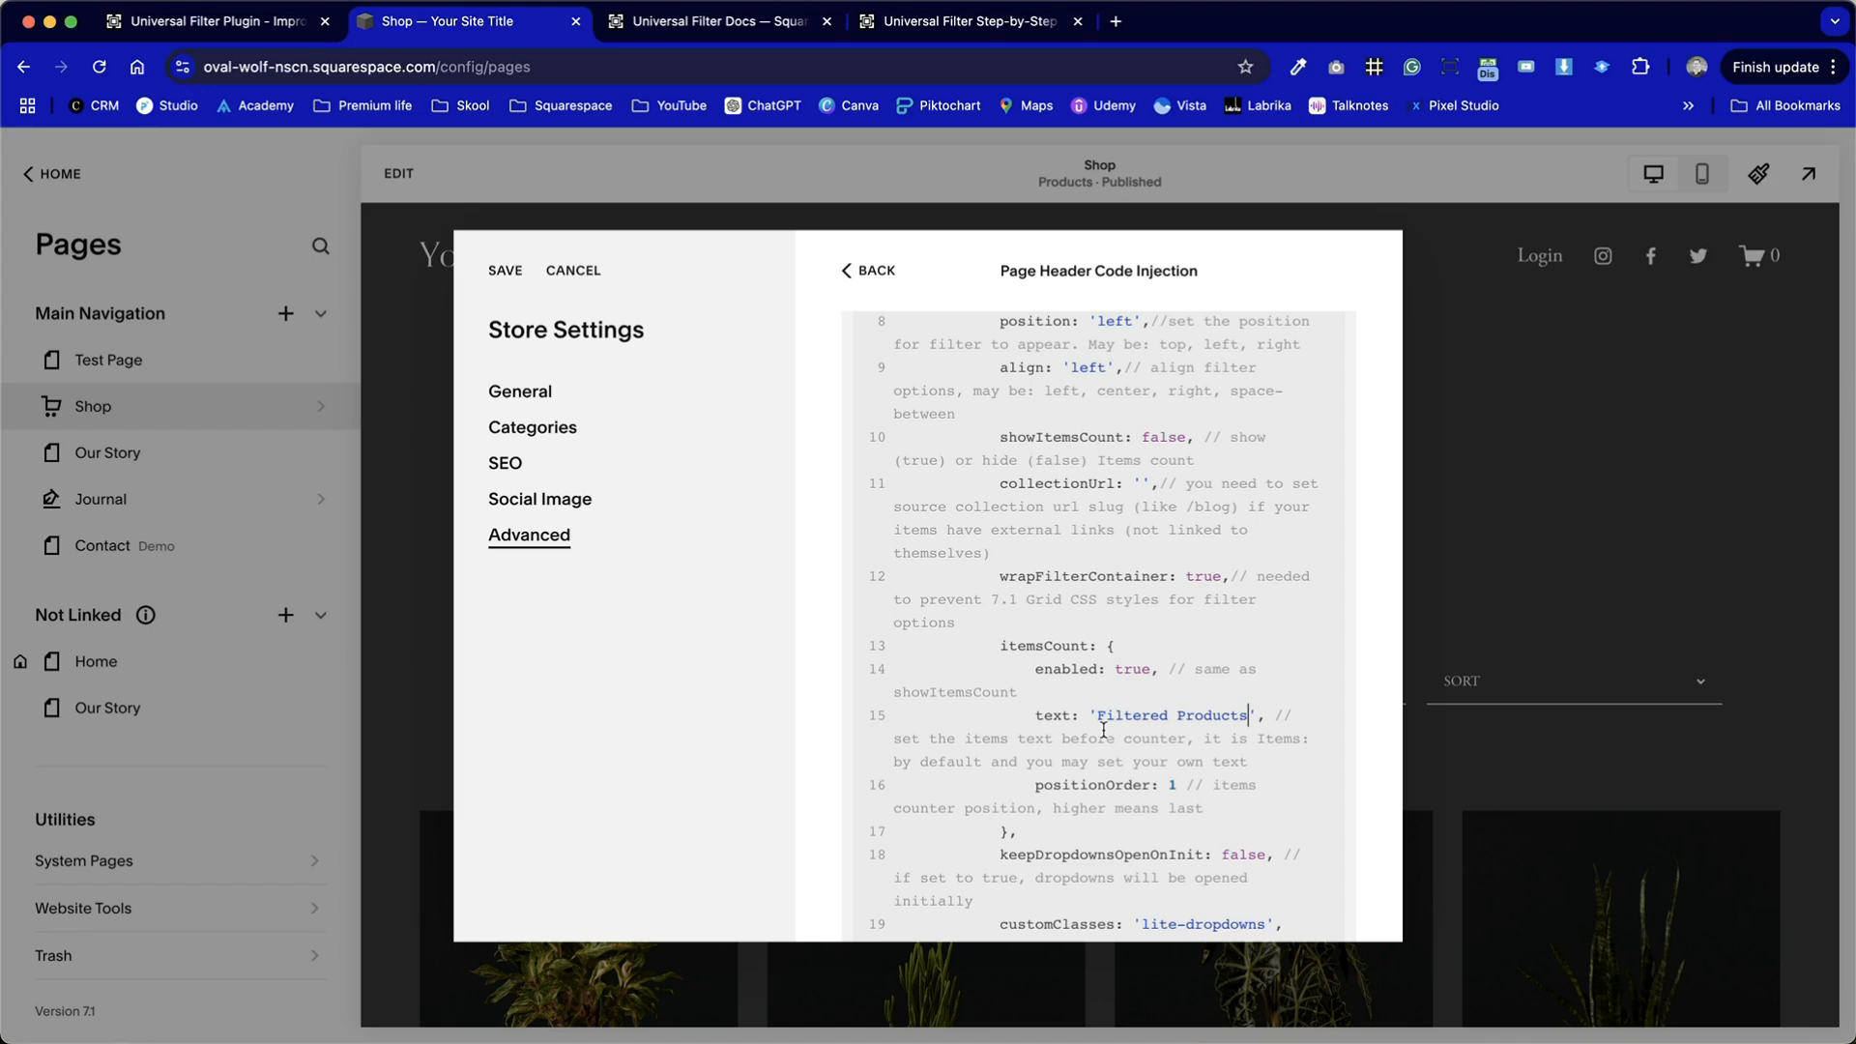
# Change keepDropdownsOpenOnInit from false to true so dropdowns start open.
pyautogui.scroll(-3)
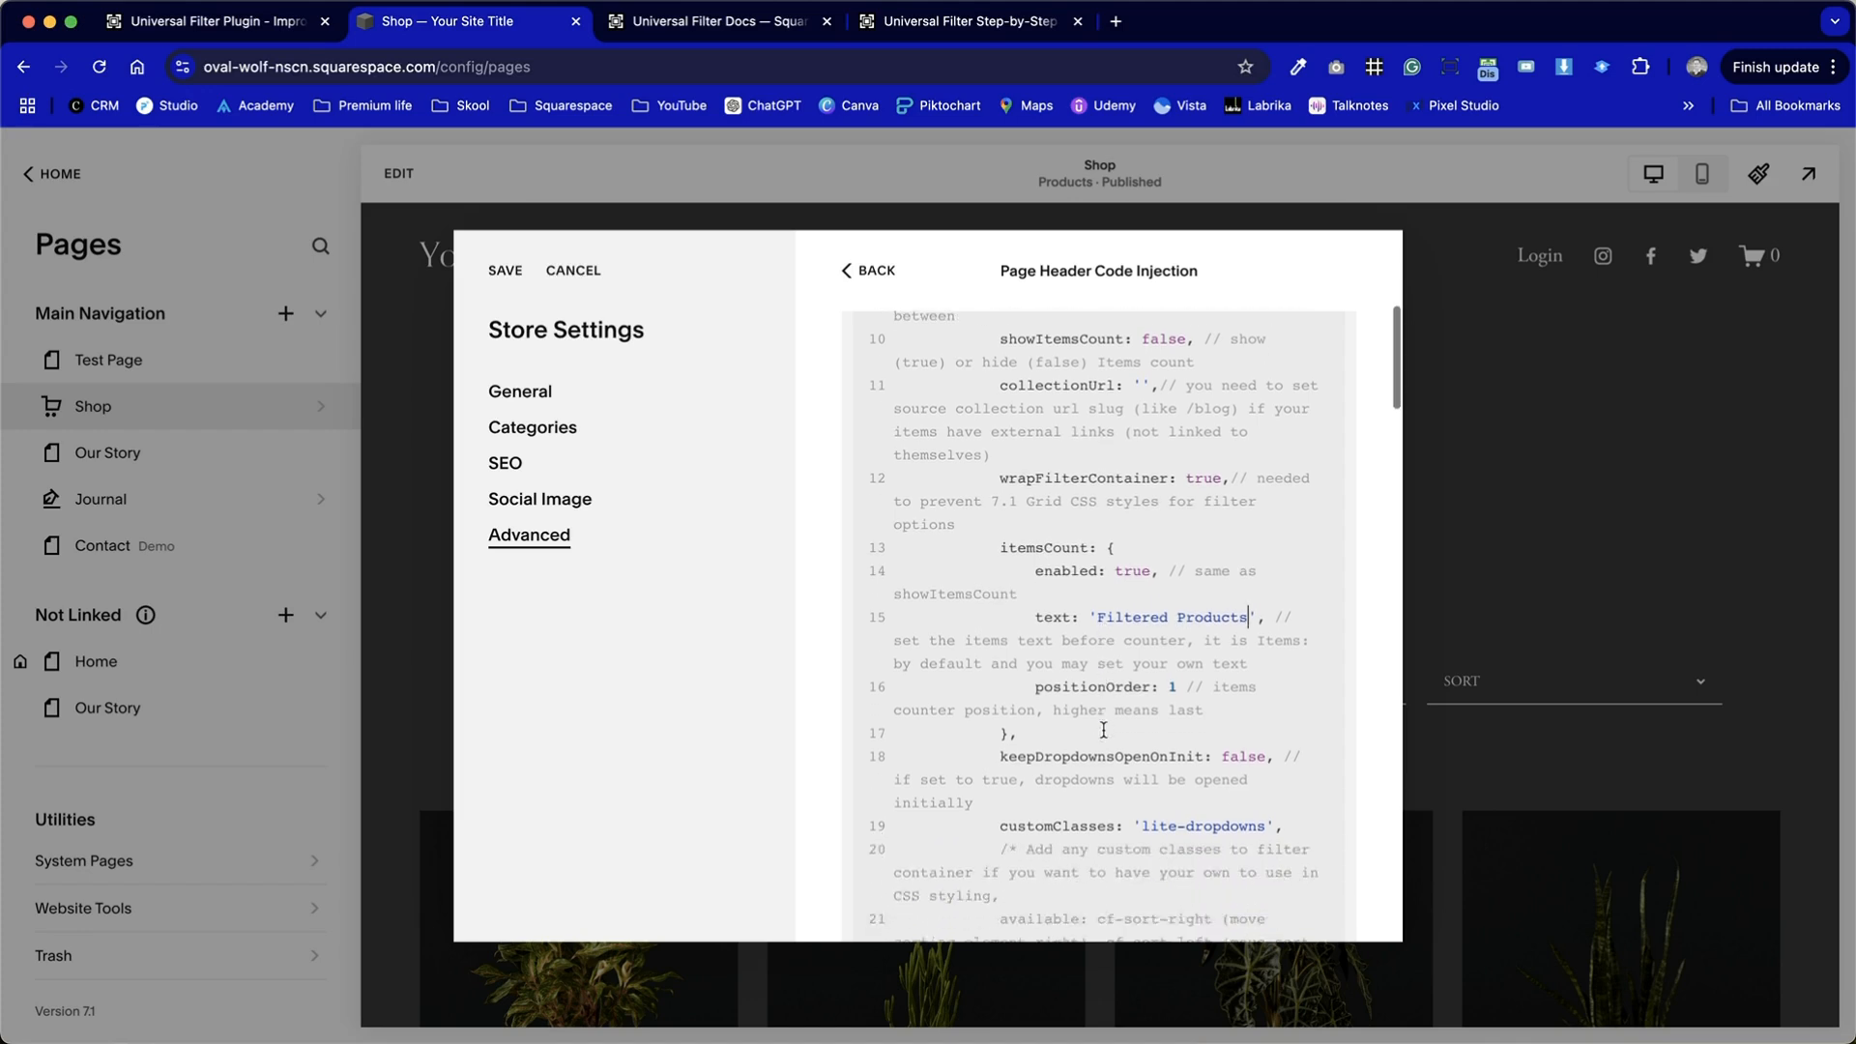
pyautogui.scroll(-3)
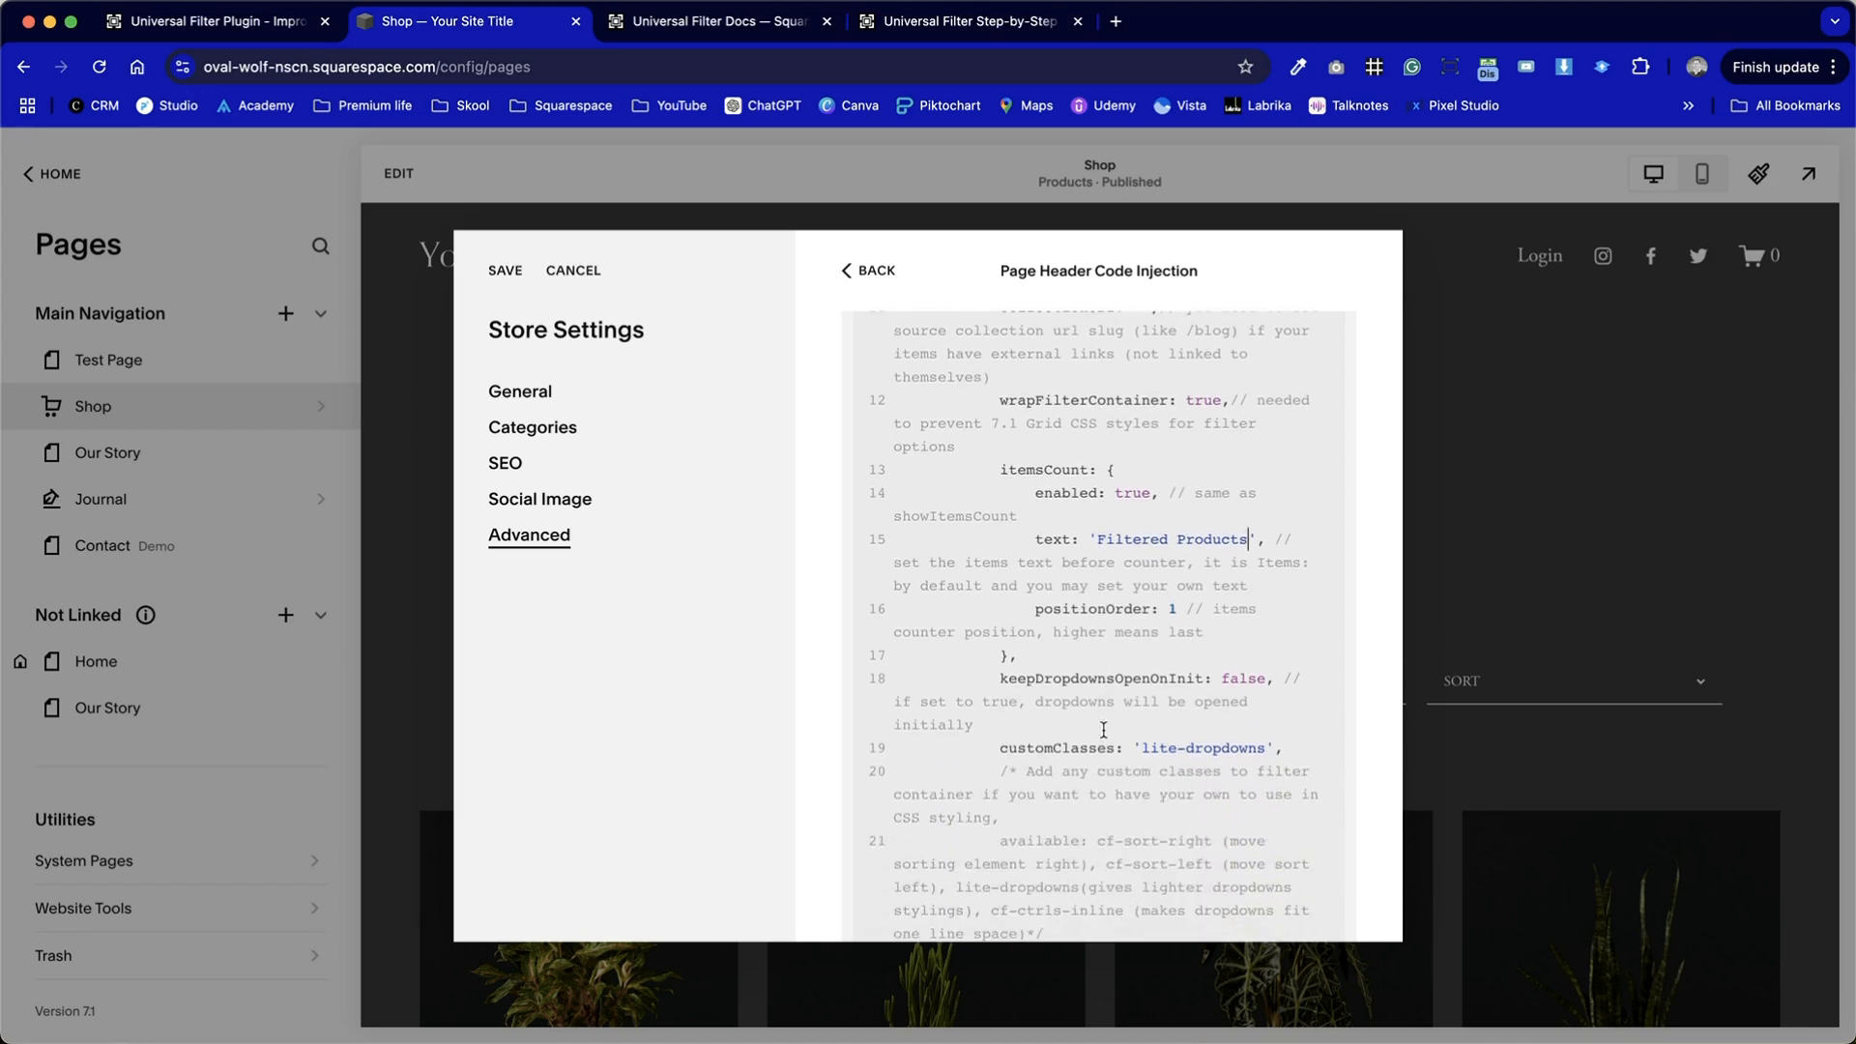
pyautogui.scroll(-3)
pyautogui.write('tru')
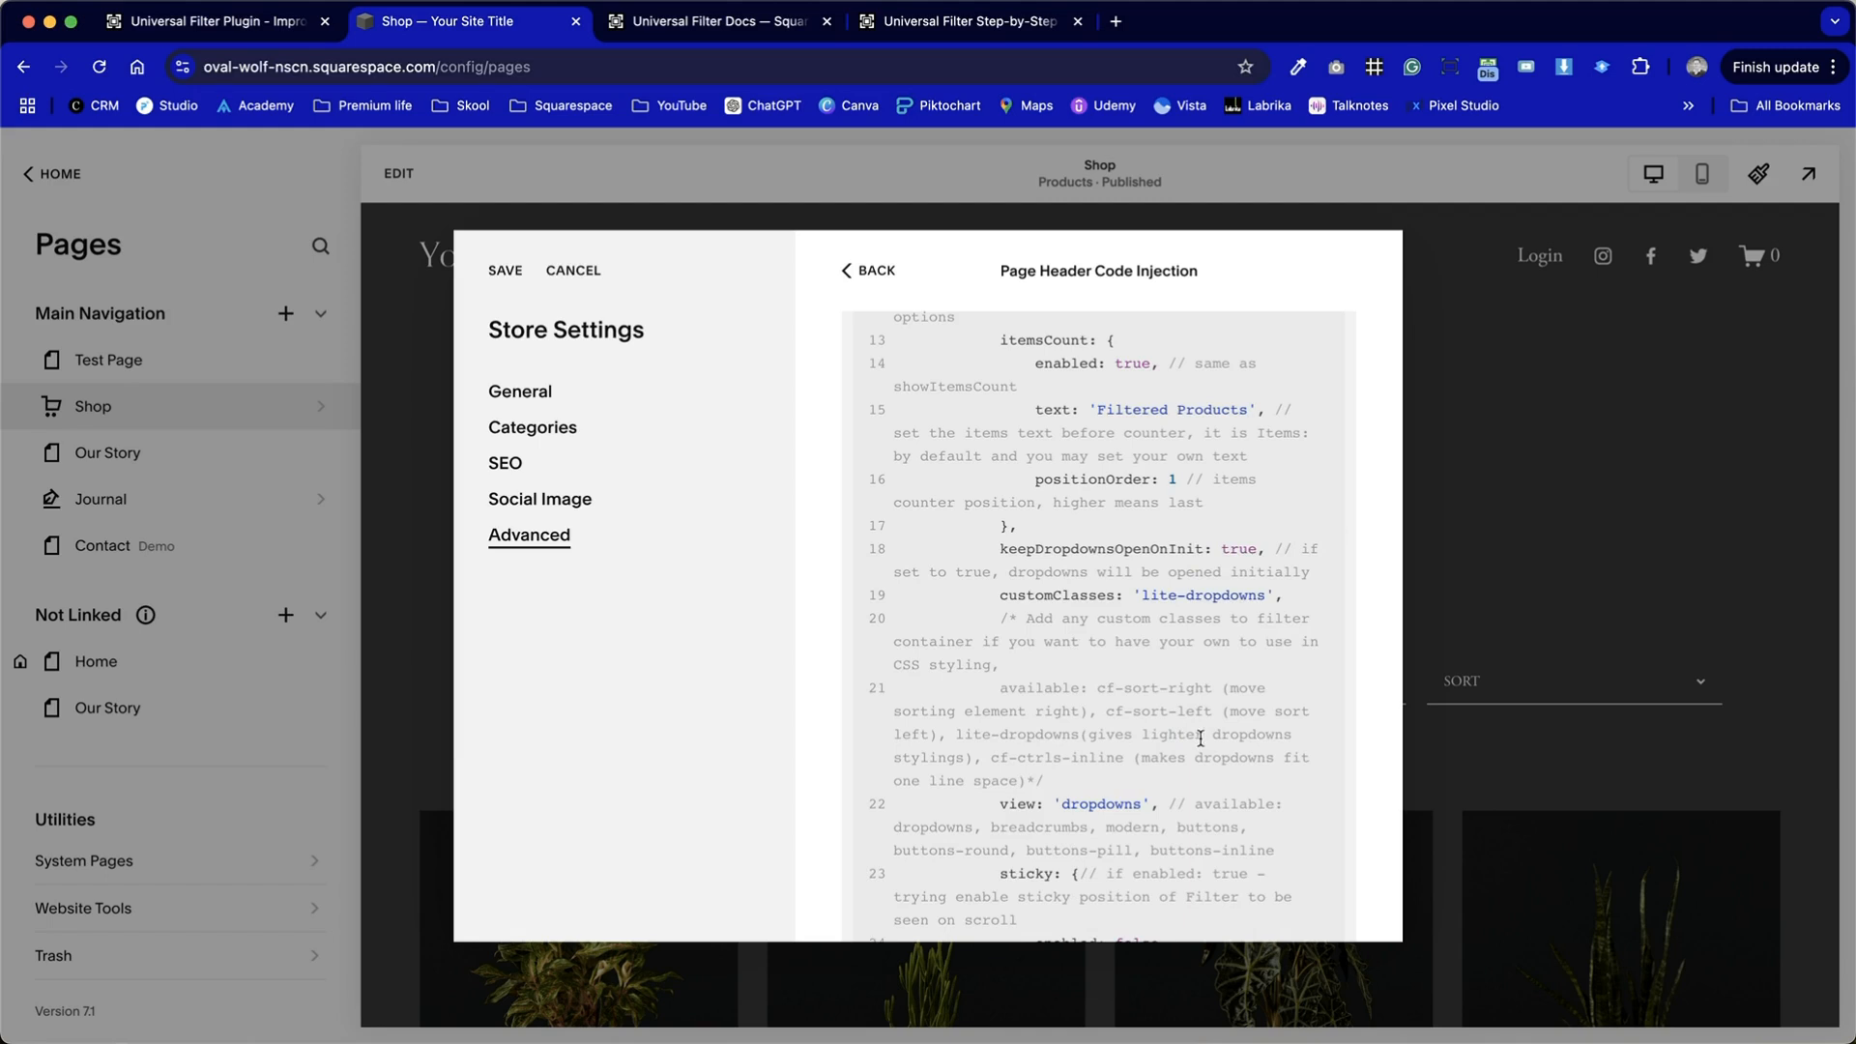
pyautogui.click(1000, 596)
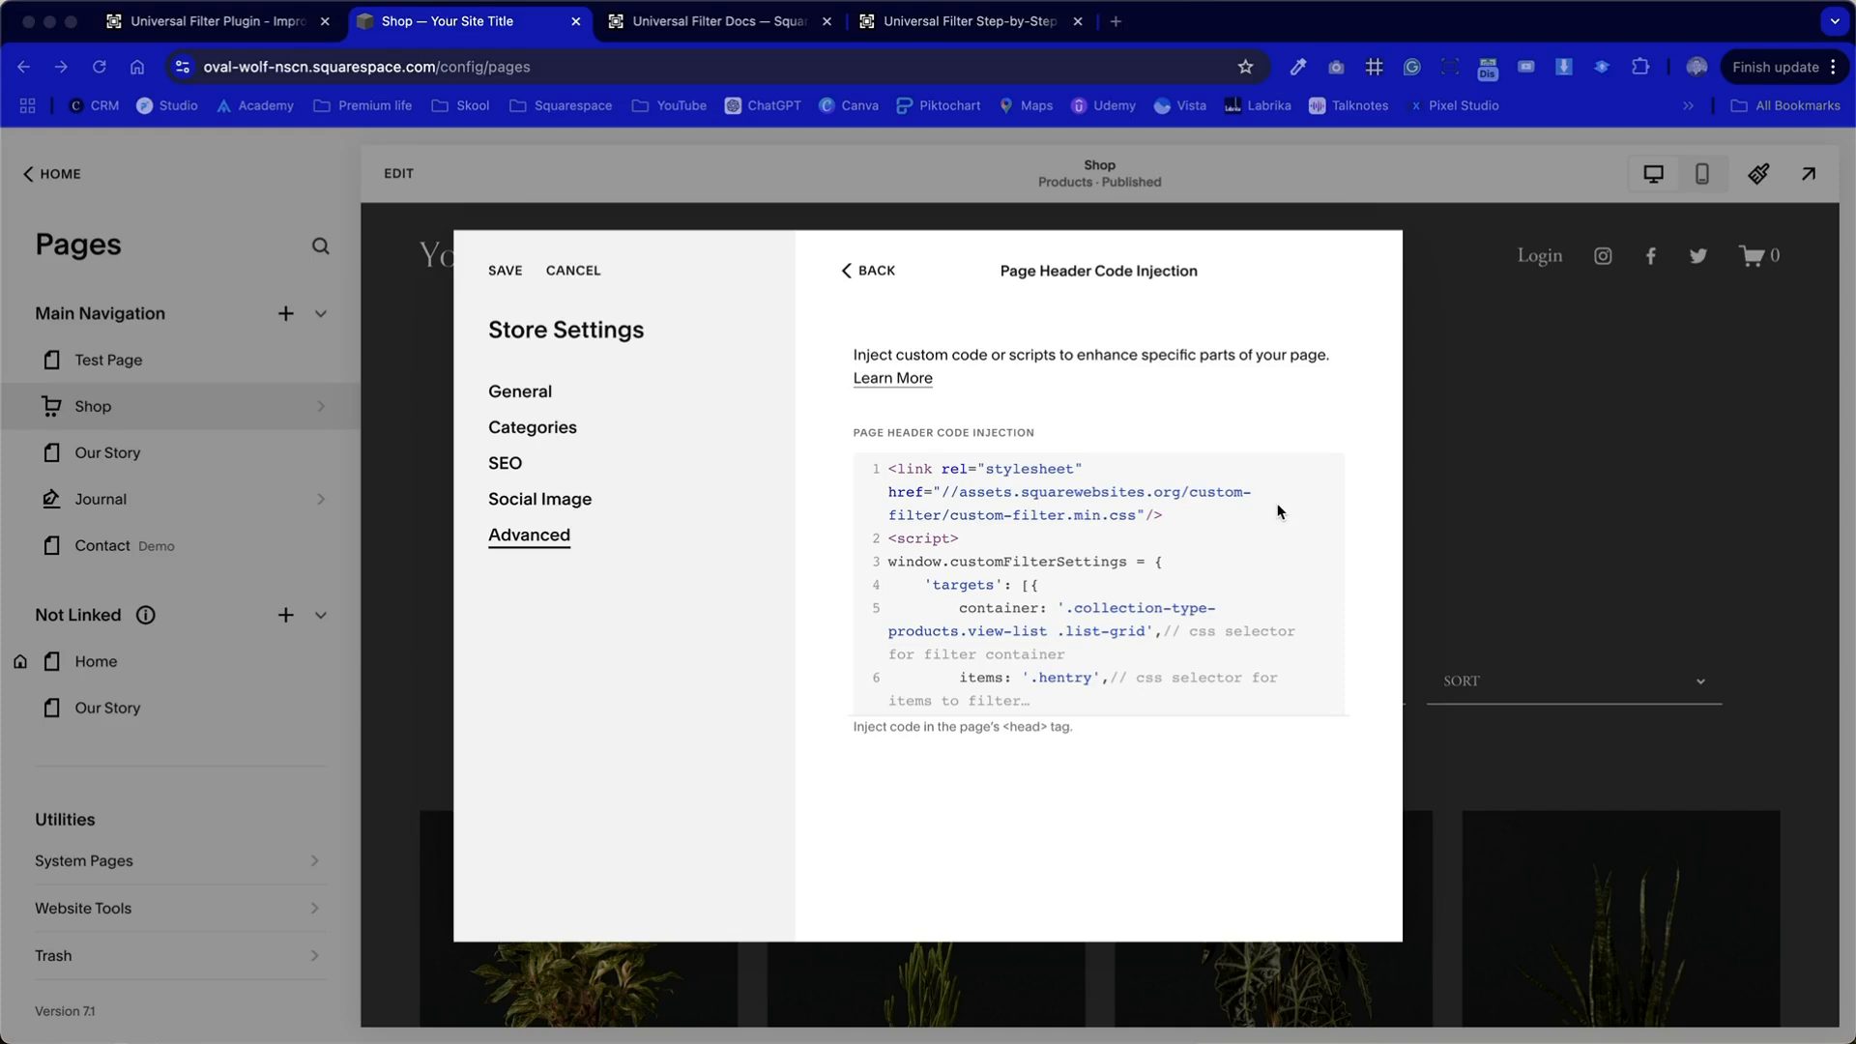
pyautogui.moveTo(1258, 541)
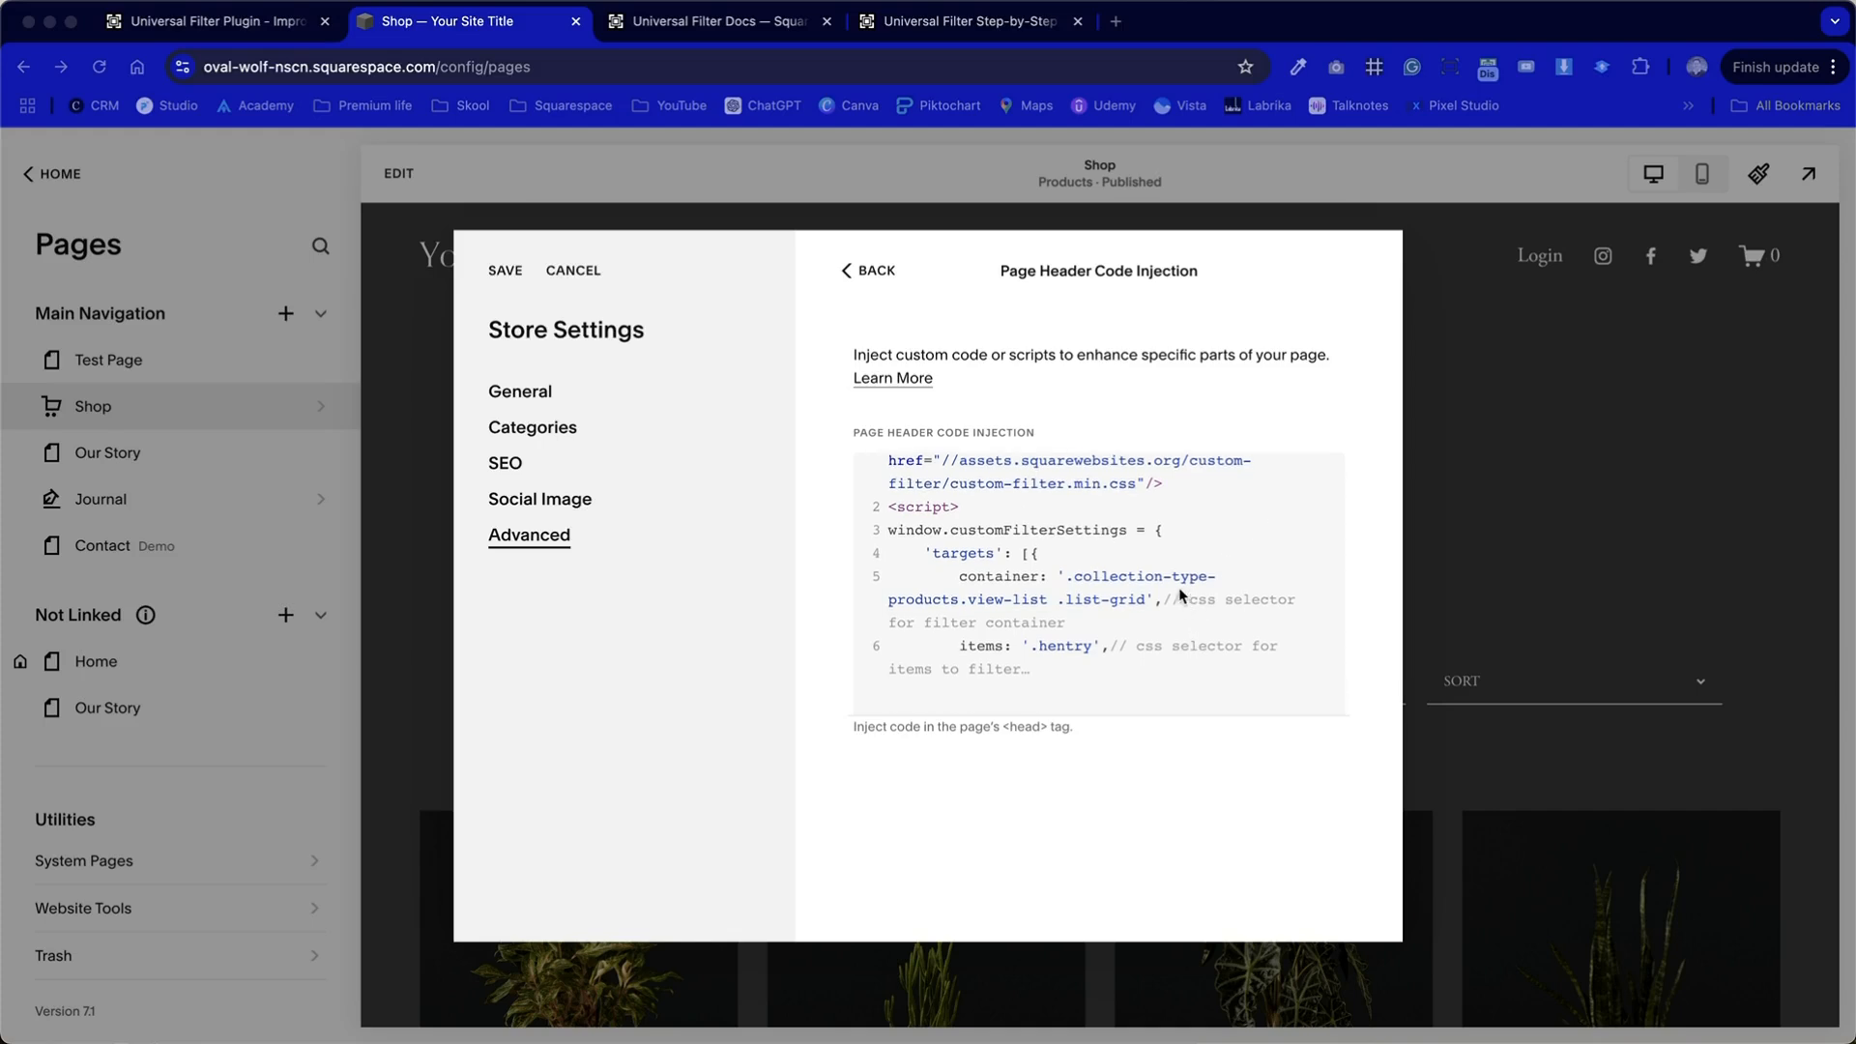
pyautogui.scroll(-3)
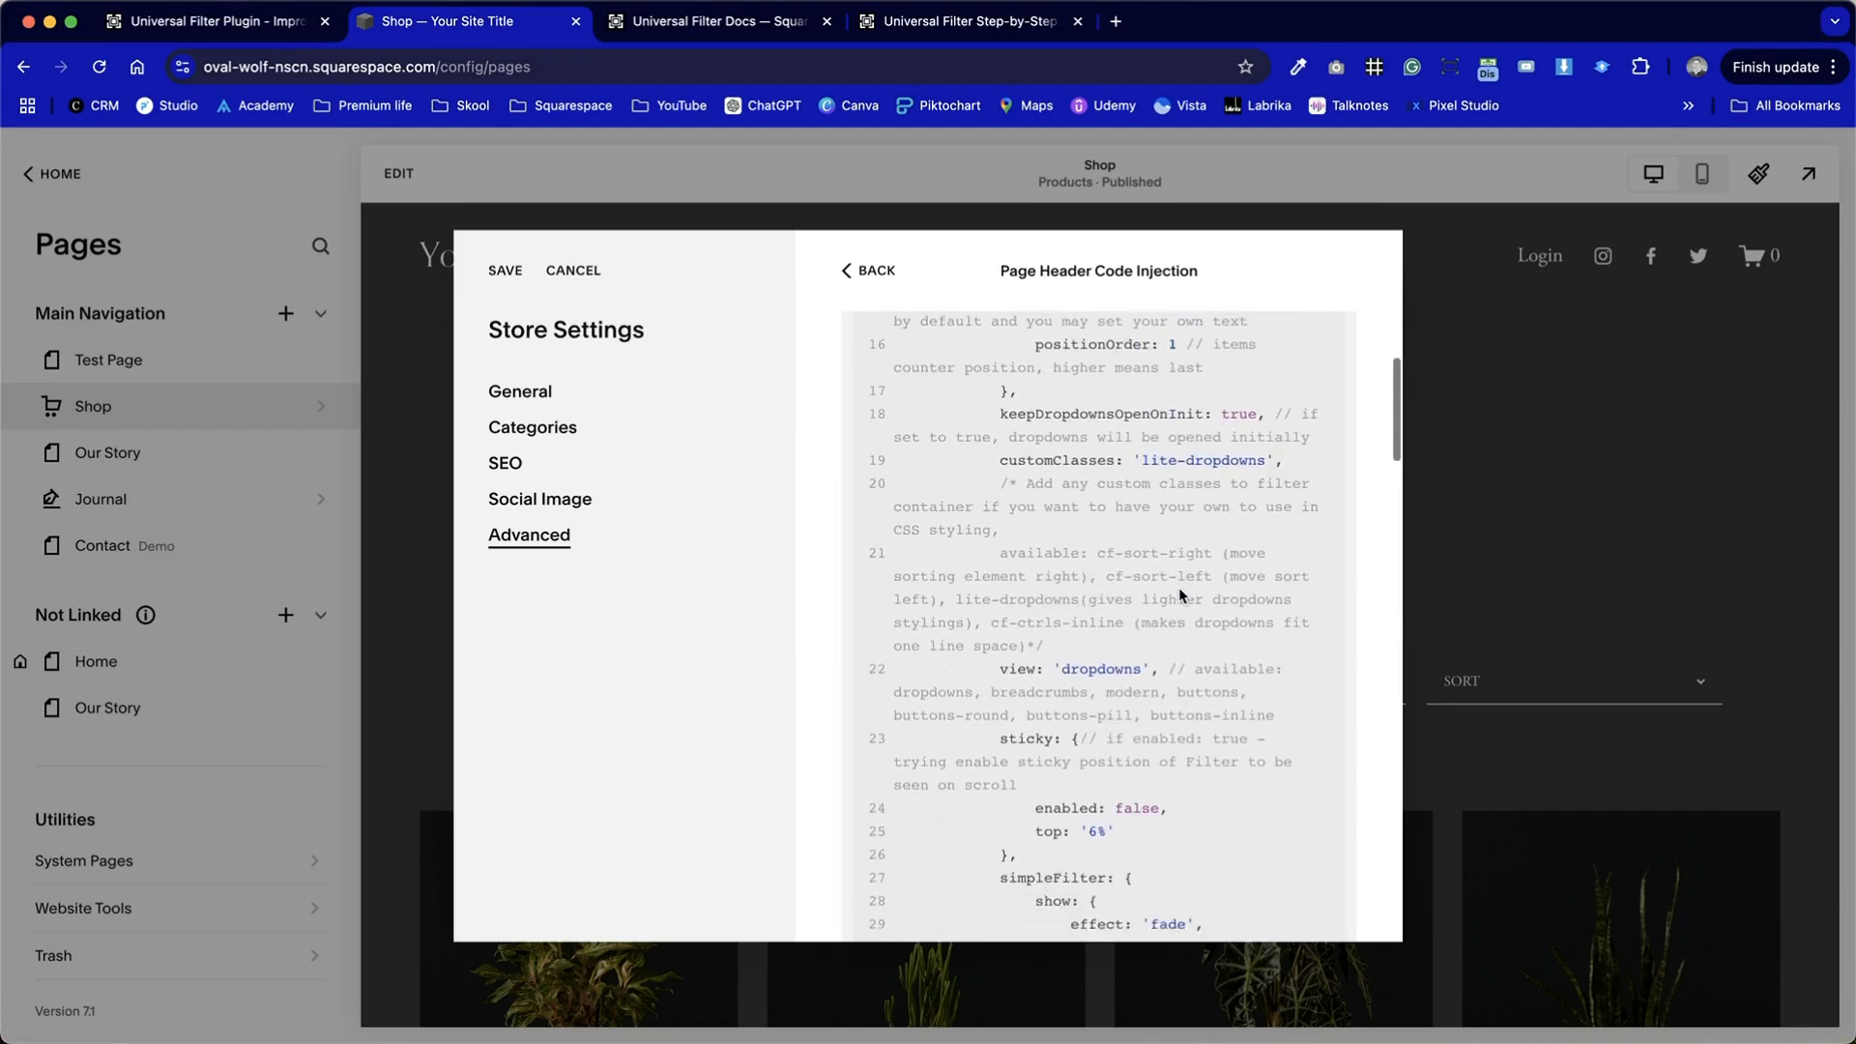
# Set sticky enabled to true and change the view value from 'dropdowns' to 'buttons'.
pyautogui.scroll(-3)
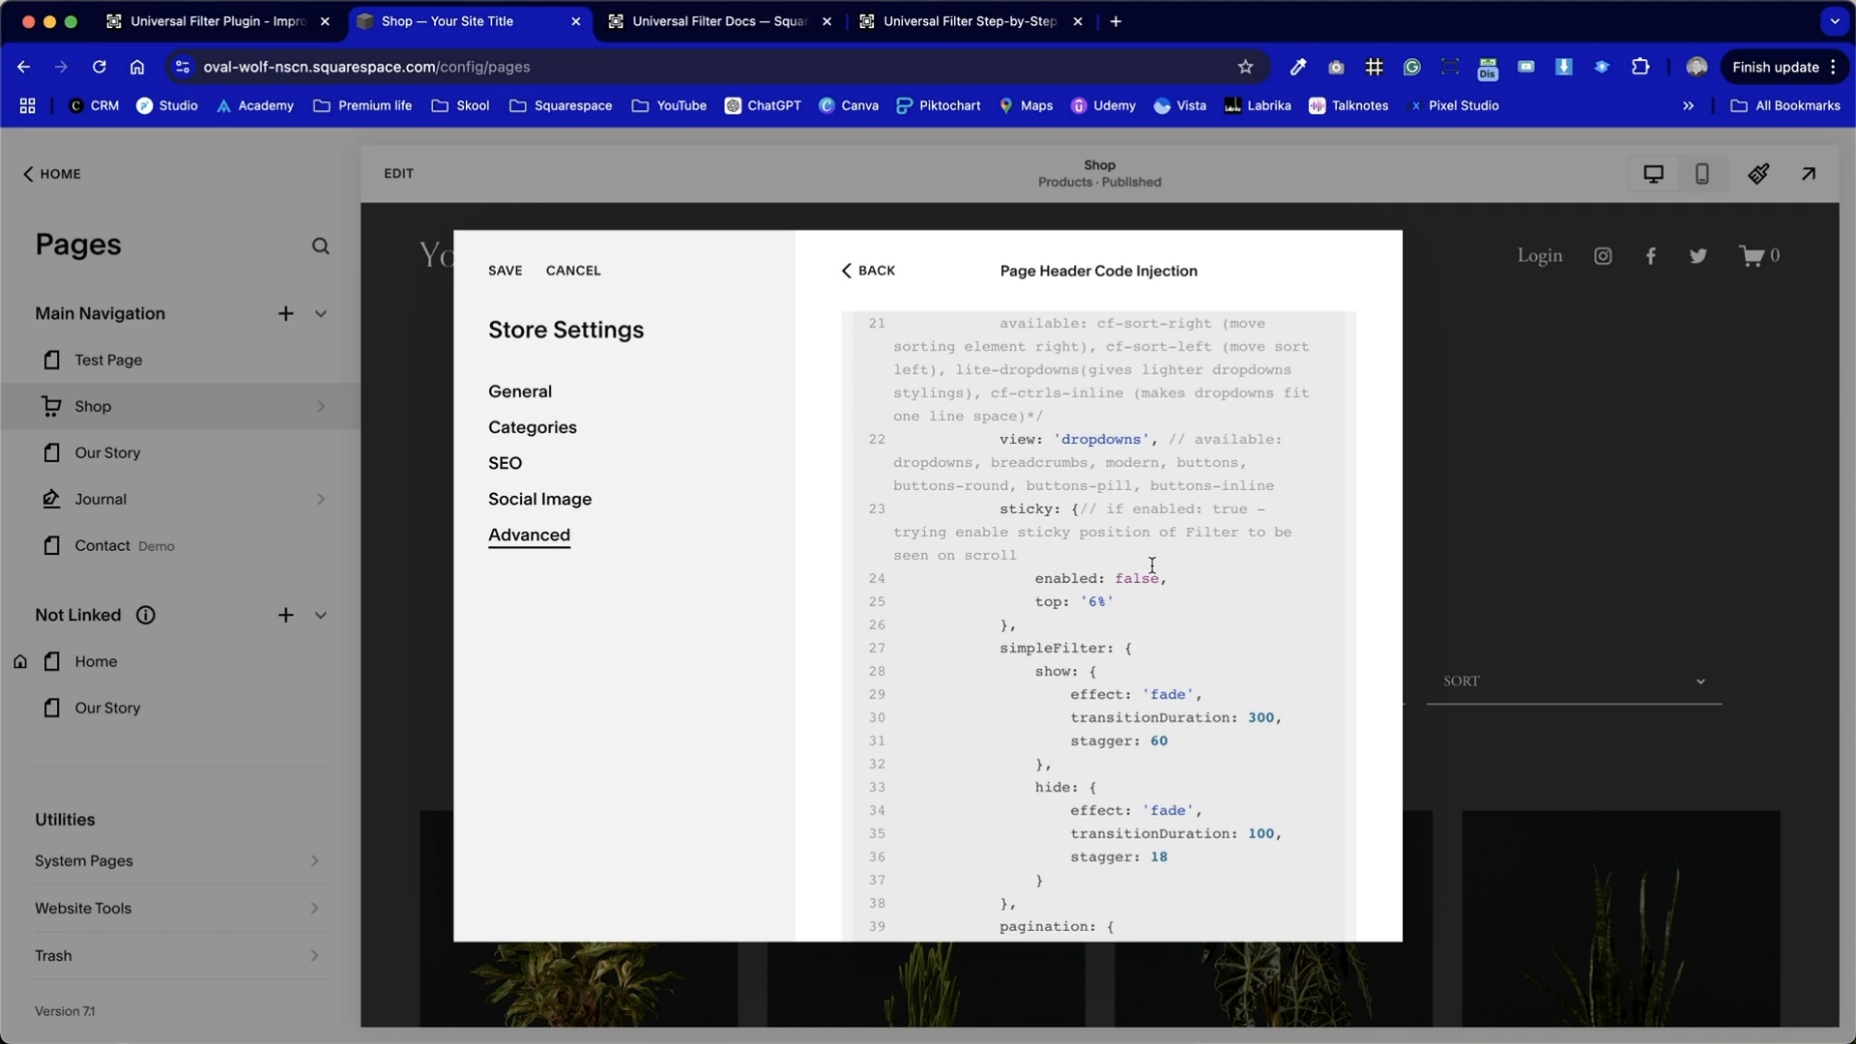
pyautogui.write('true')
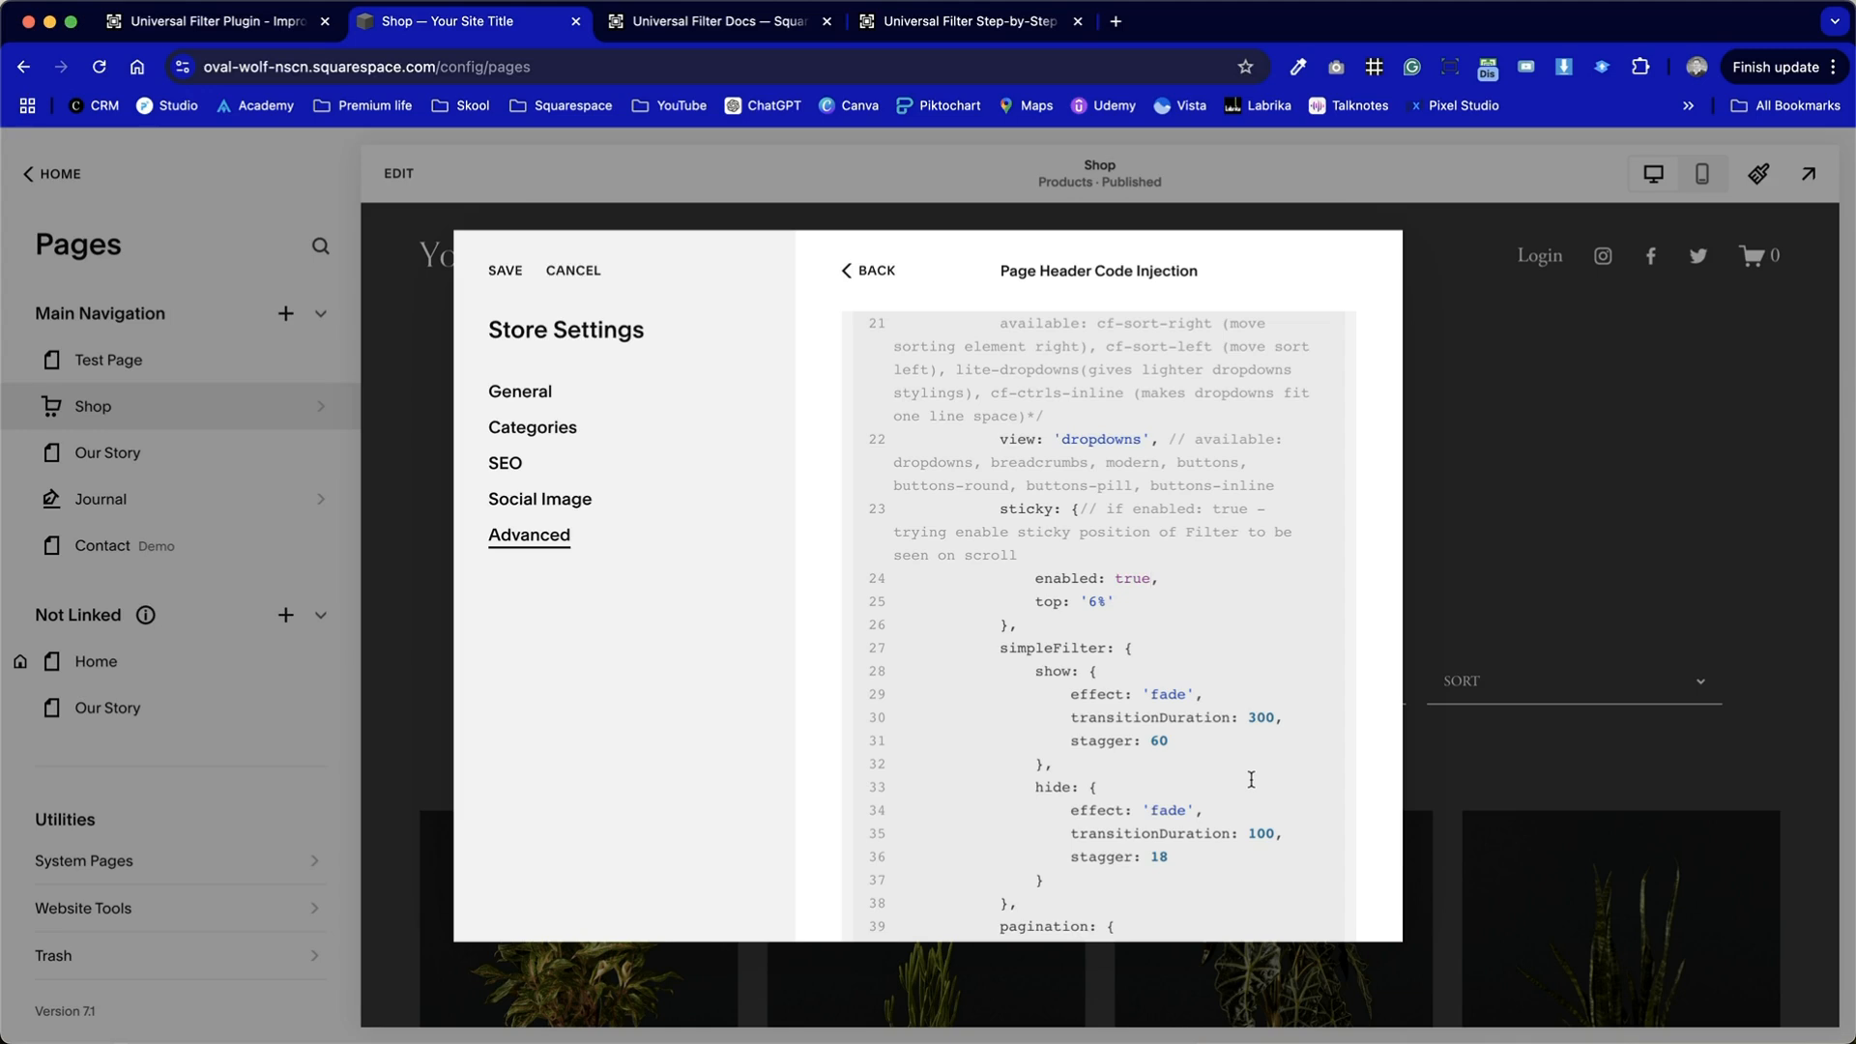
pyautogui.scroll(-3)
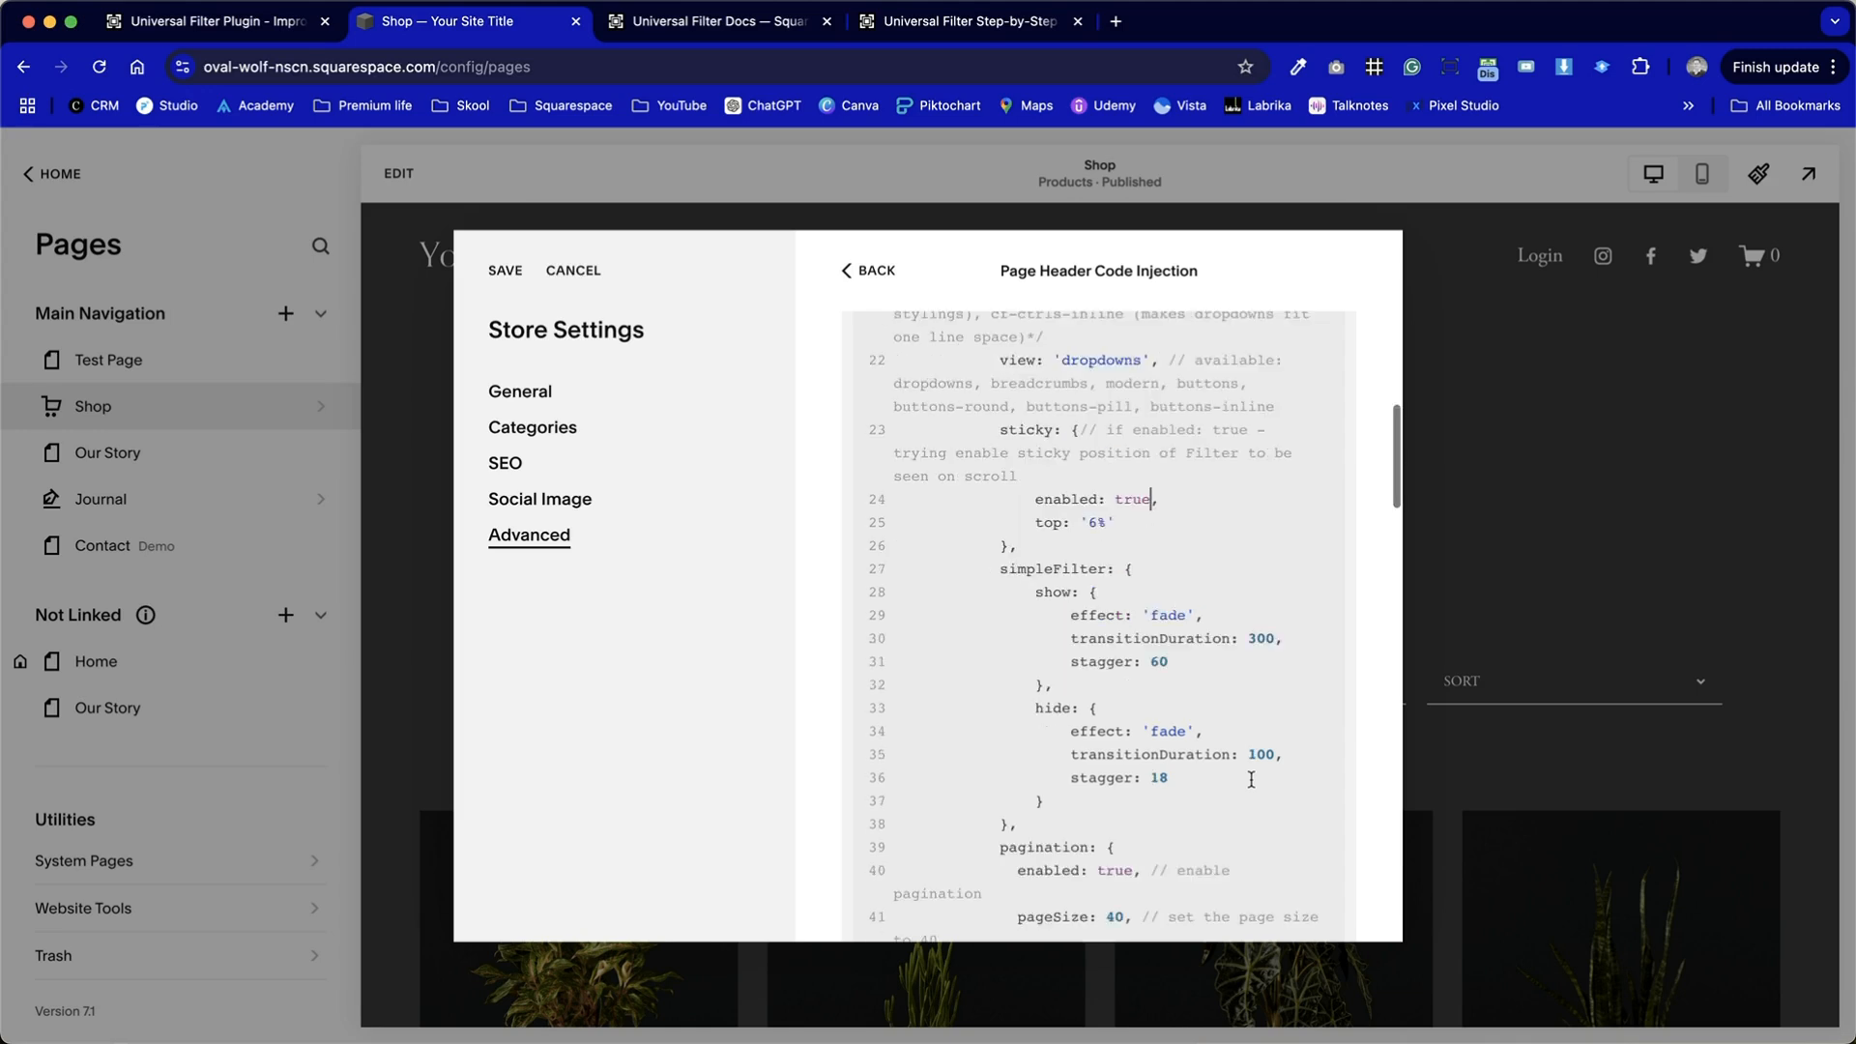
pyautogui.scroll(-3)
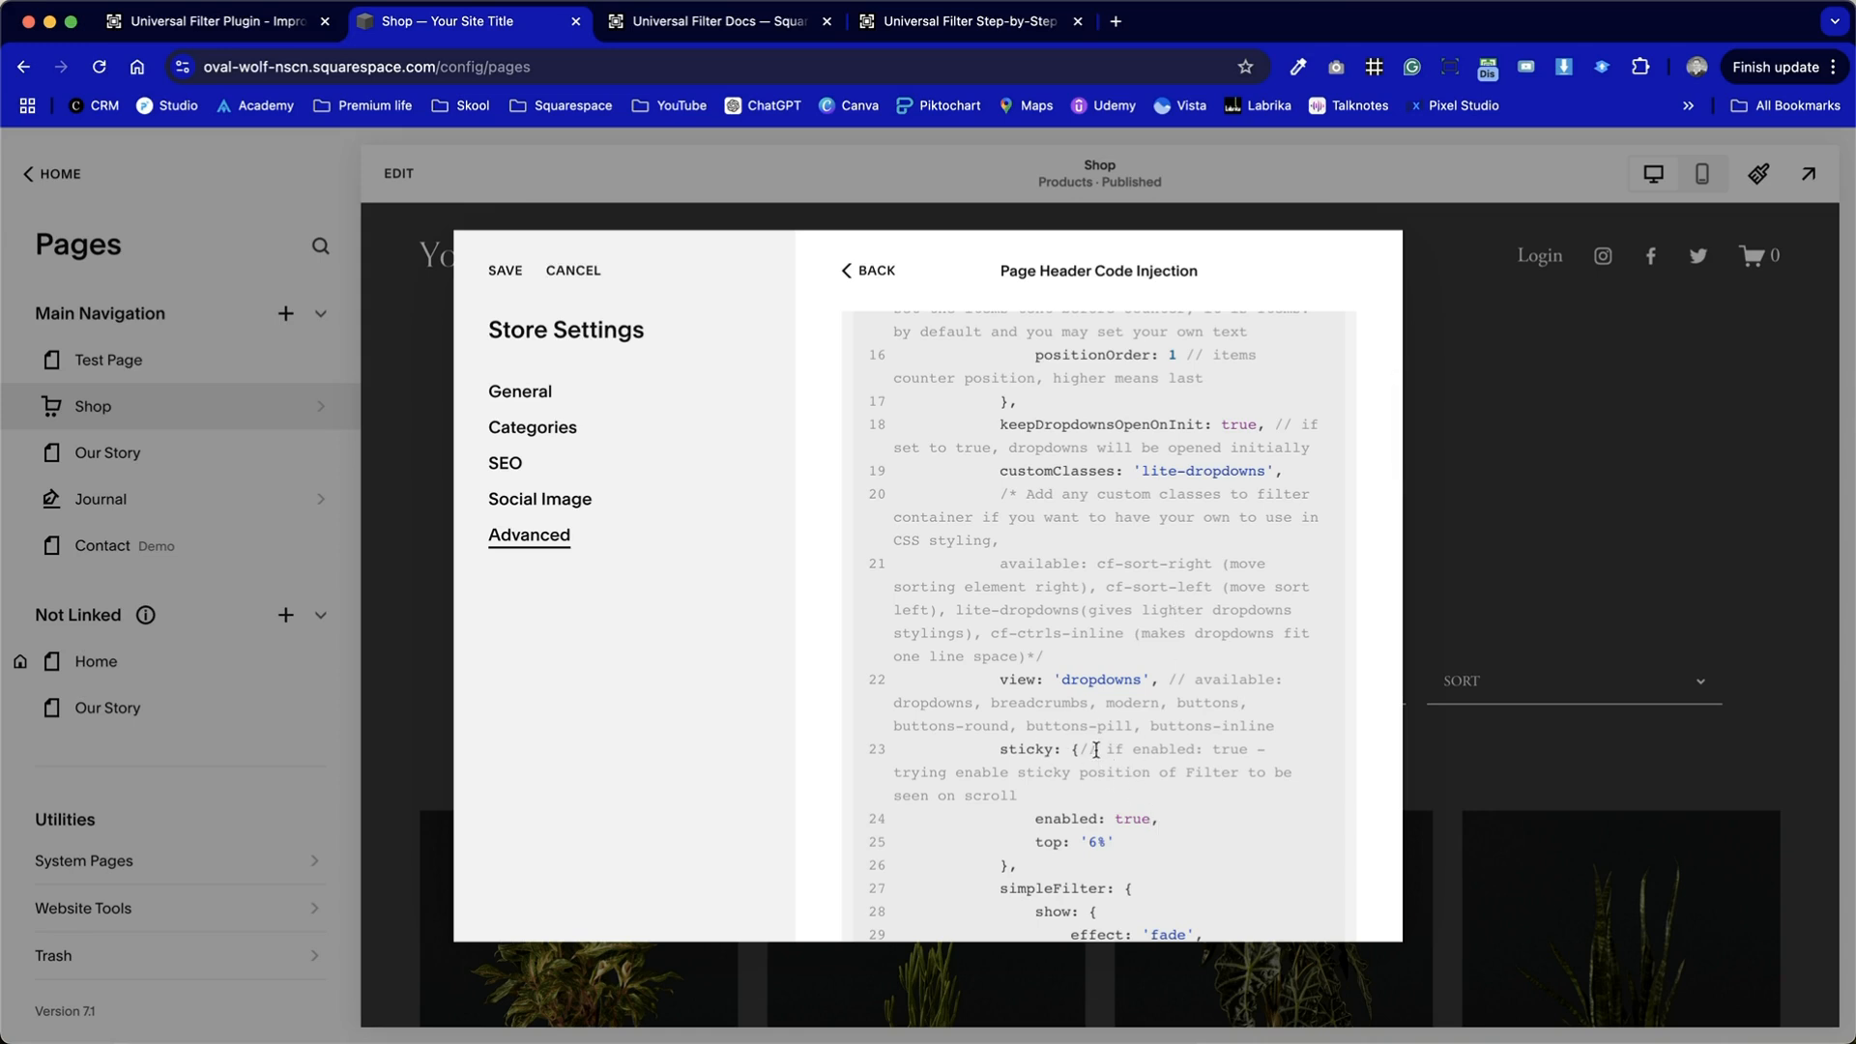
pyautogui.doubleClick(1098, 679)
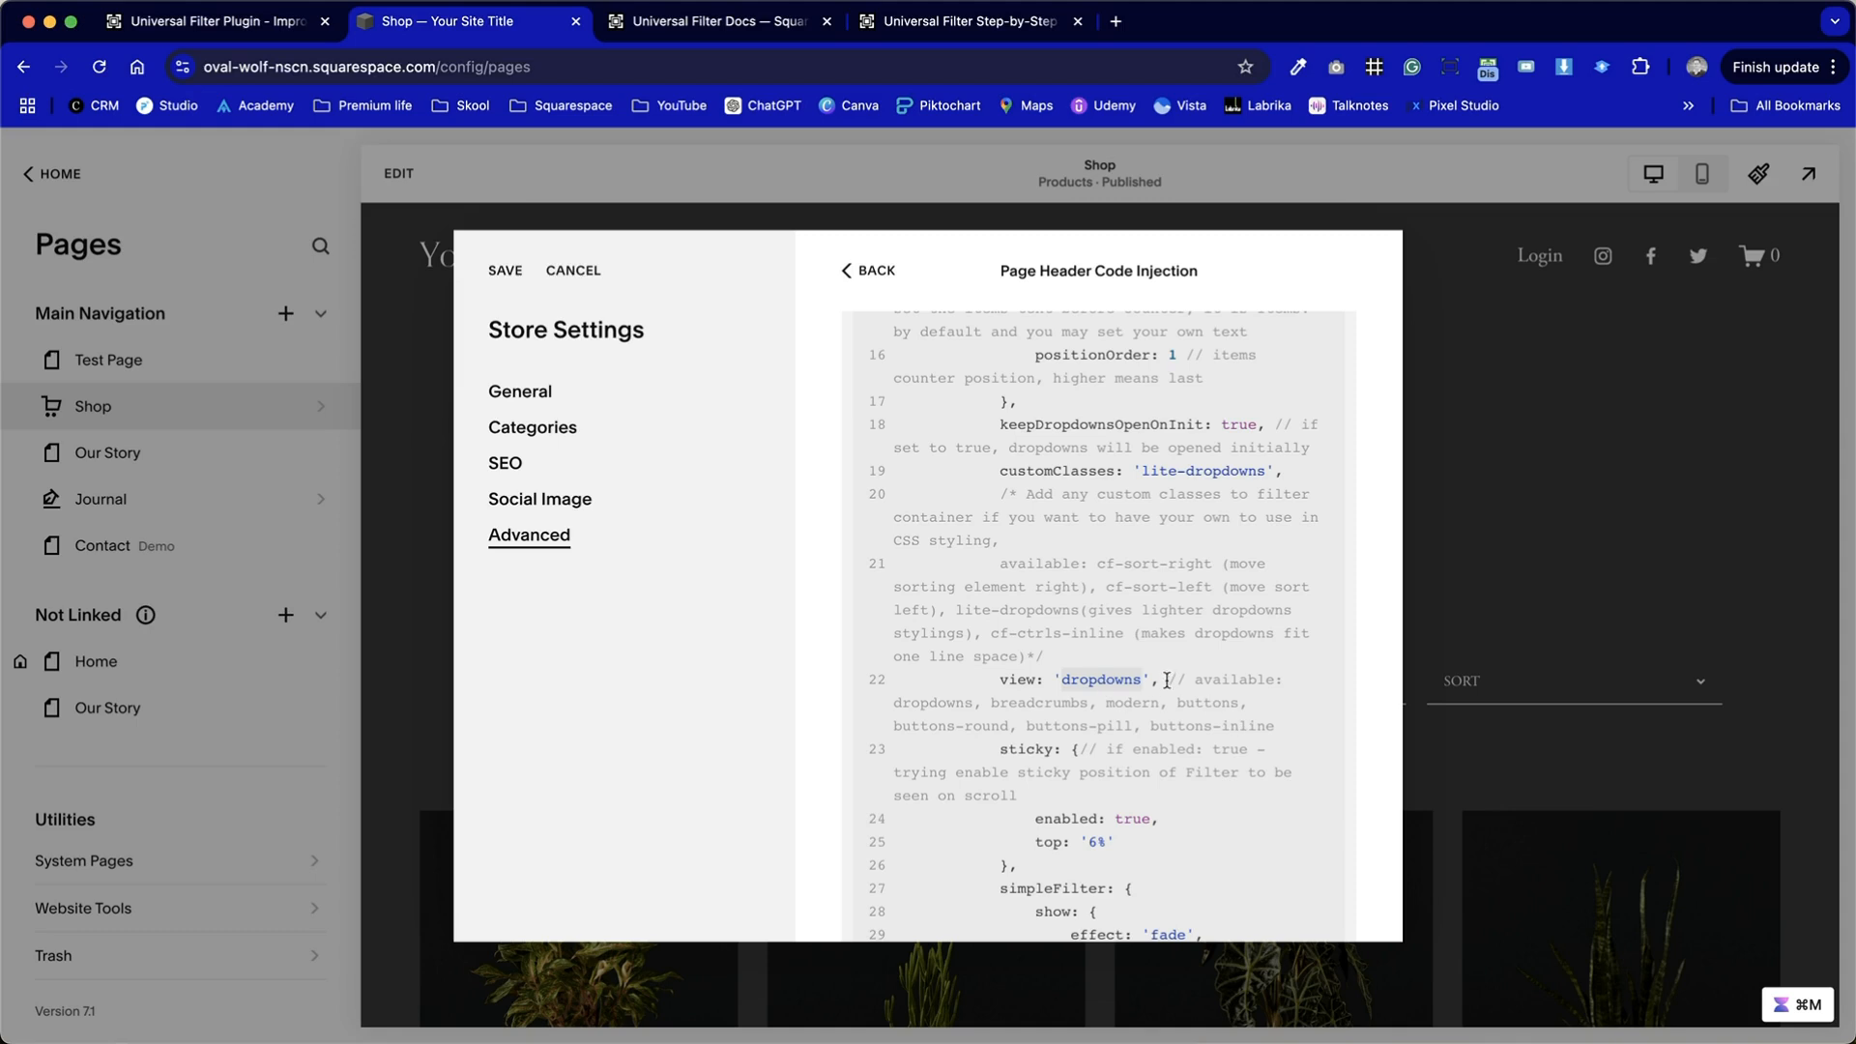
pyautogui.write('b')
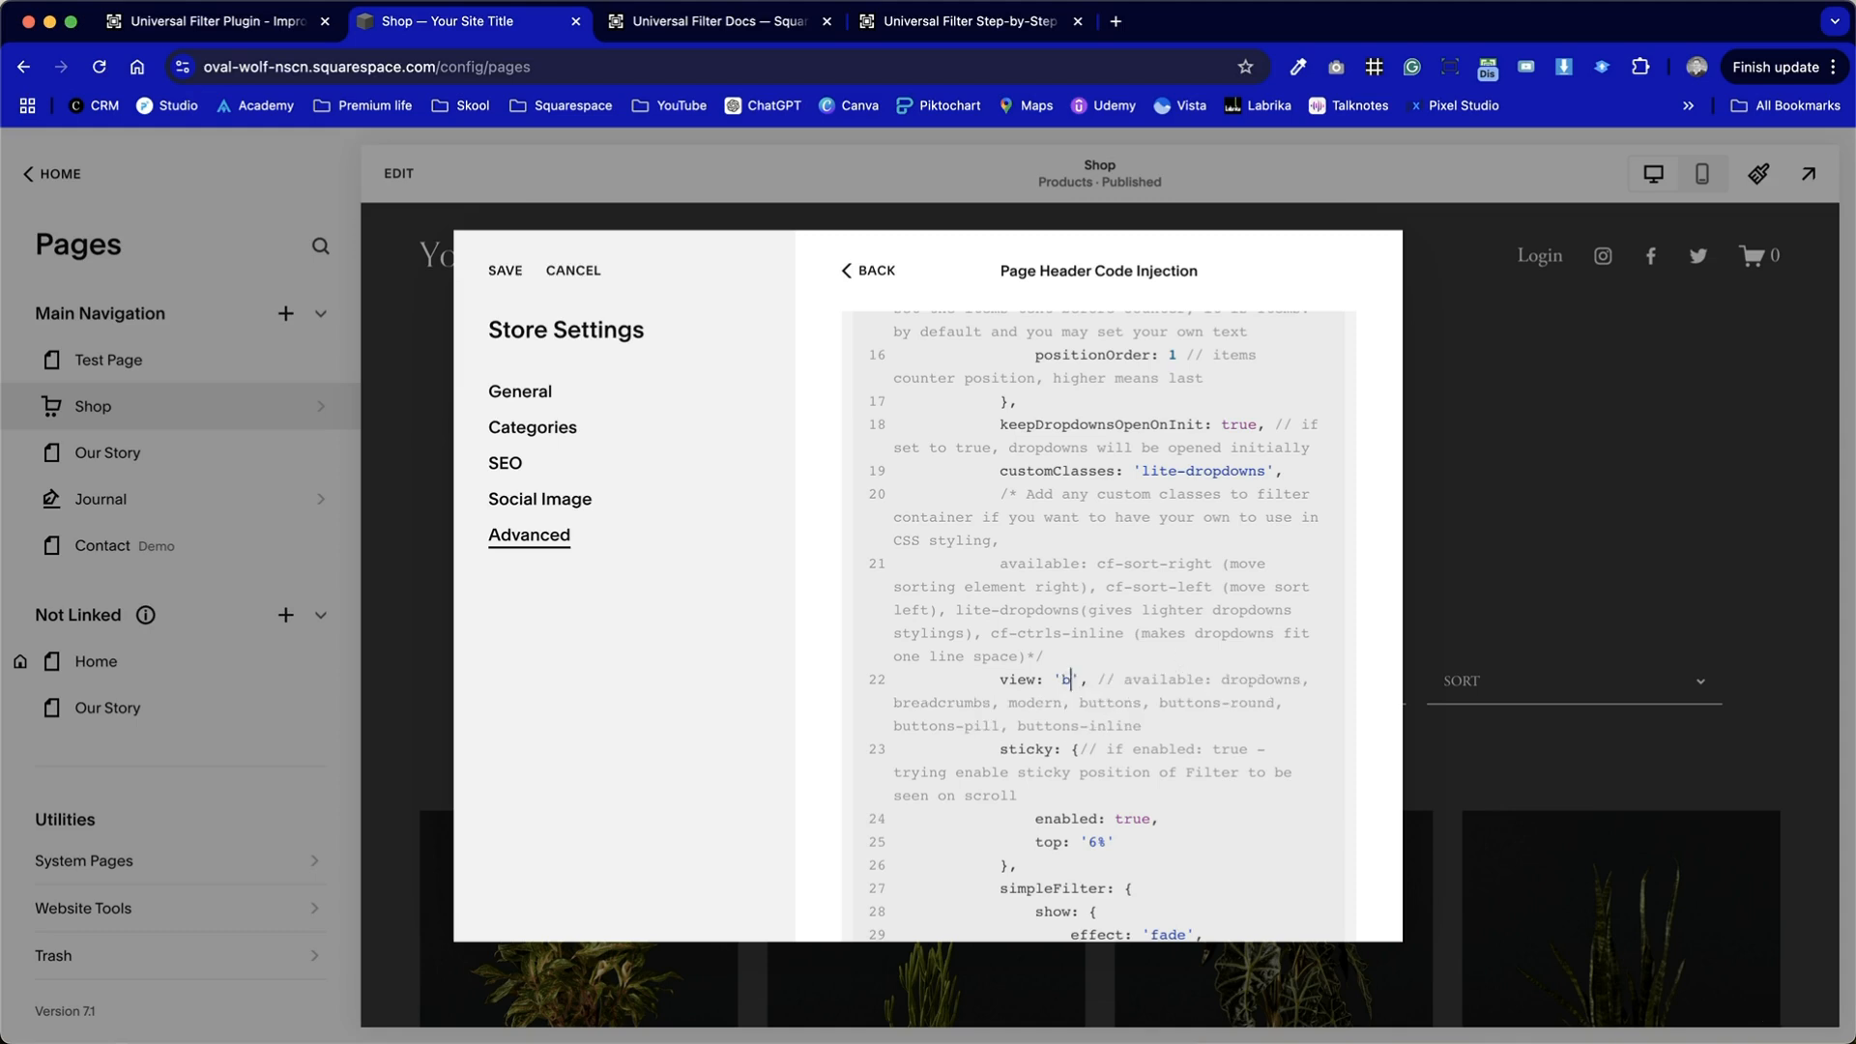
pyautogui.write('uttons')
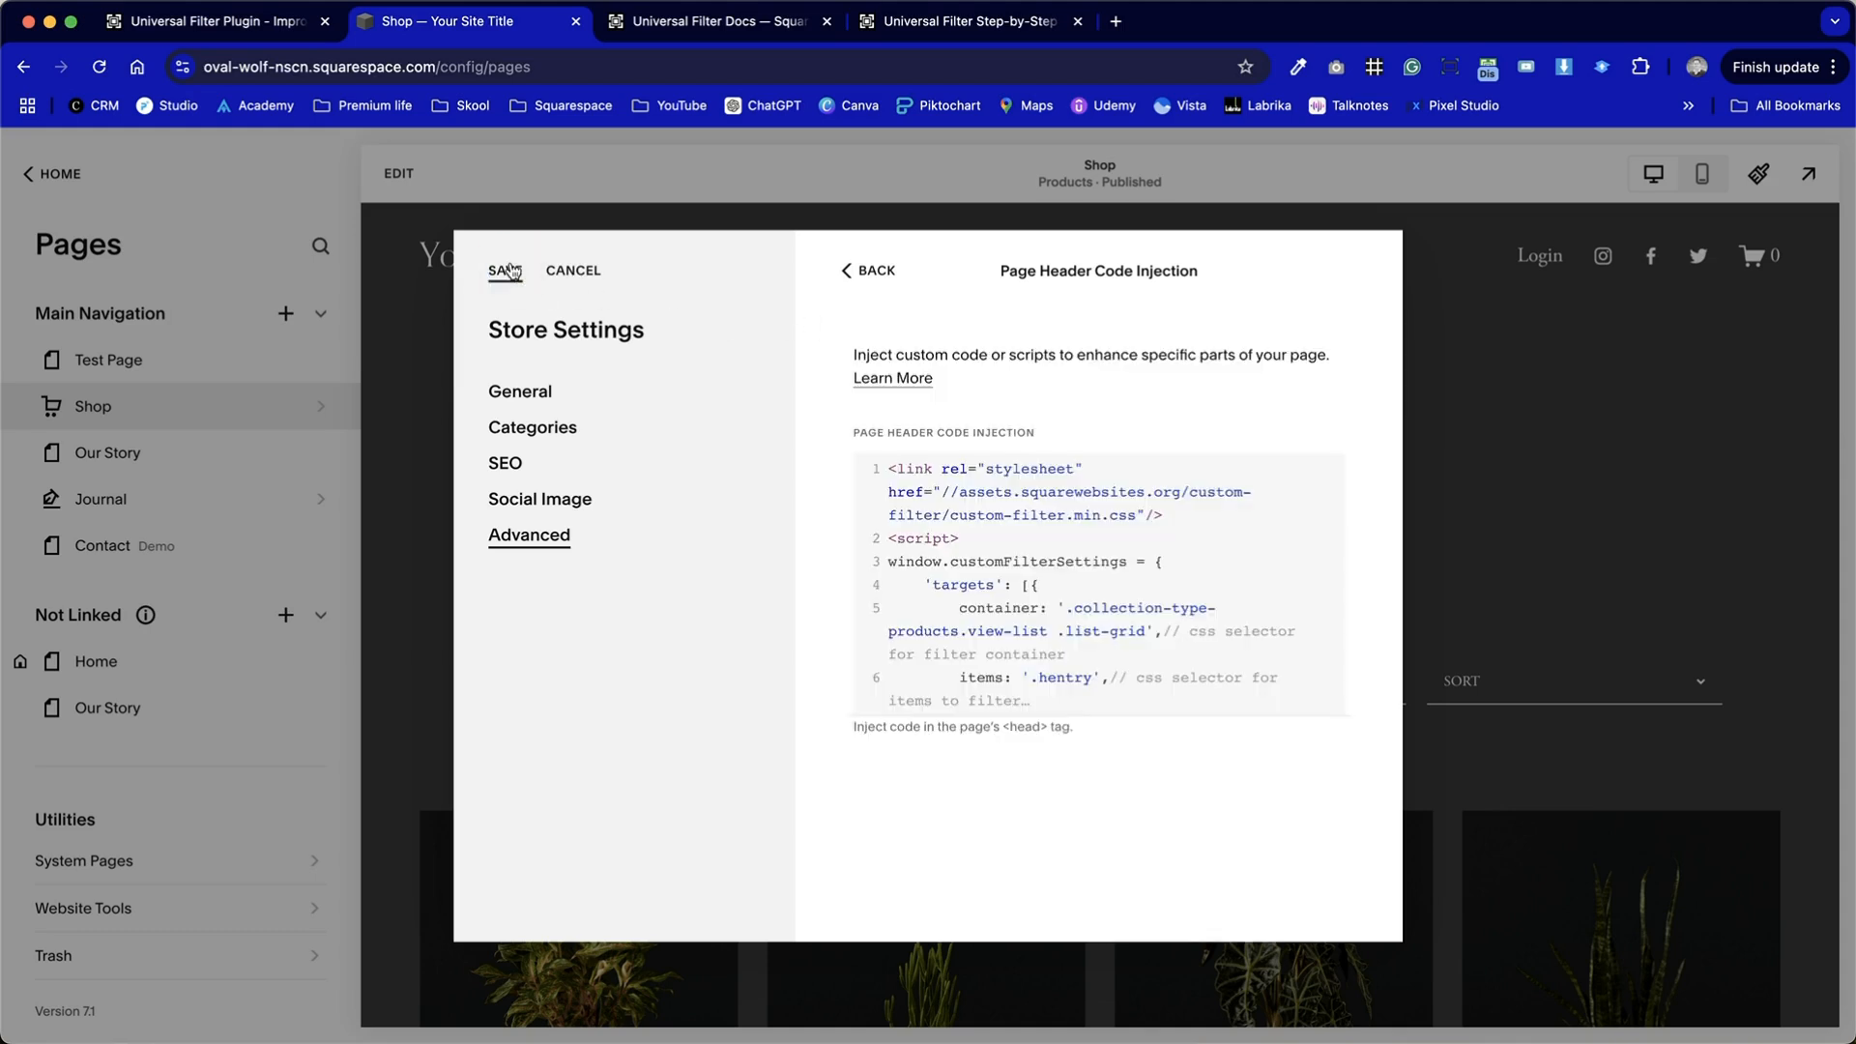
# Save the header code and try the Artificial Plants and Potted Plants category buttons on the live Shop page.
pyautogui.click(502, 271)
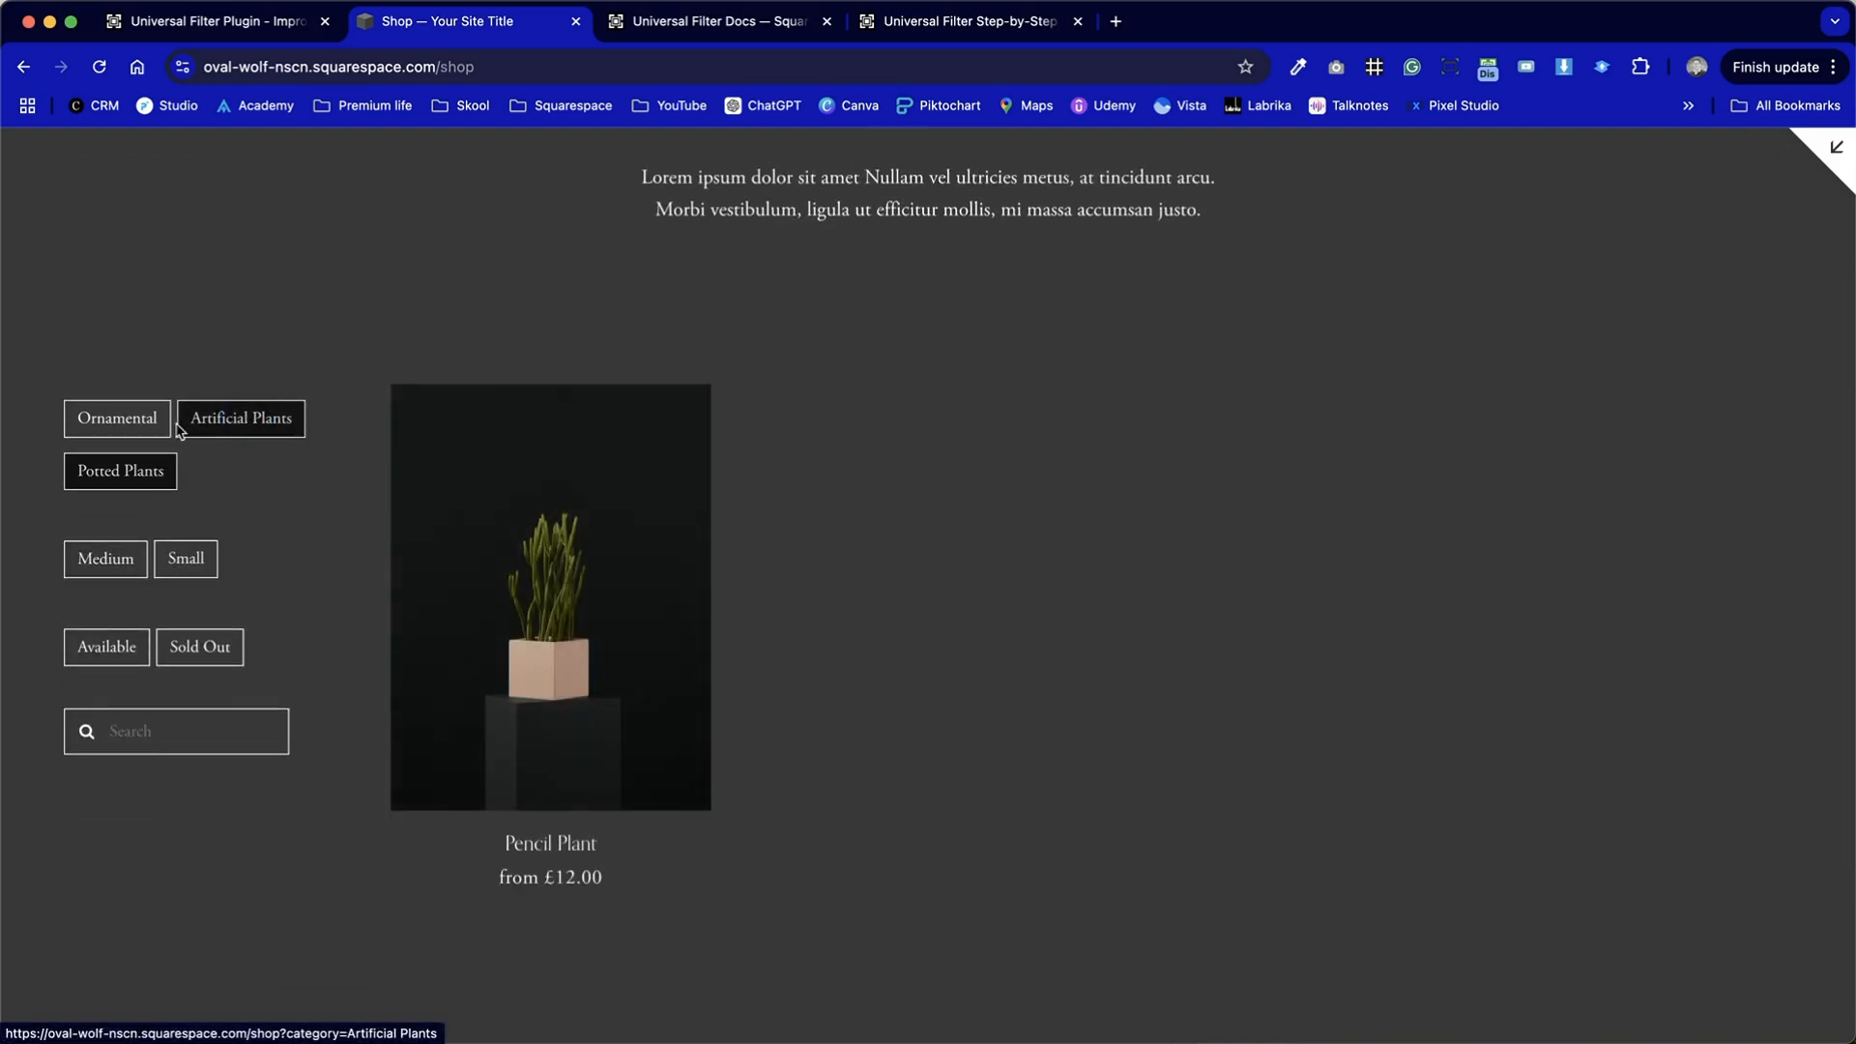
pyautogui.click(242, 417)
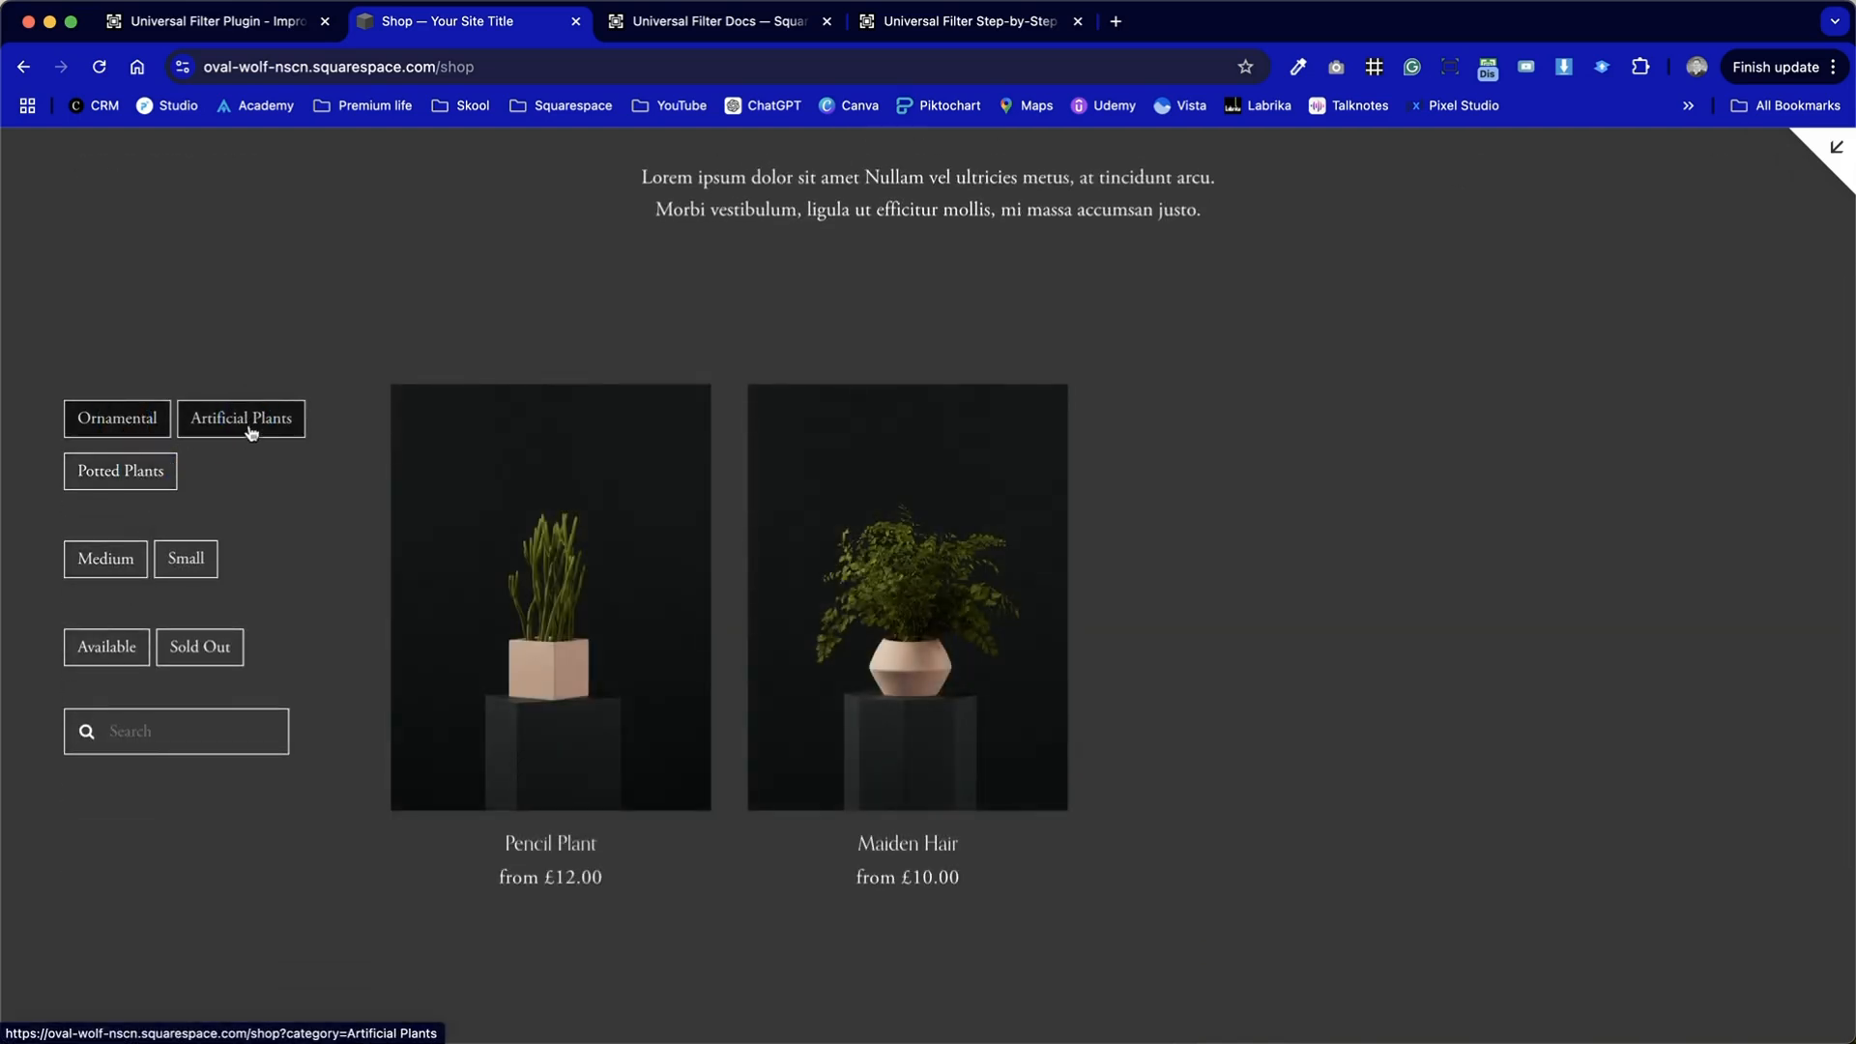
pyautogui.click(120, 470)
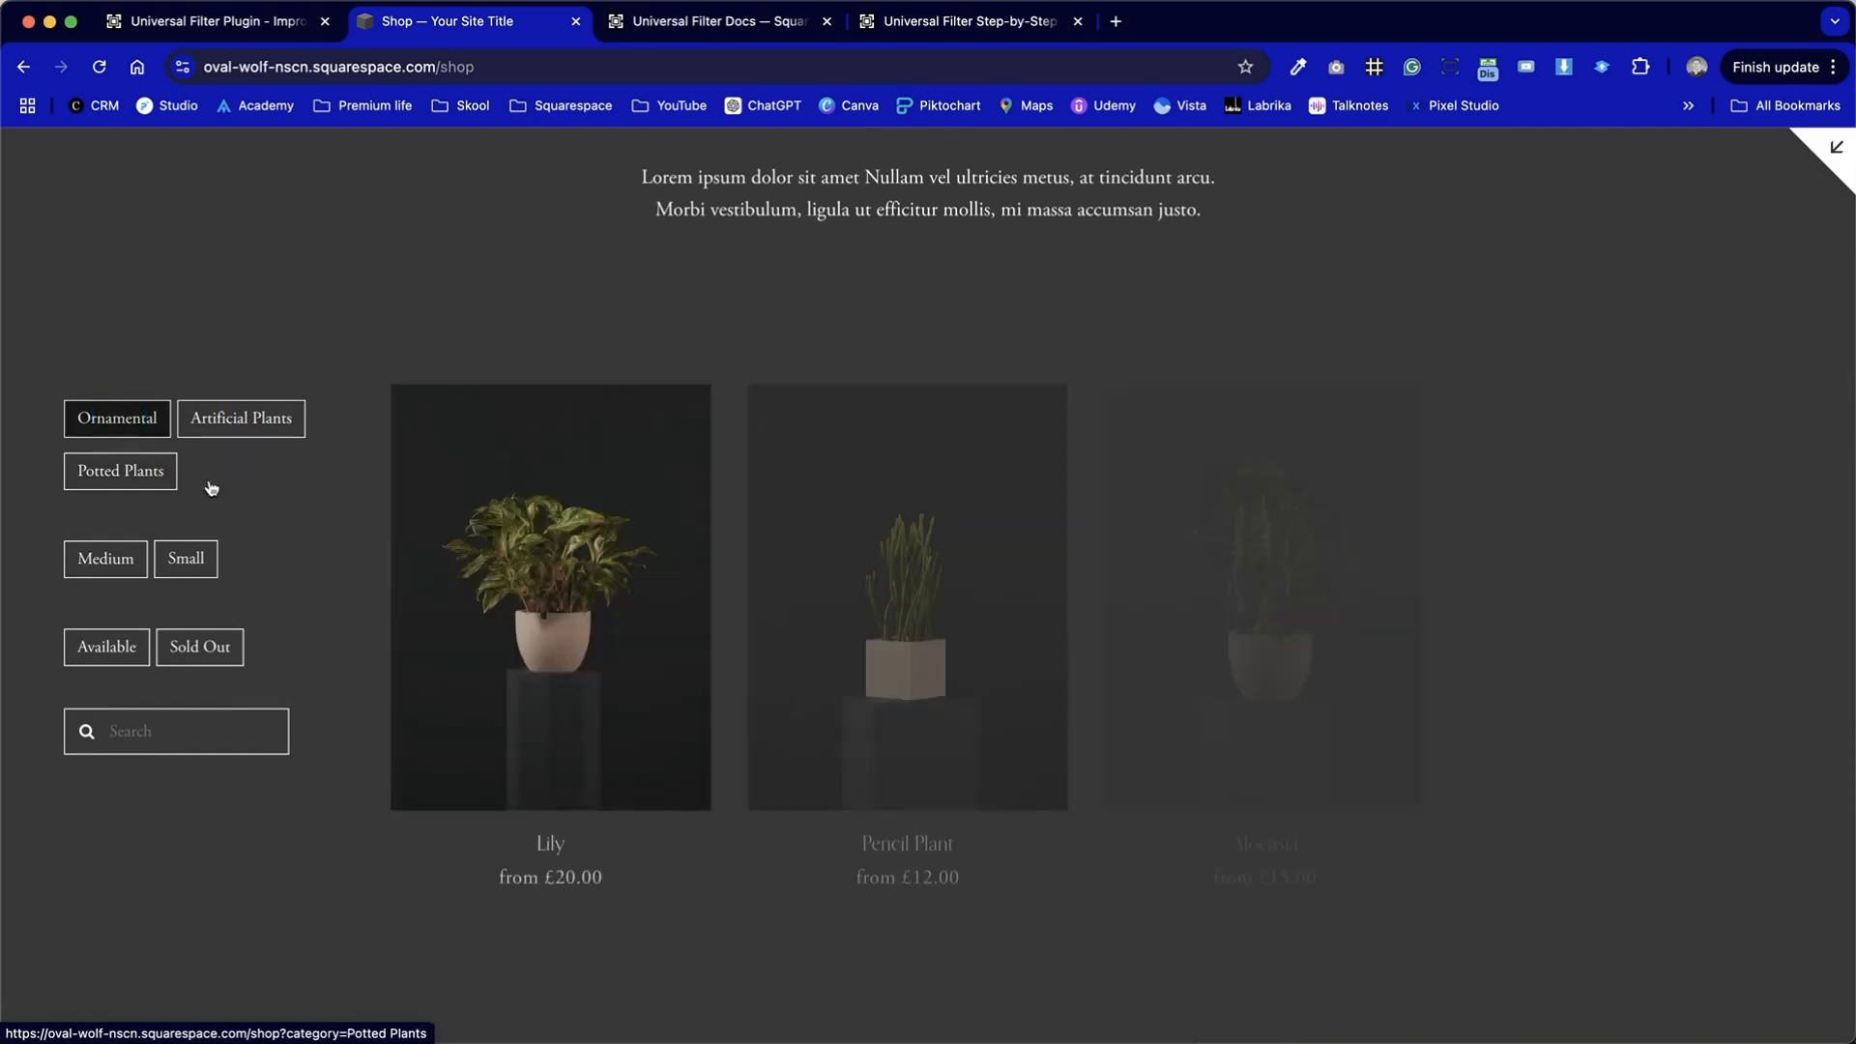
pyautogui.click(239, 418)
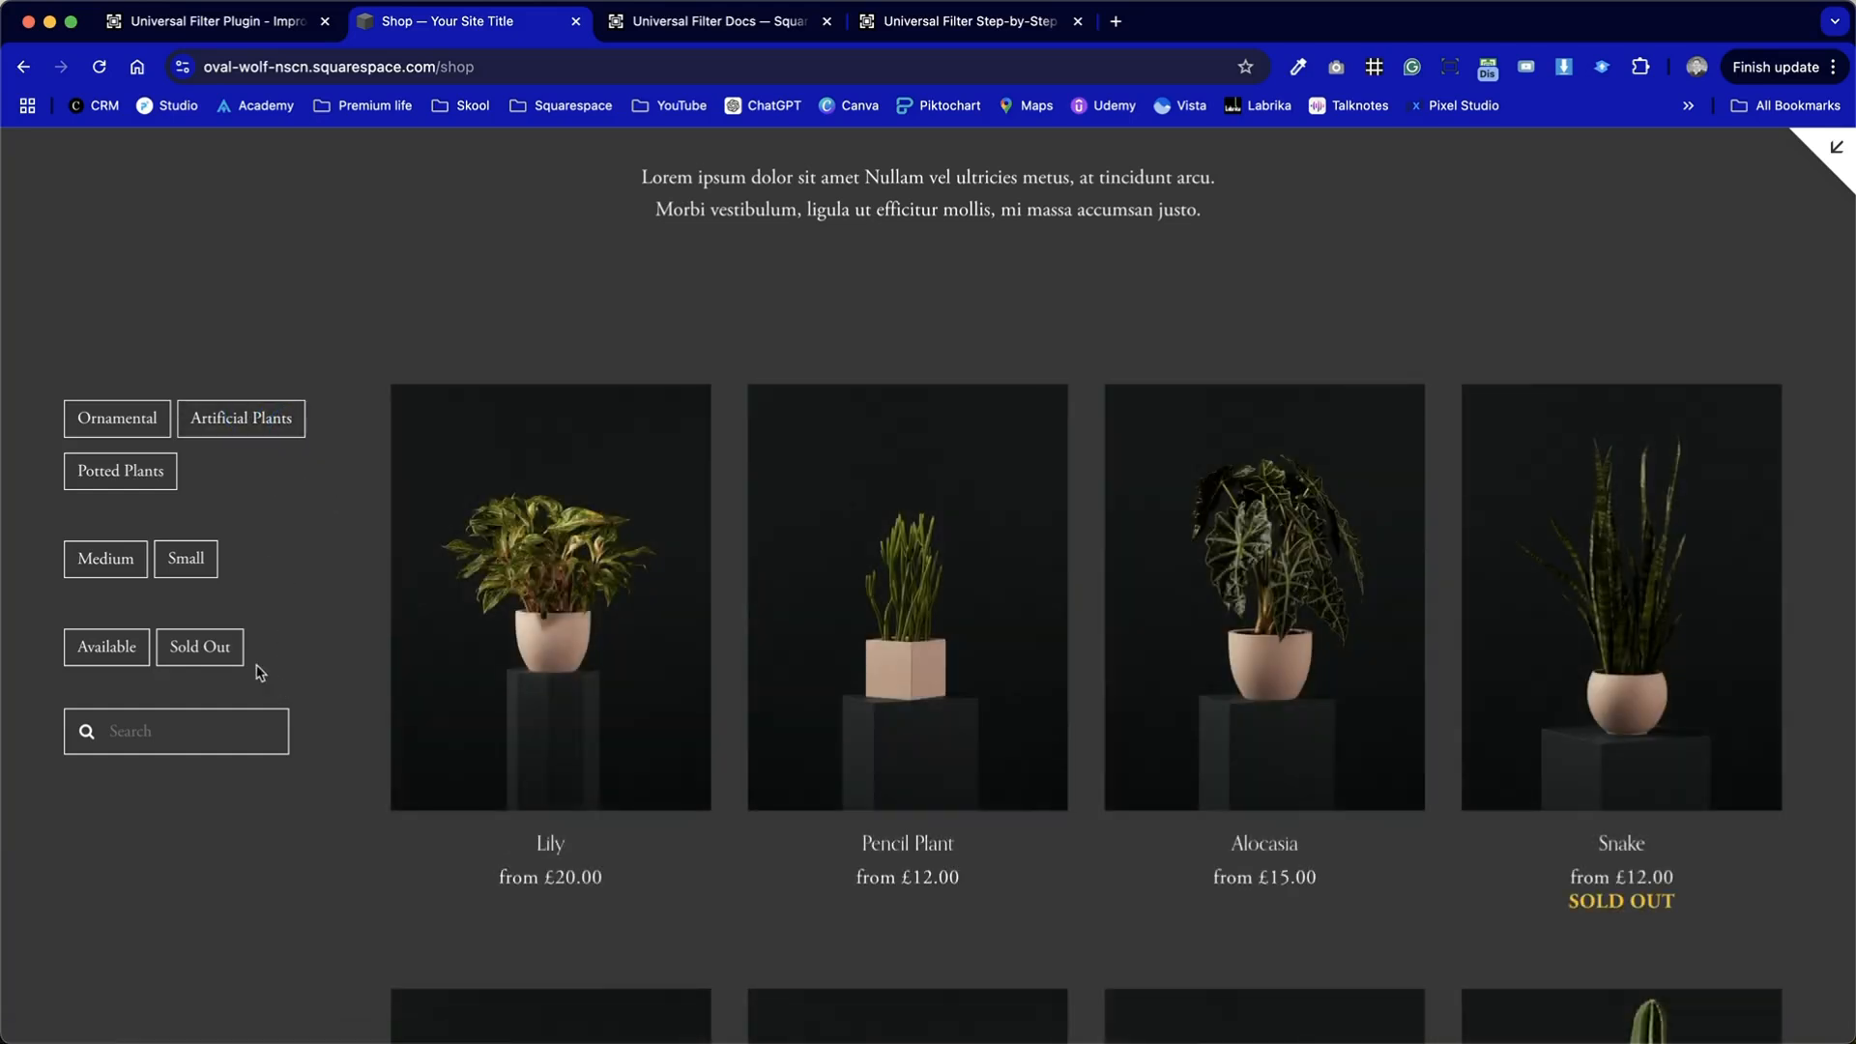
# Filter the live Shop products to the Medium size button.
pyautogui.click(105, 557)
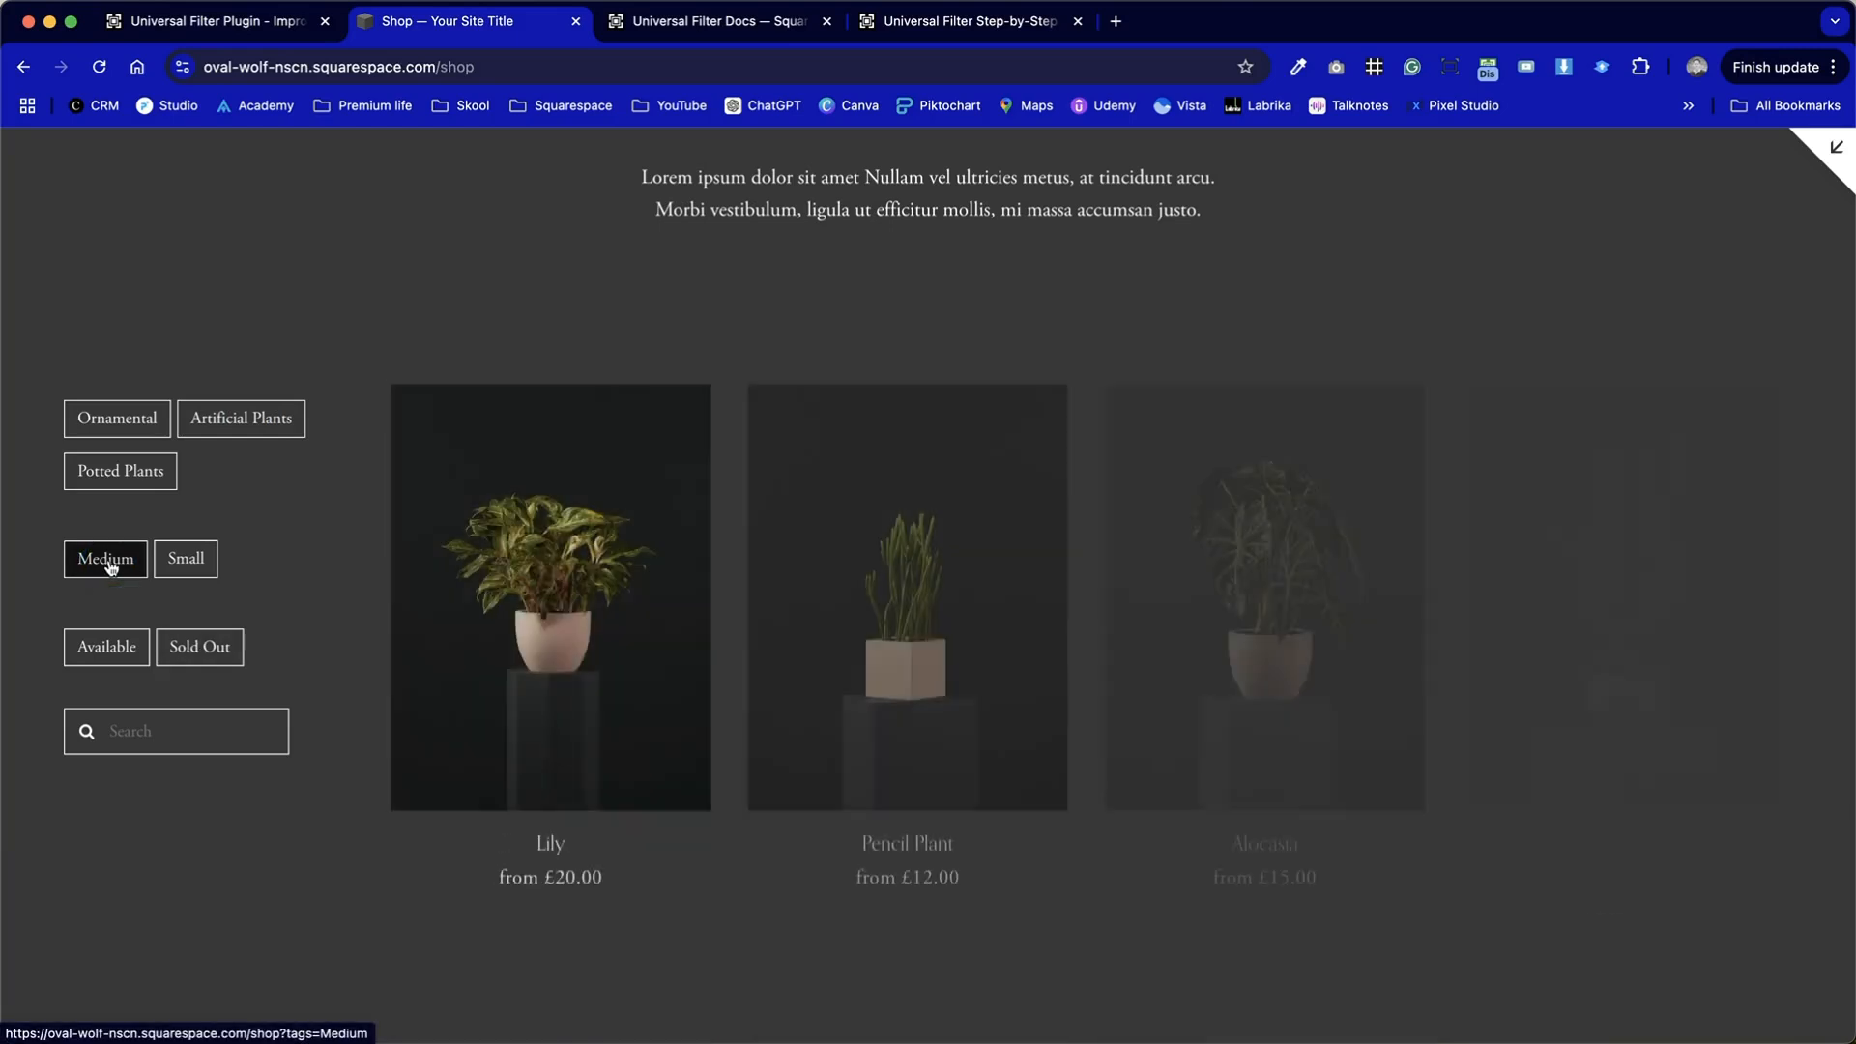
pyautogui.click(105, 557)
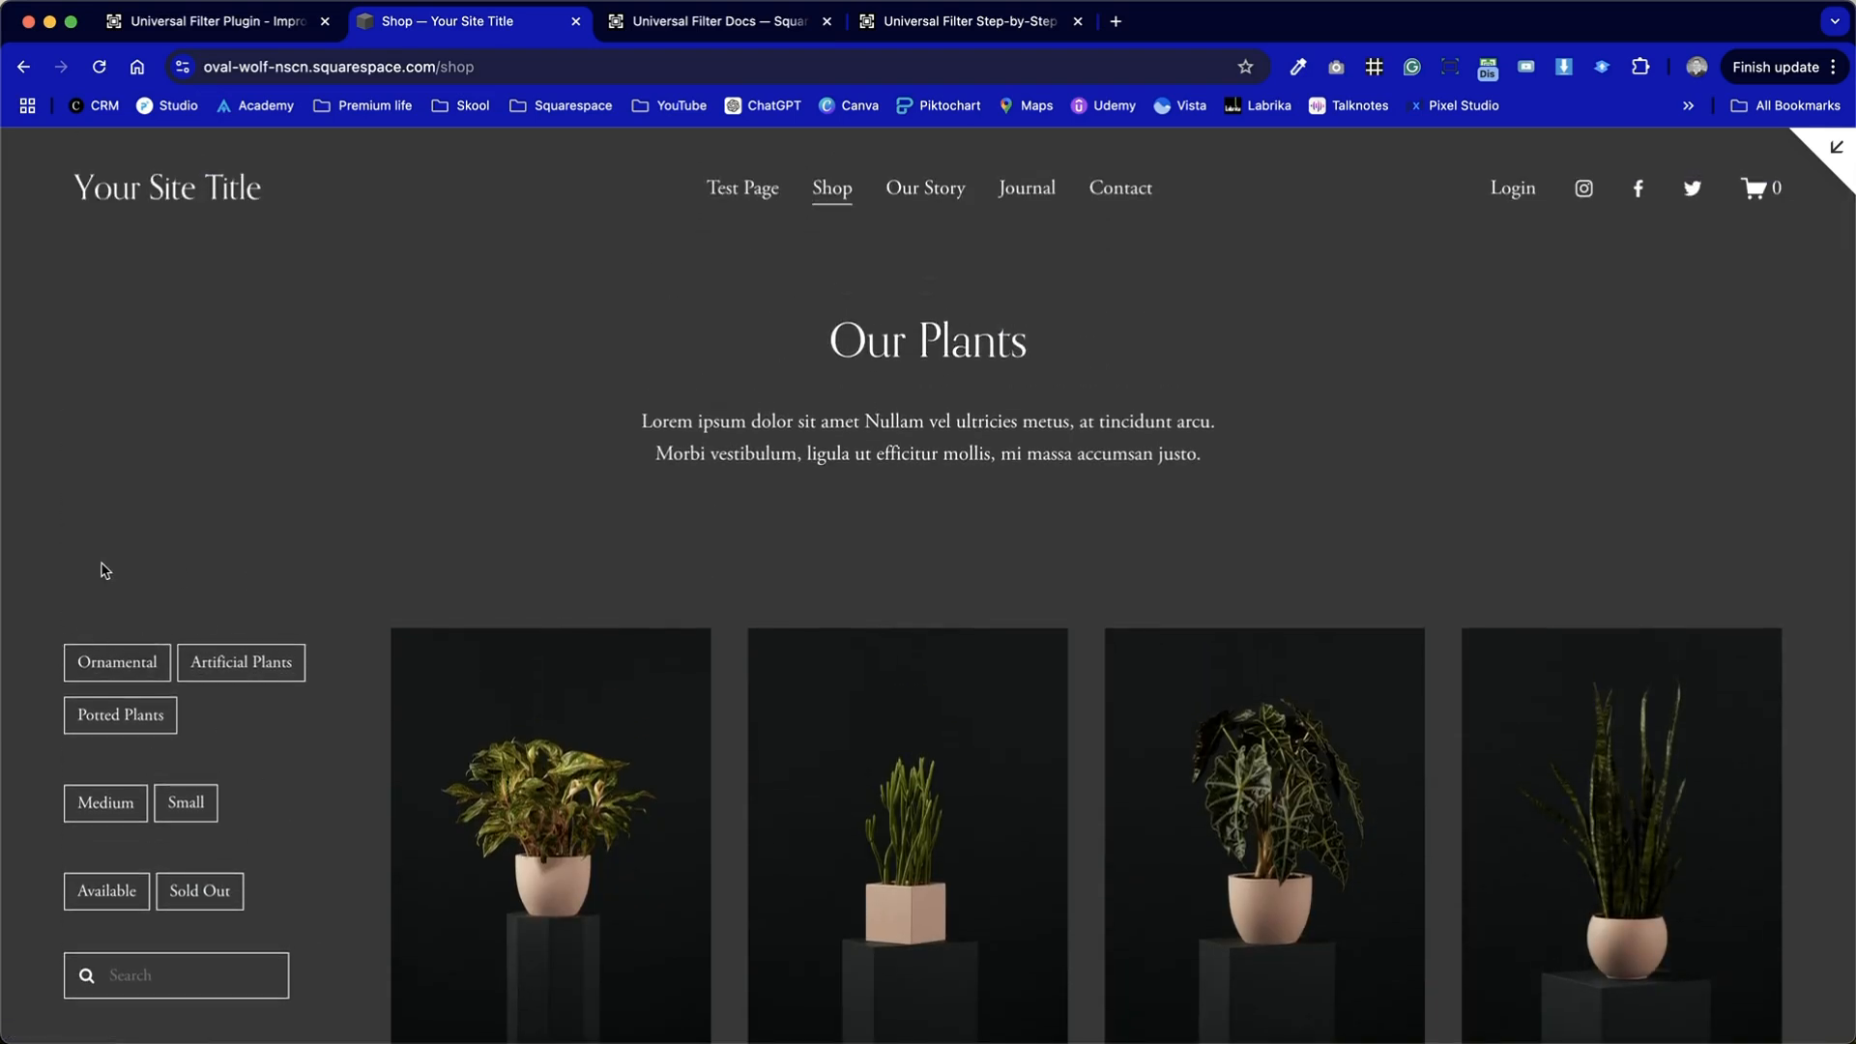
pyautogui.scroll(-3)
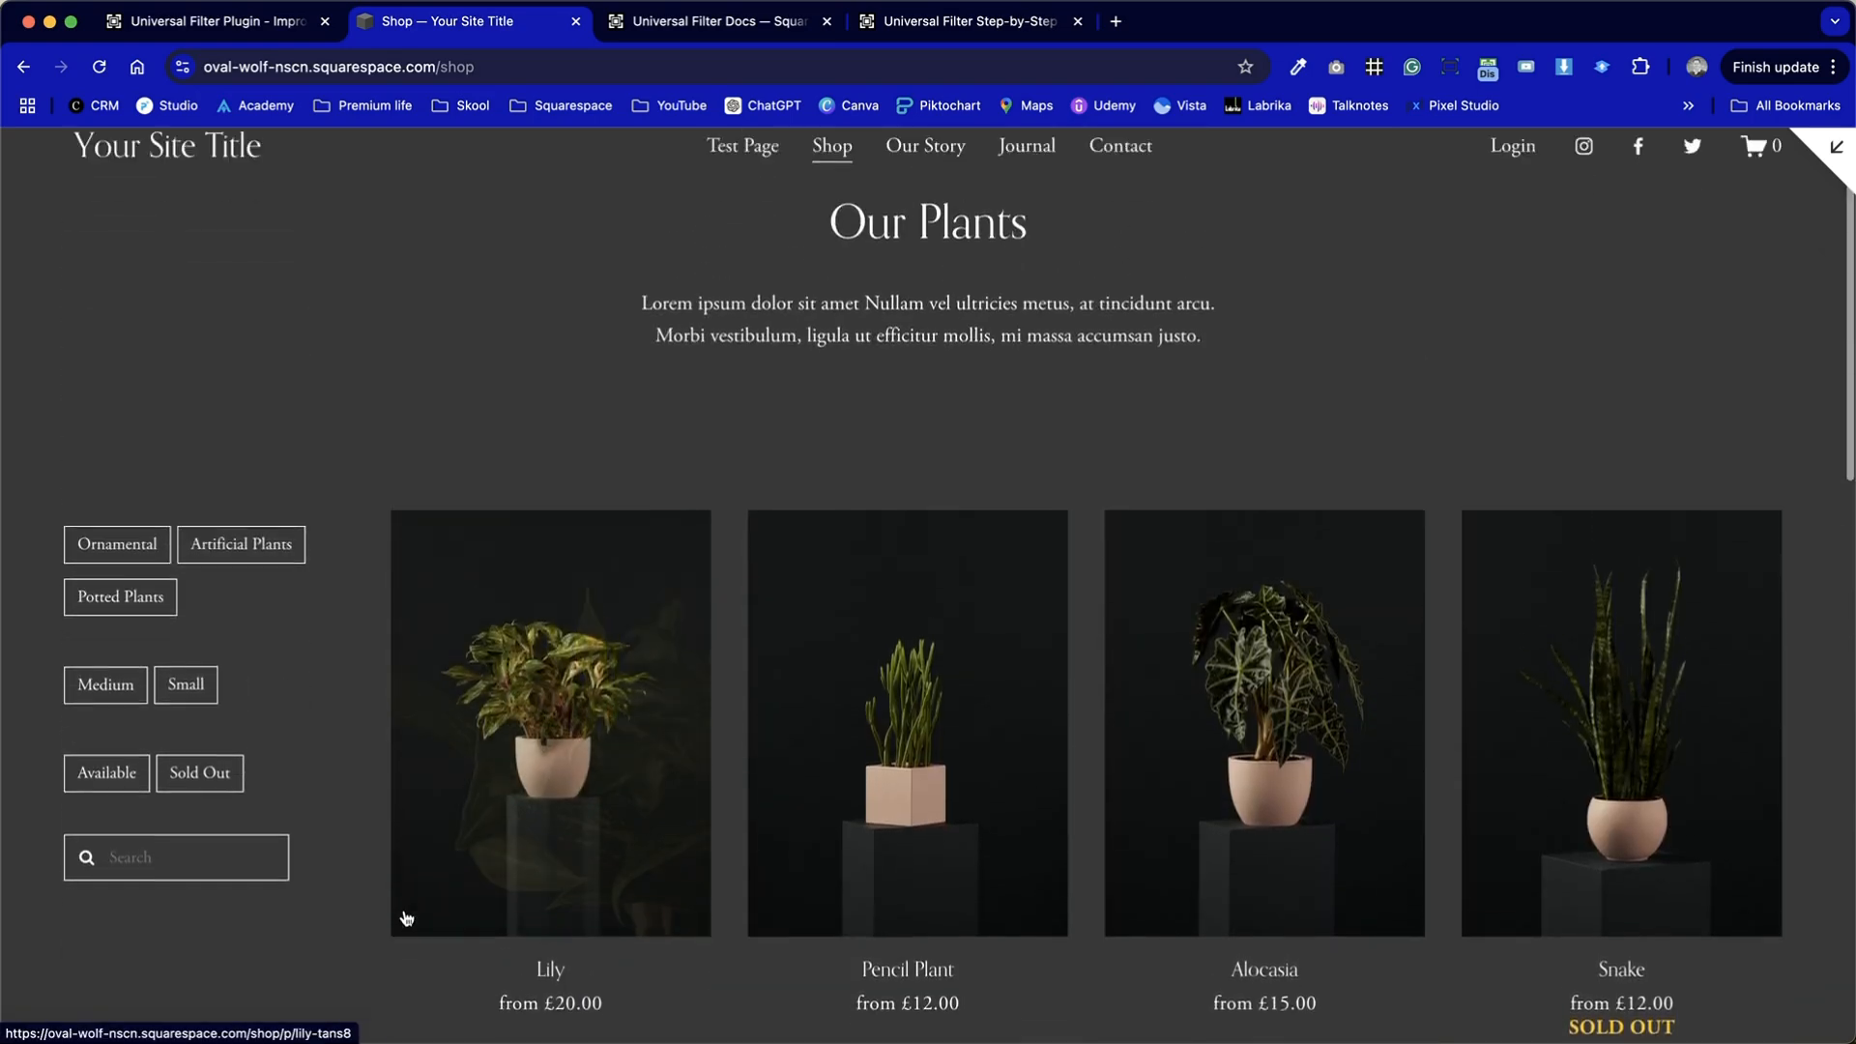
pyautogui.scroll(-3)
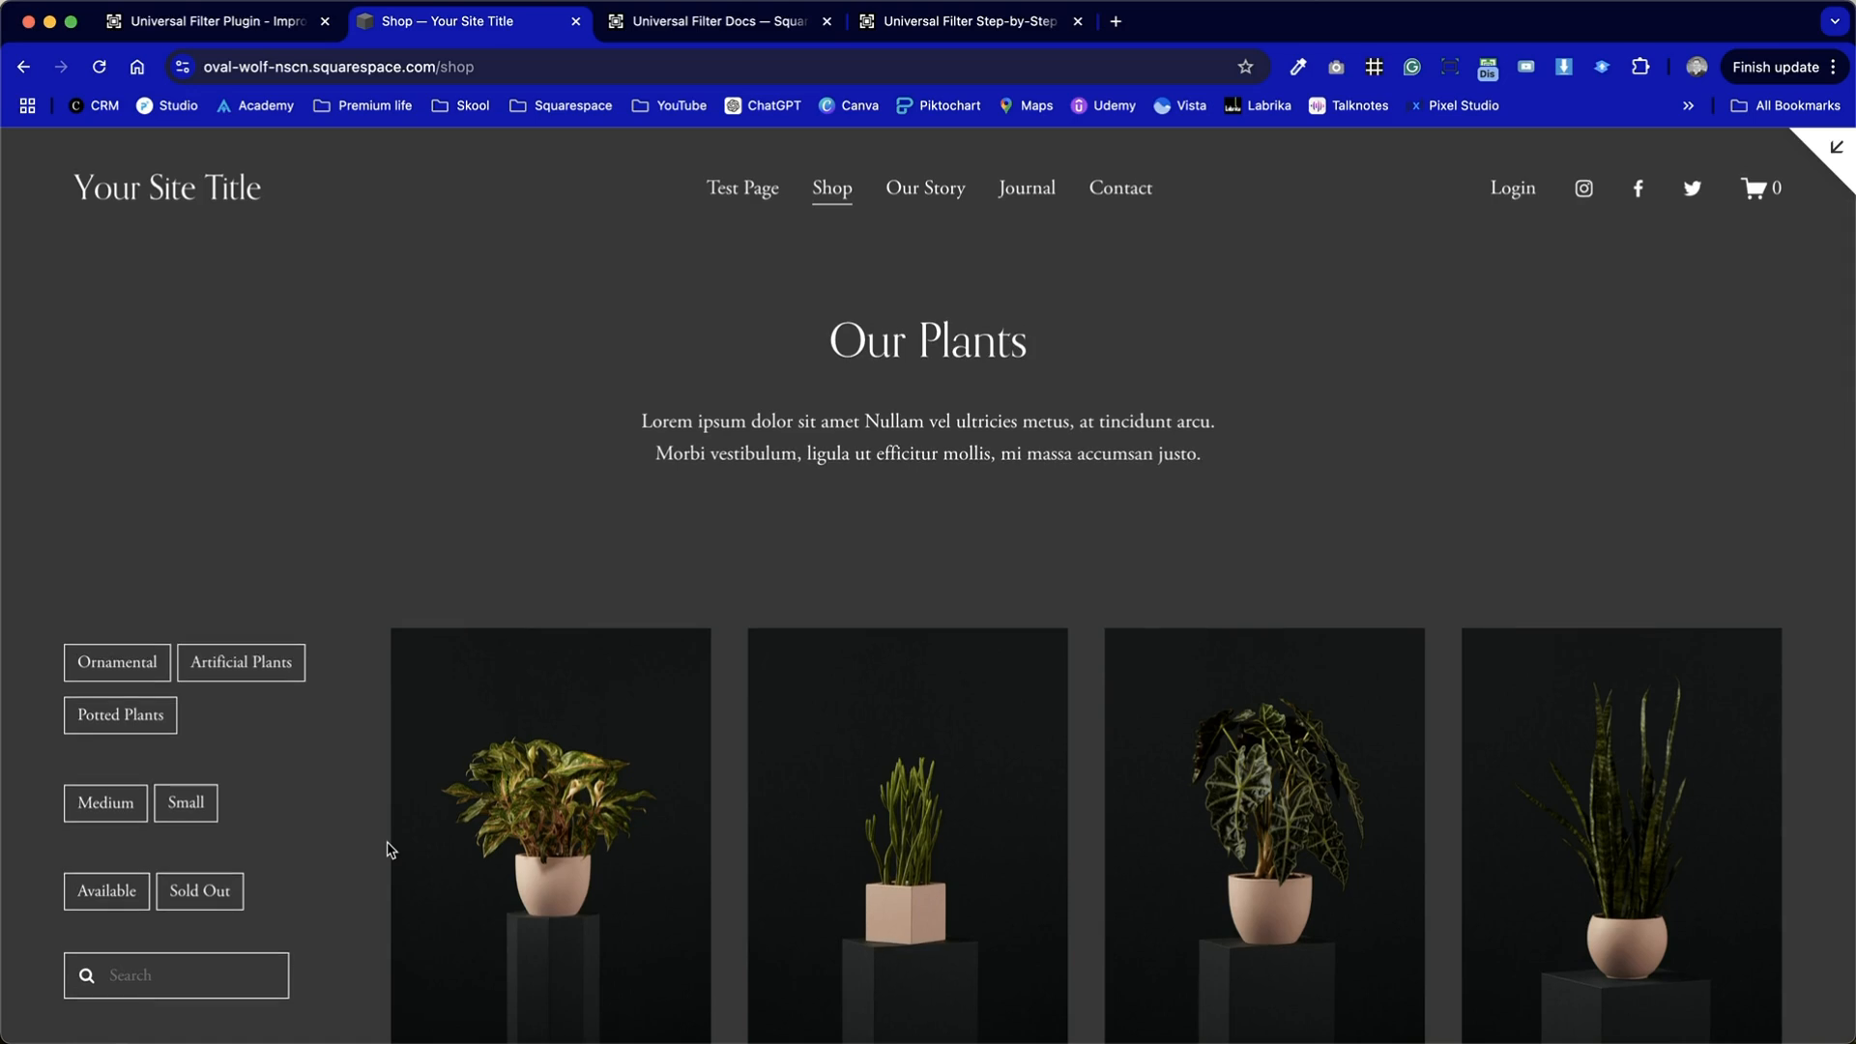
pyautogui.scroll(-3)
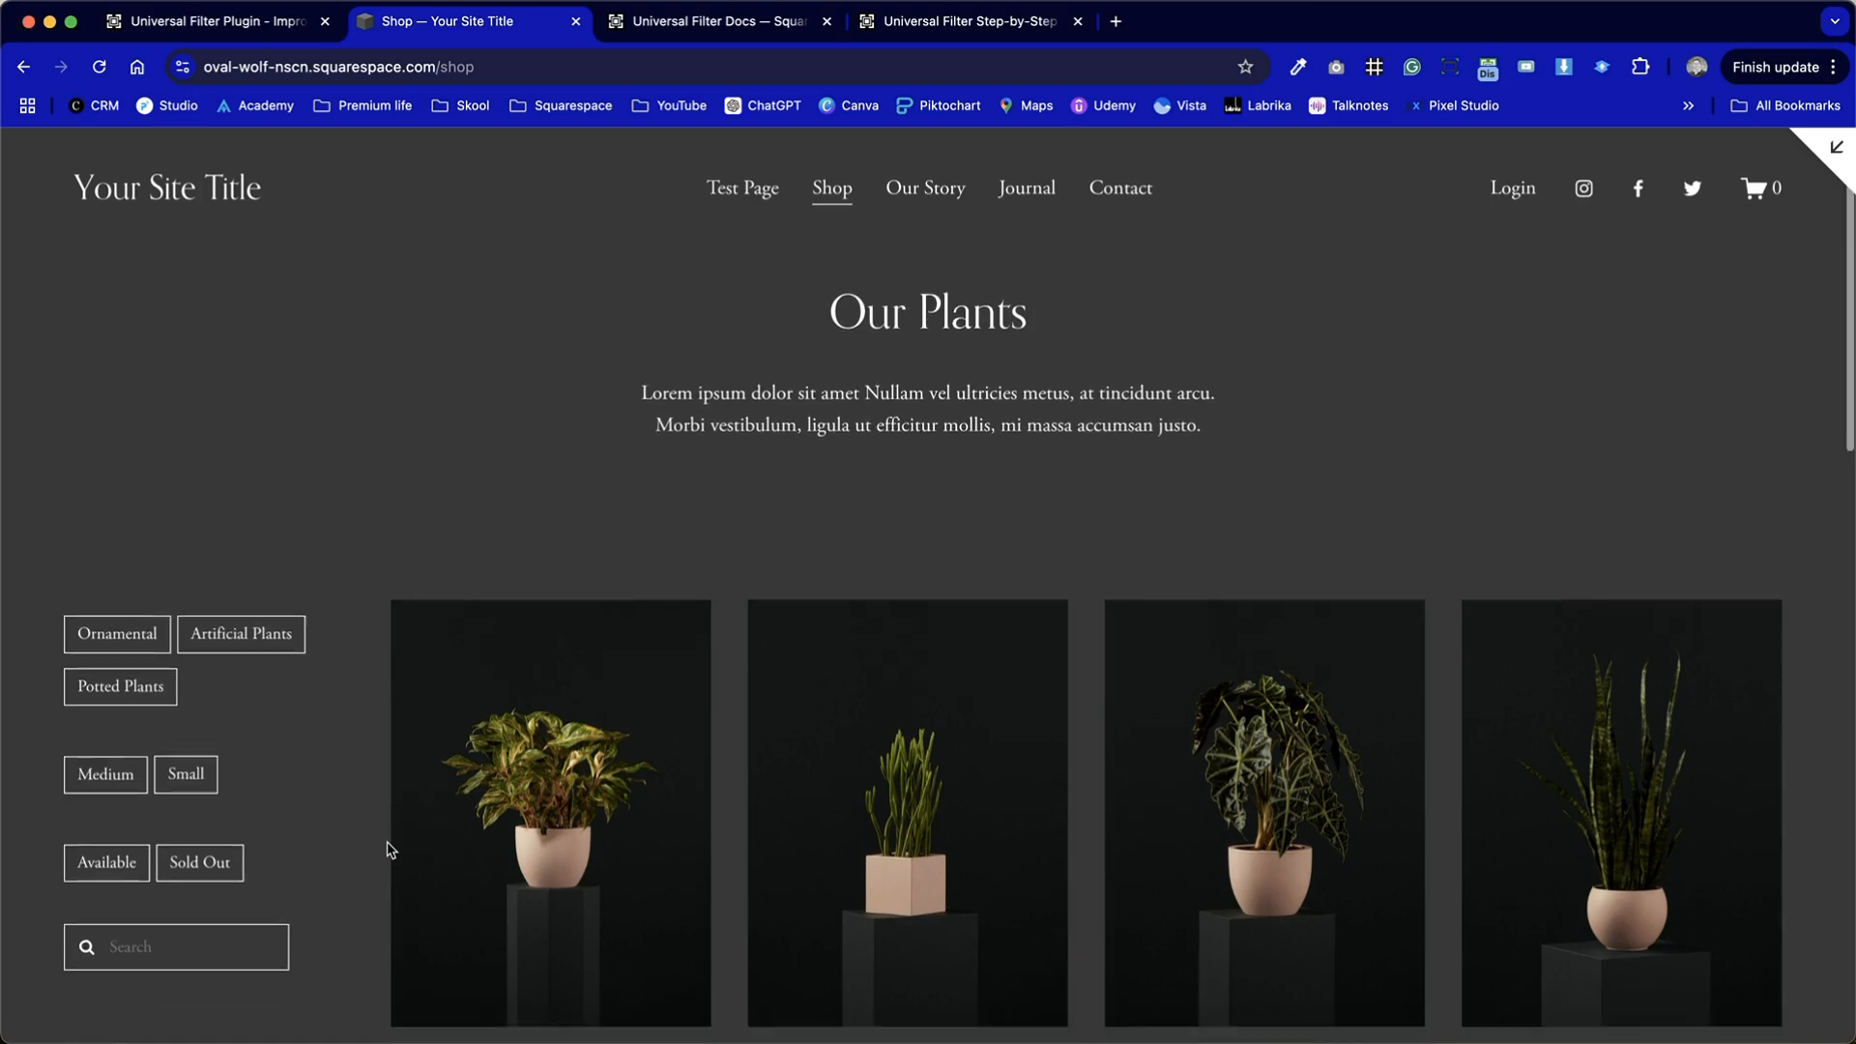
pyautogui.scroll(-3)
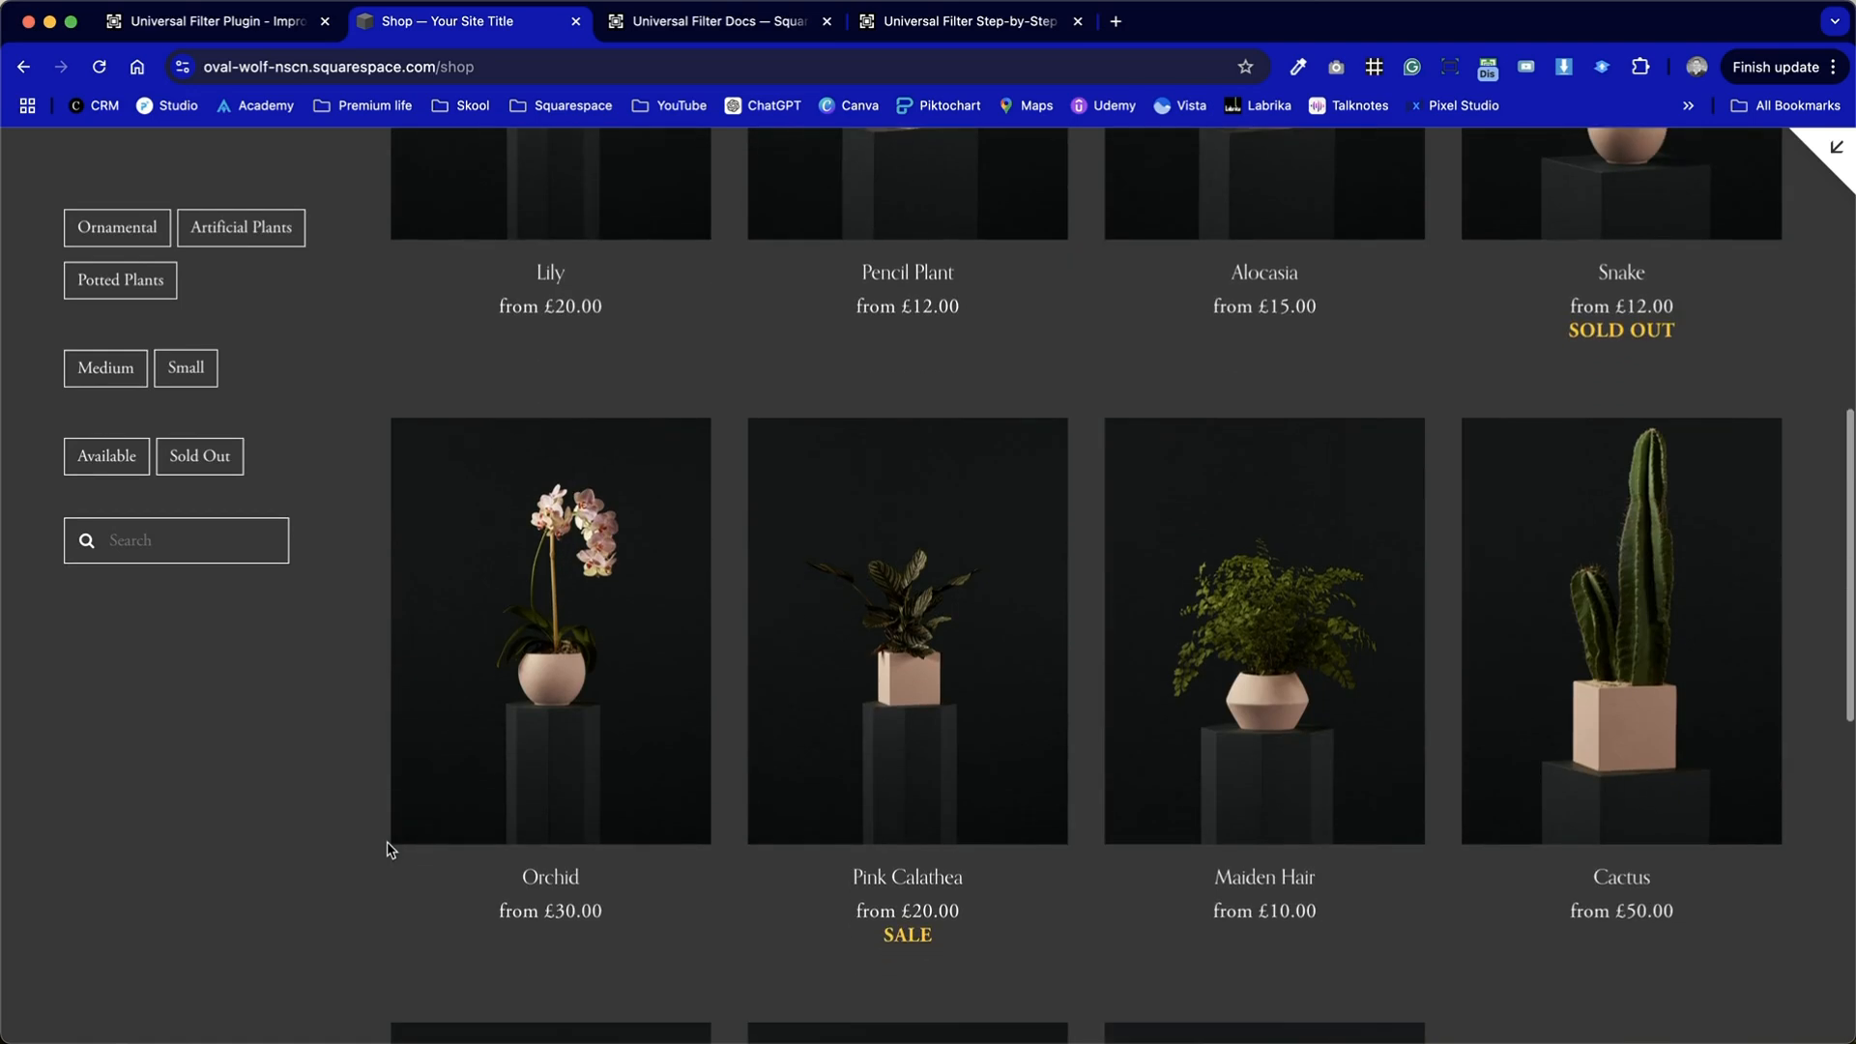
pyautogui.scroll(3)
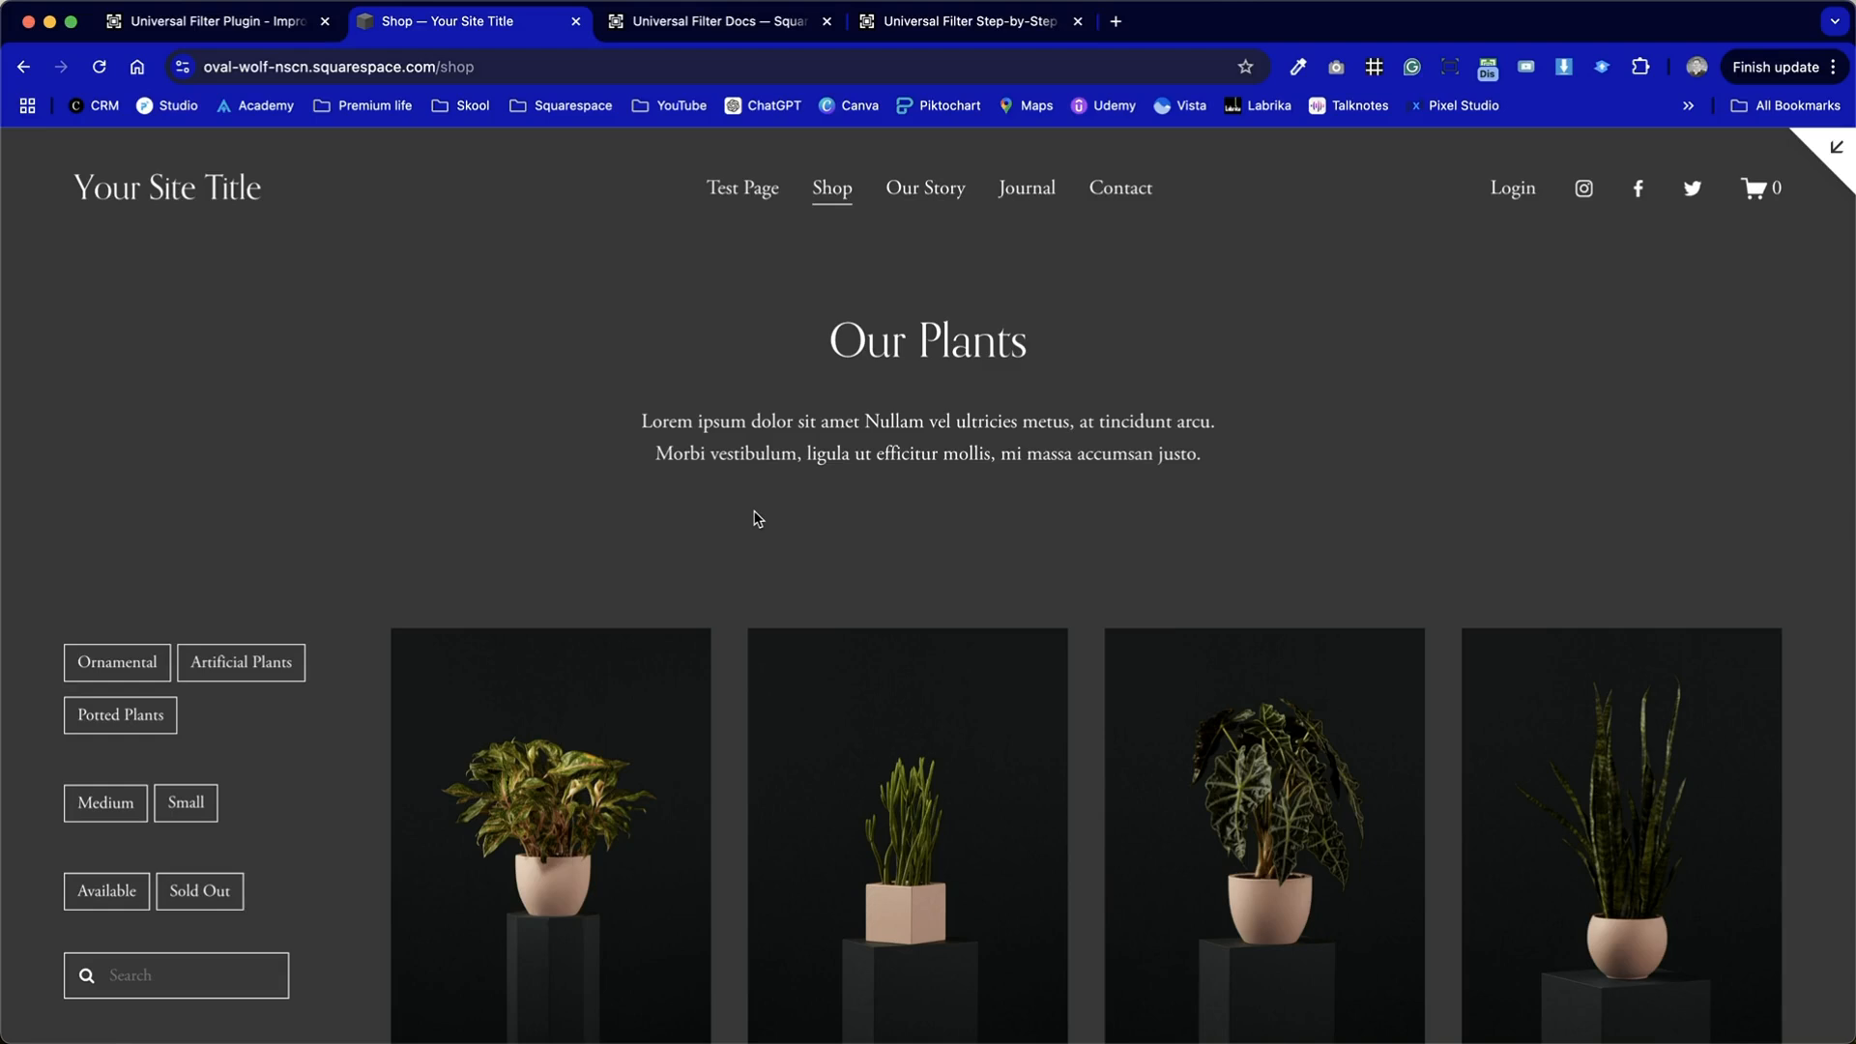
pyautogui.scroll(-3)
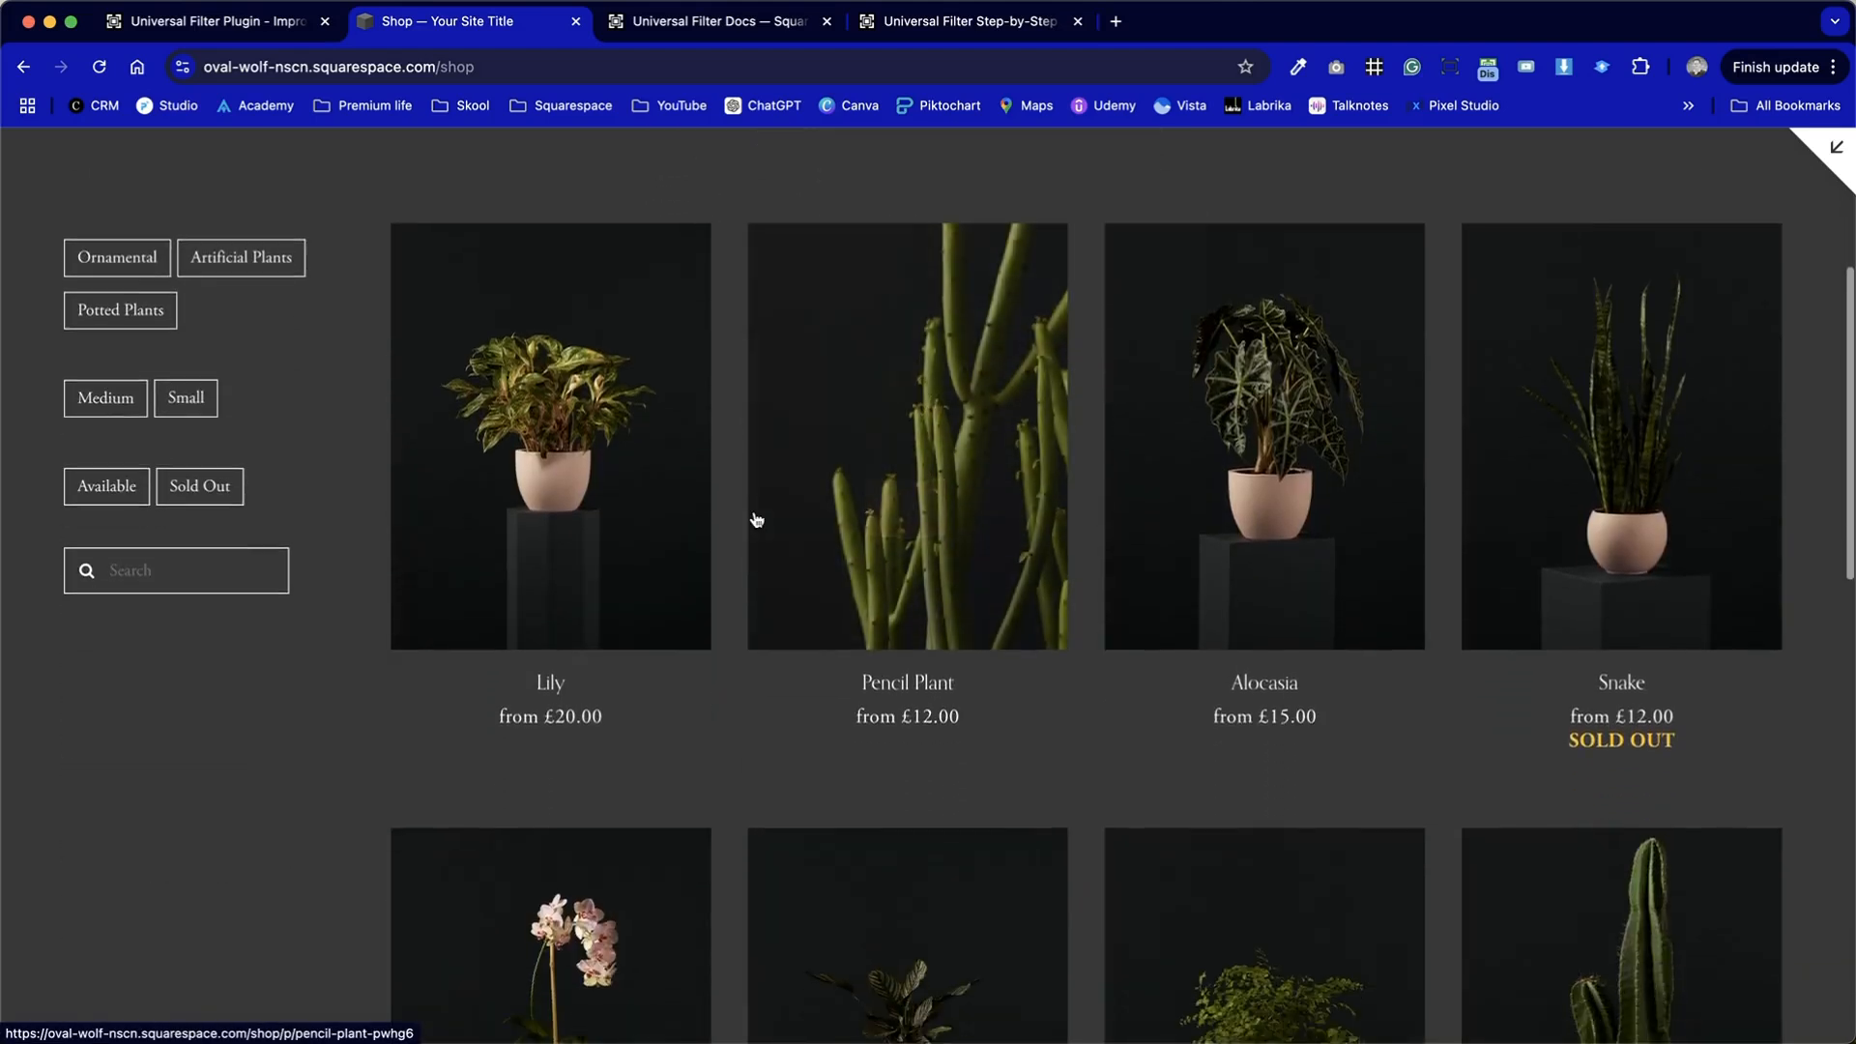